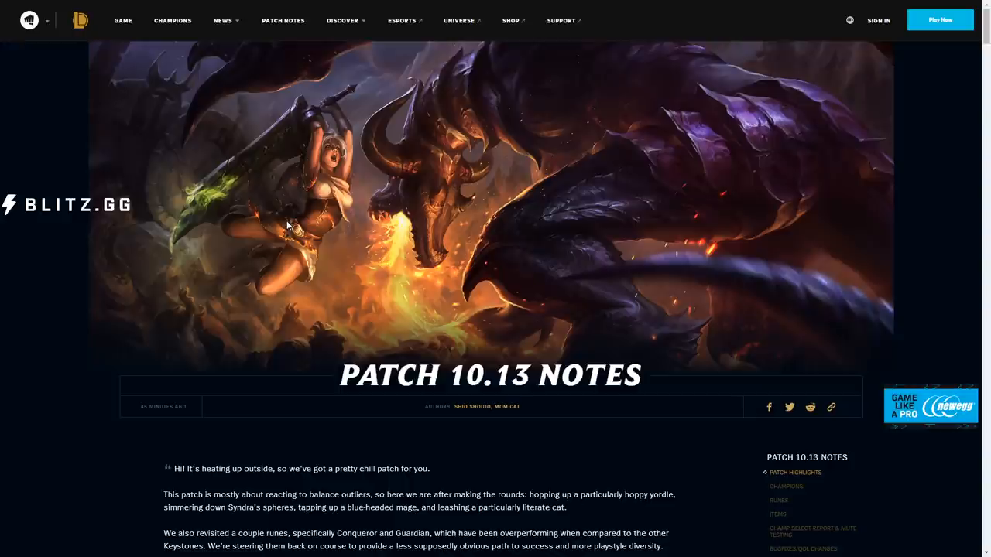
# - Scroll past the introduction to the Patch Highlights graphic of buffed, nerfed and new skins
pyautogui.scroll(-3)
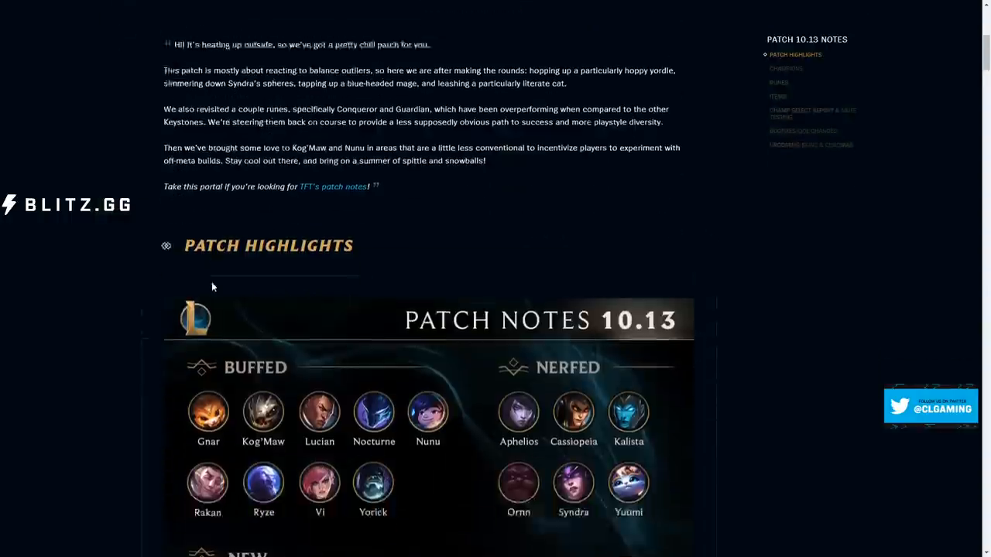
pyautogui.scroll(-3)
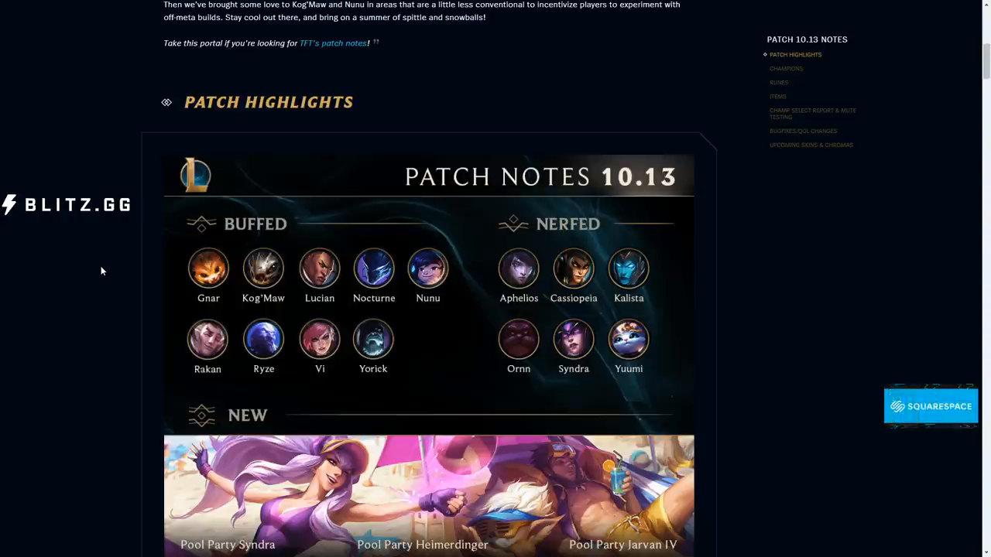
# - Scroll past the Pool Party skins to Aphelios's base stat, Q and R nerfs
pyautogui.scroll(-3)
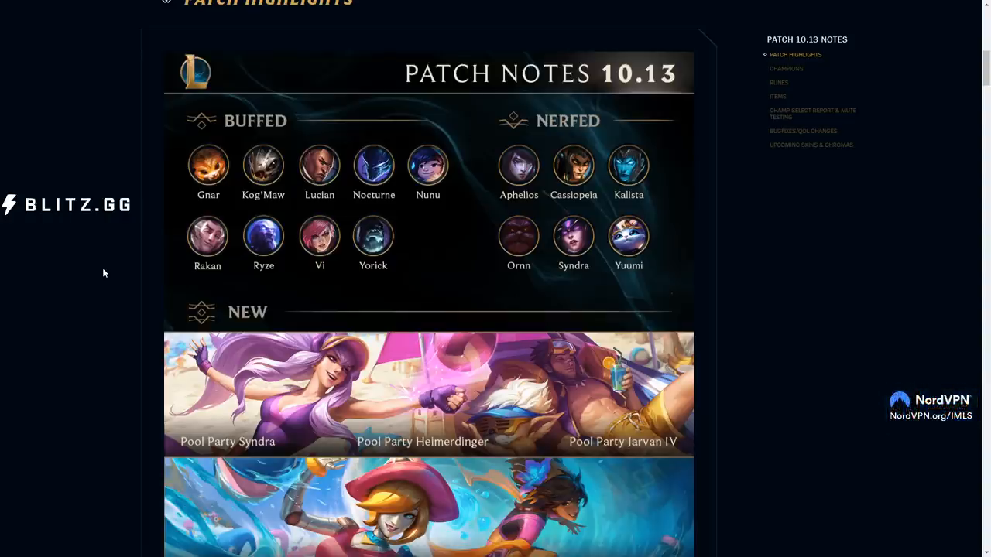
pyautogui.scroll(-3)
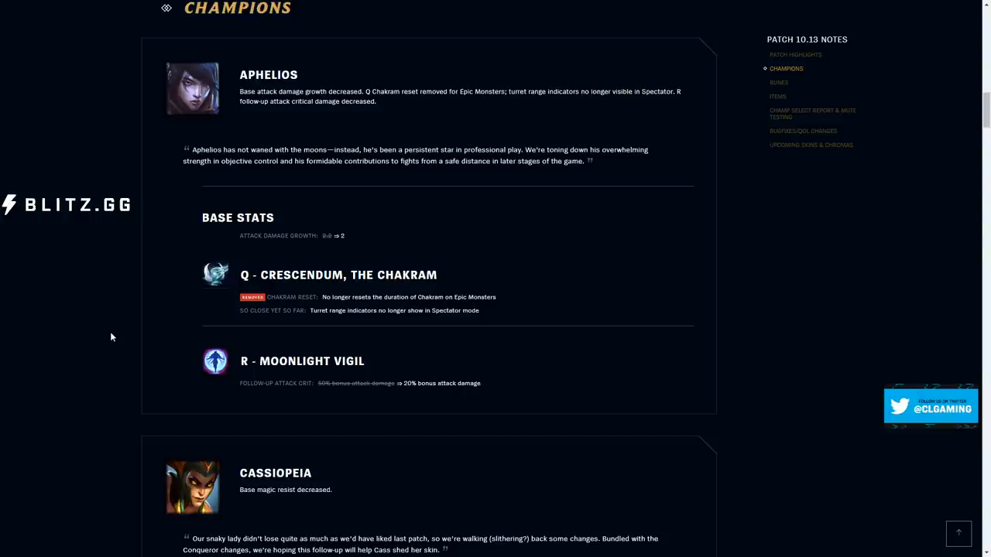
# - Scroll past Aphelios to Cassiopeia's magic resist change and Gnar's E - Hop buff
pyautogui.scroll(-3)
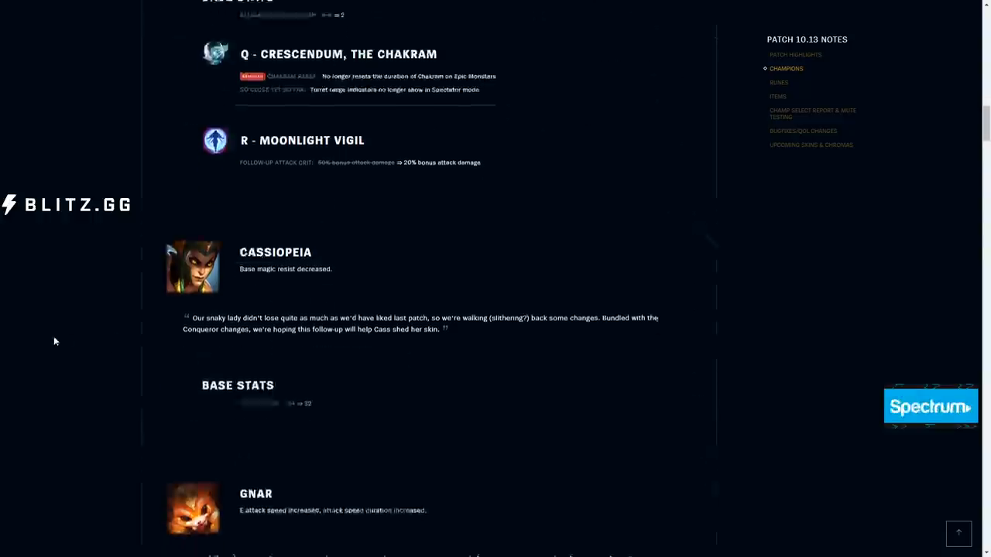
pyautogui.scroll(-3)
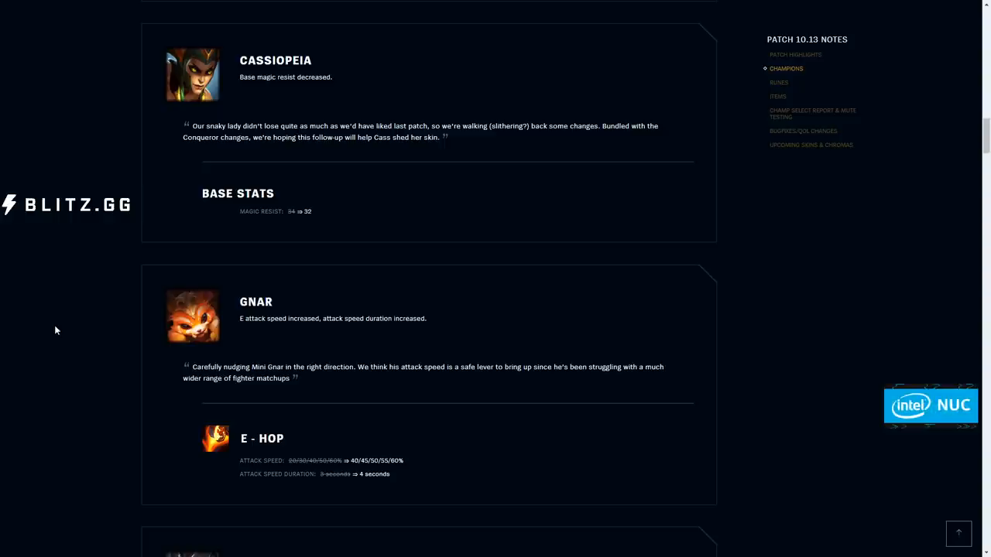
pyautogui.moveTo(340, 256)
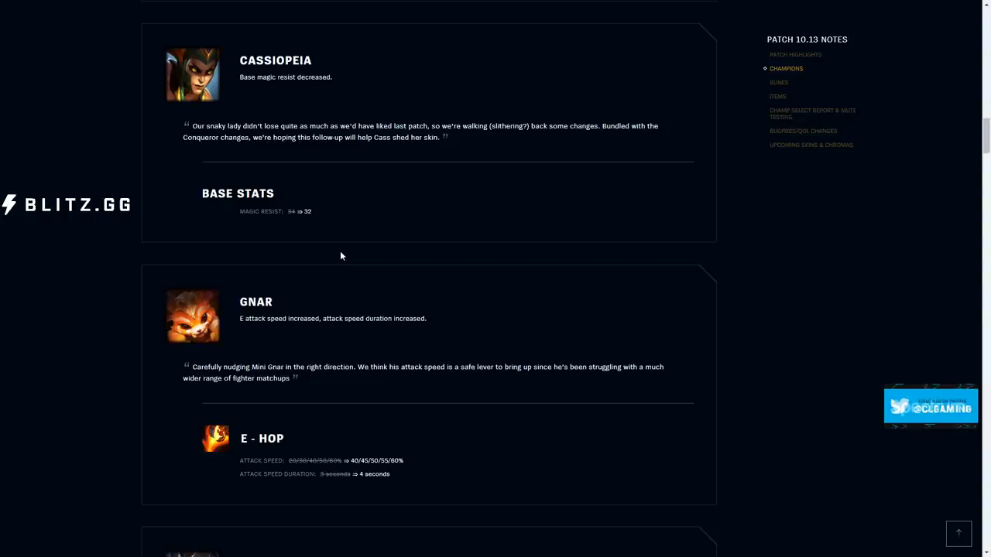
pyautogui.moveTo(169, 261)
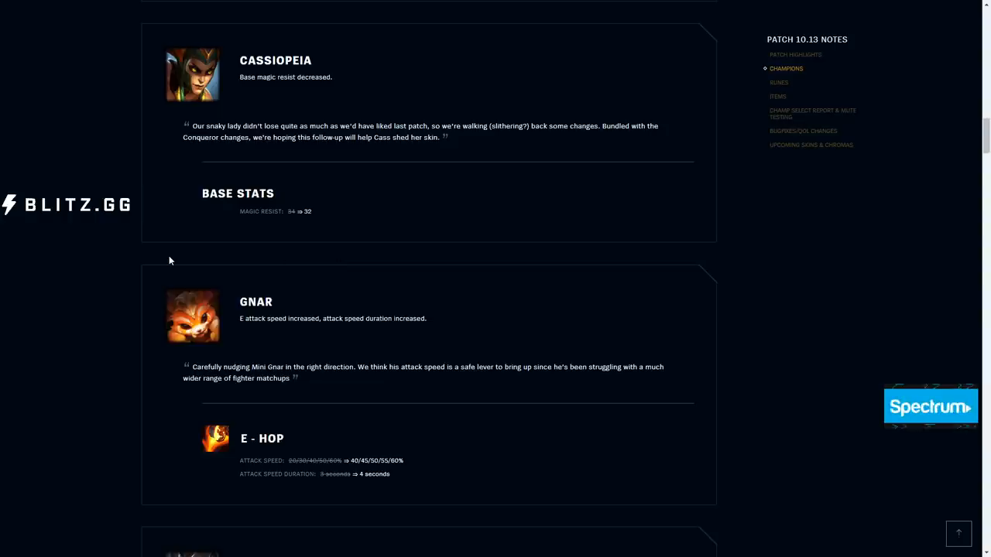
# - Scroll to Kalista's base attack damage growth nerf from 4 to 3.5
pyautogui.scroll(-3)
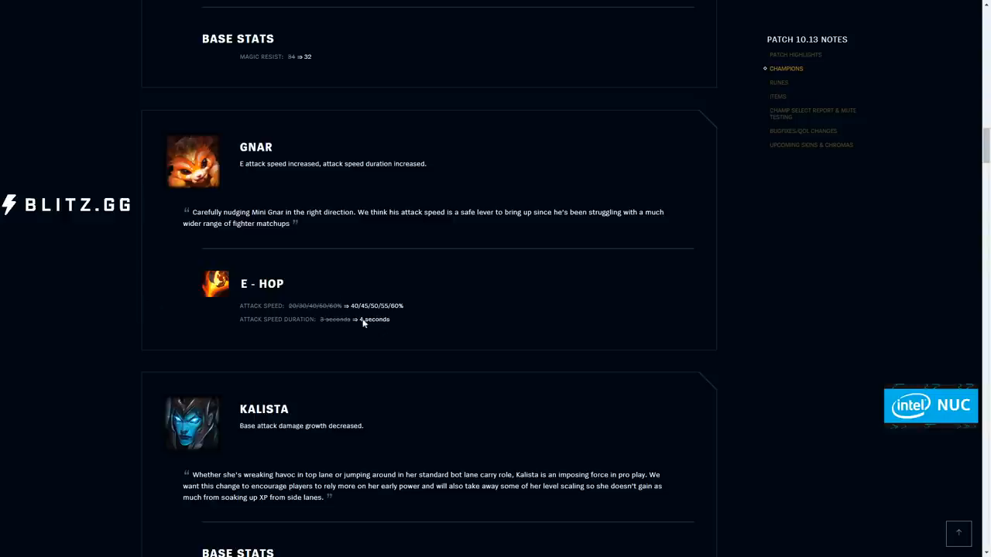
pyautogui.moveTo(423, 294)
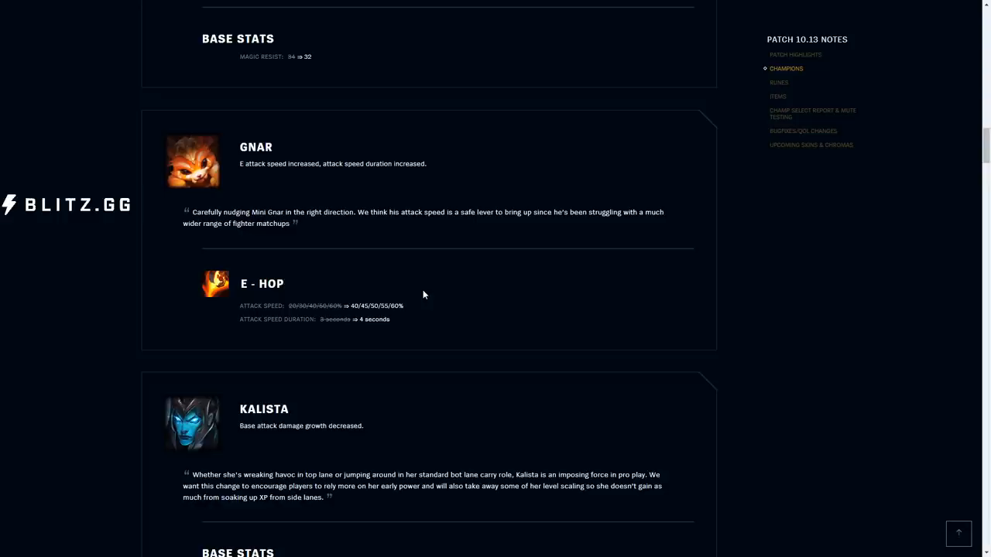
pyautogui.scroll(-3)
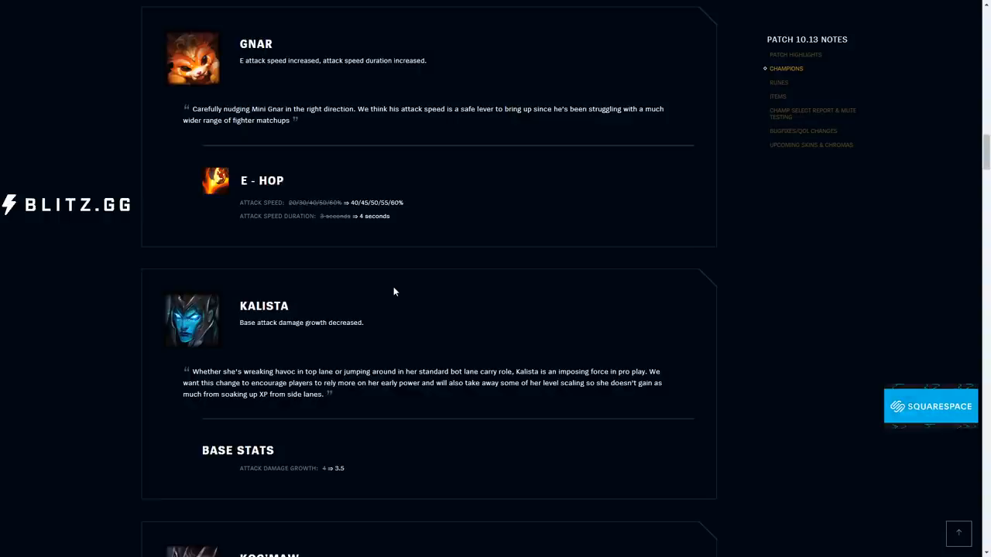
pyautogui.moveTo(158, 258)
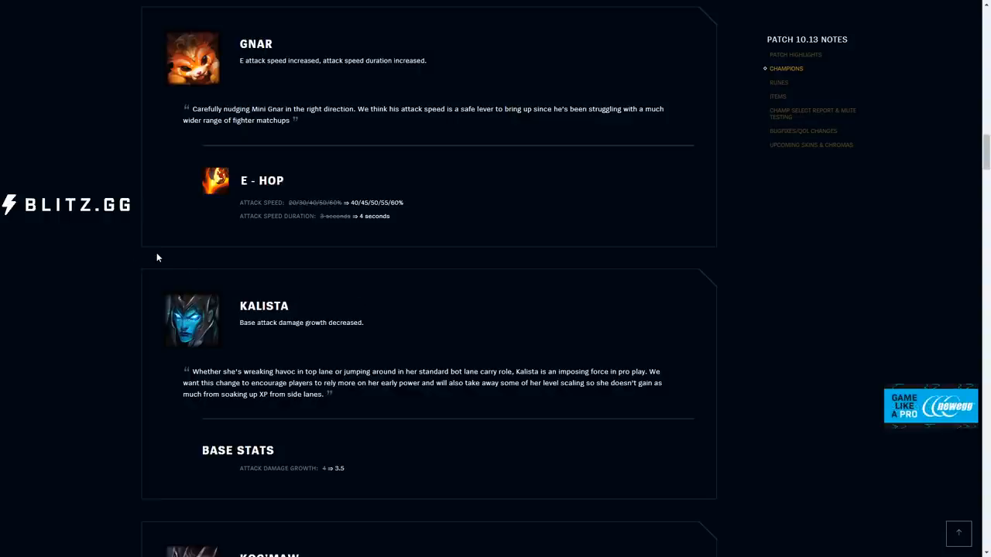
# - Scroll past Kalista's base stats to Kog'Maw's Q and R ability power ratio increases
pyautogui.scroll(-3)
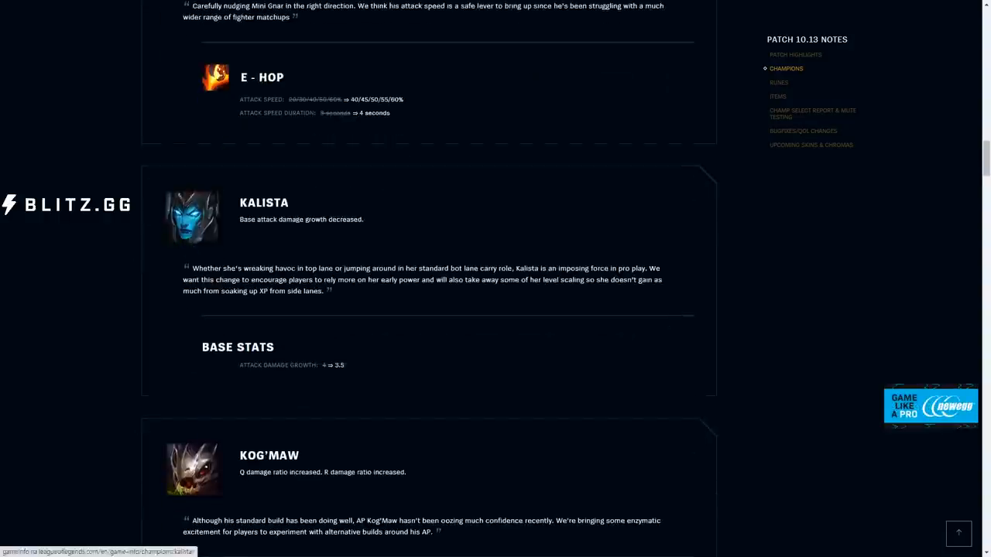
pyautogui.scroll(-3)
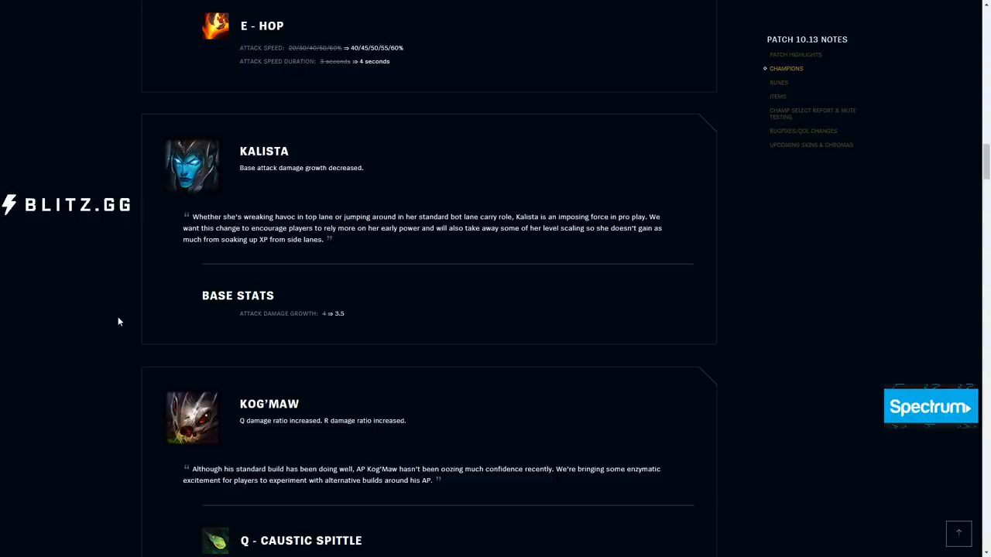
pyautogui.scroll(-3)
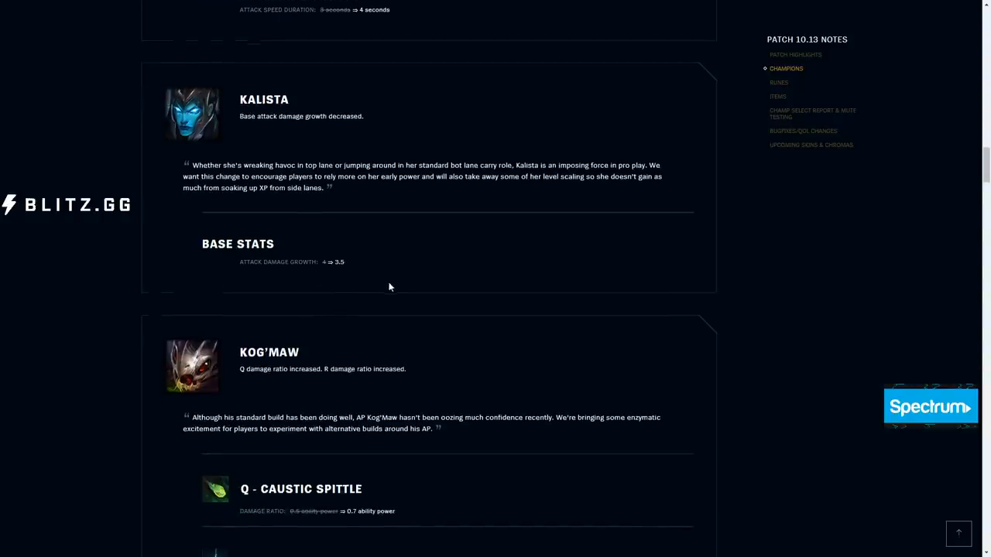
pyautogui.moveTo(373, 276)
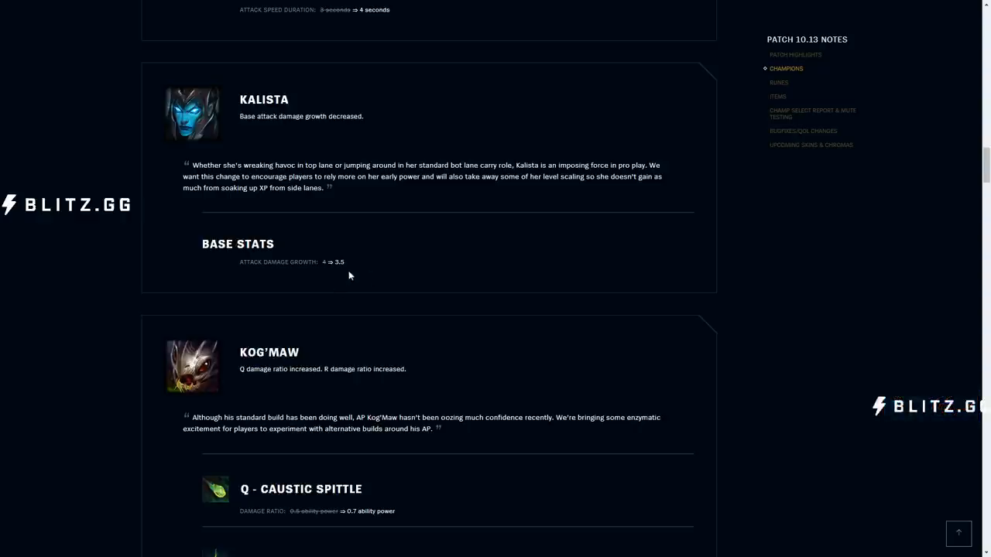
pyautogui.moveTo(349, 270)
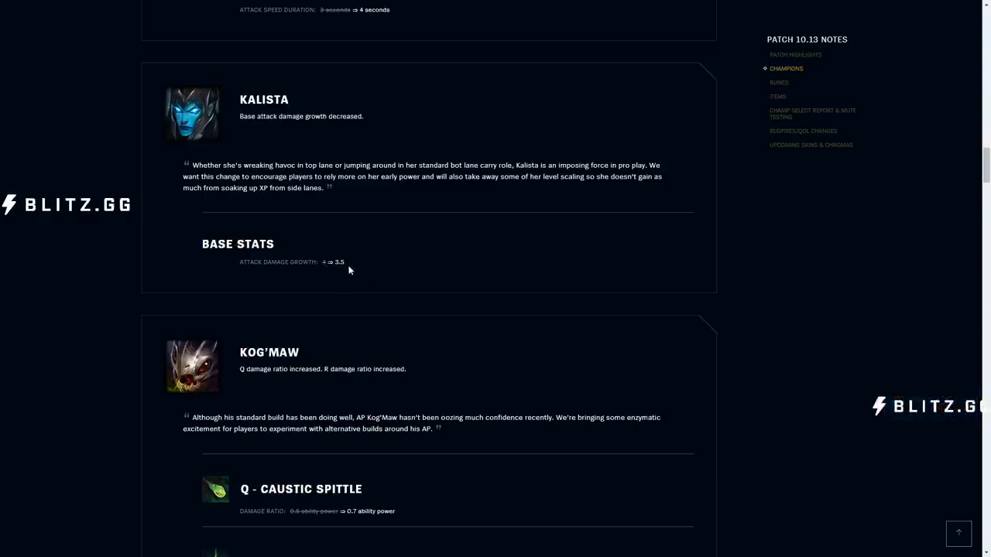
pyautogui.moveTo(356, 287)
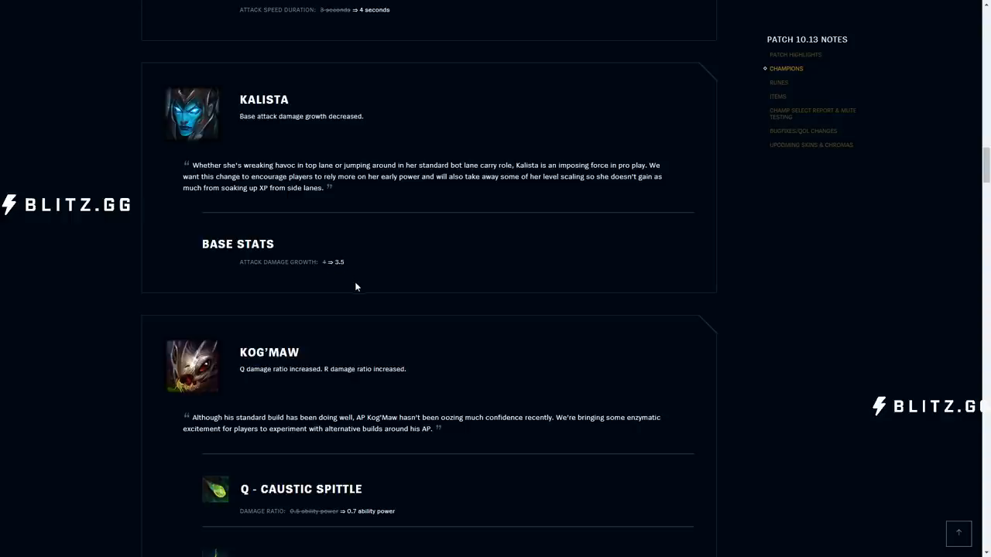
pyautogui.moveTo(414, 247)
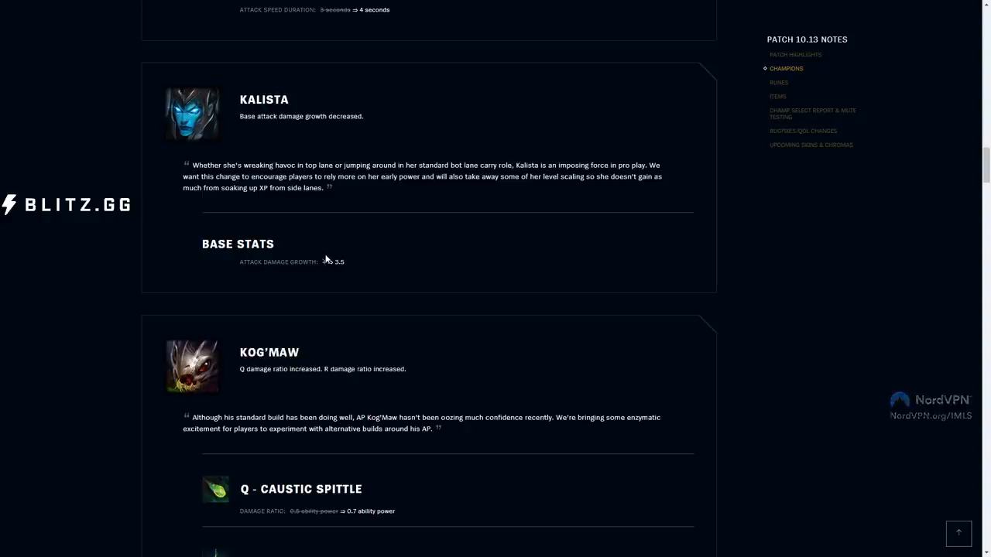
pyautogui.scroll(-3)
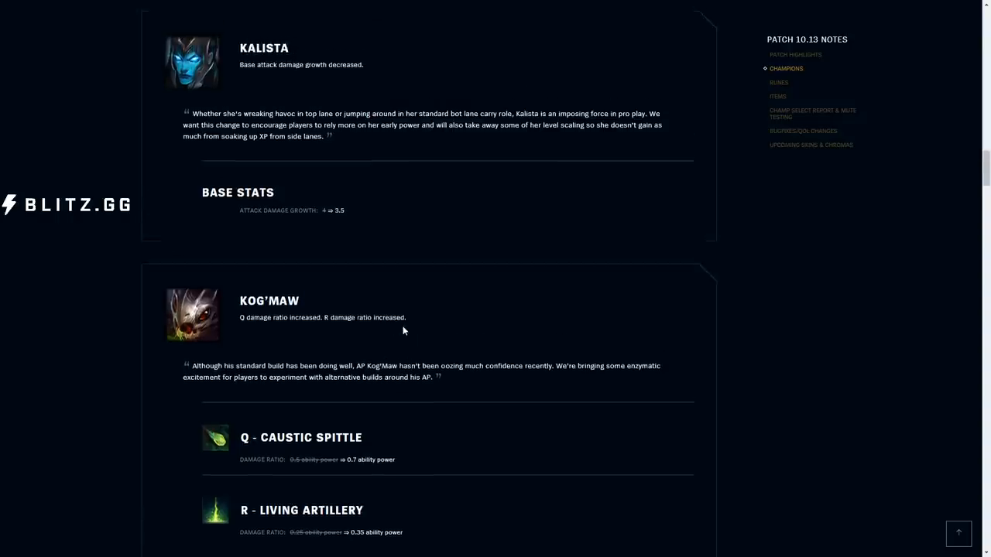
# - Scroll through Kog'Maw's Caustic Spittle and Living Artillery changes to Lucian's Q range increase
pyautogui.scroll(-3)
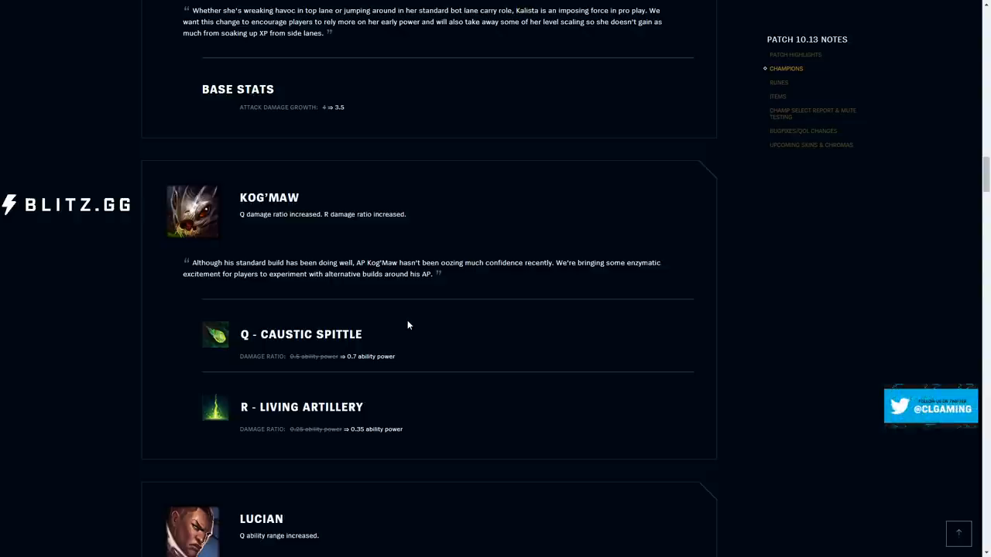
pyautogui.moveTo(364, 505)
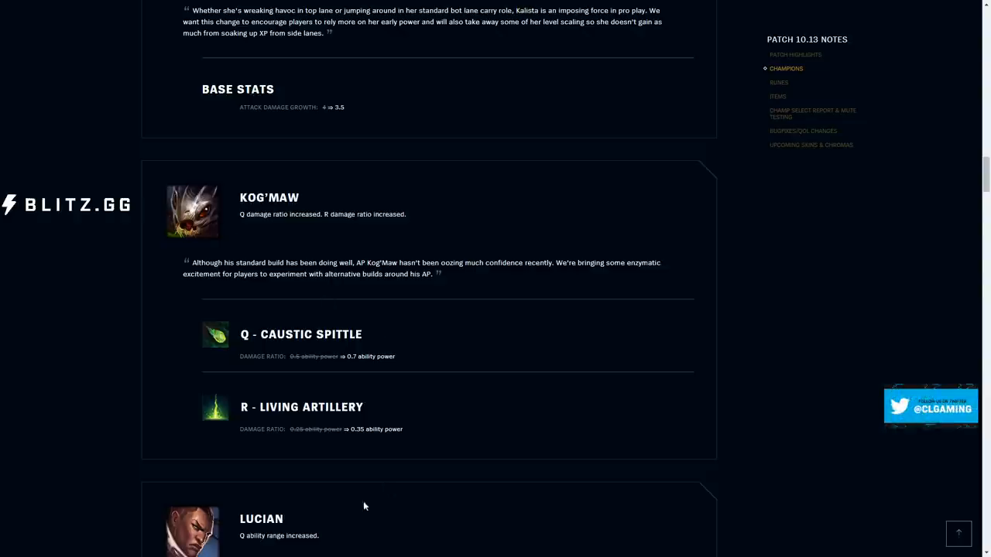
pyautogui.scroll(-3)
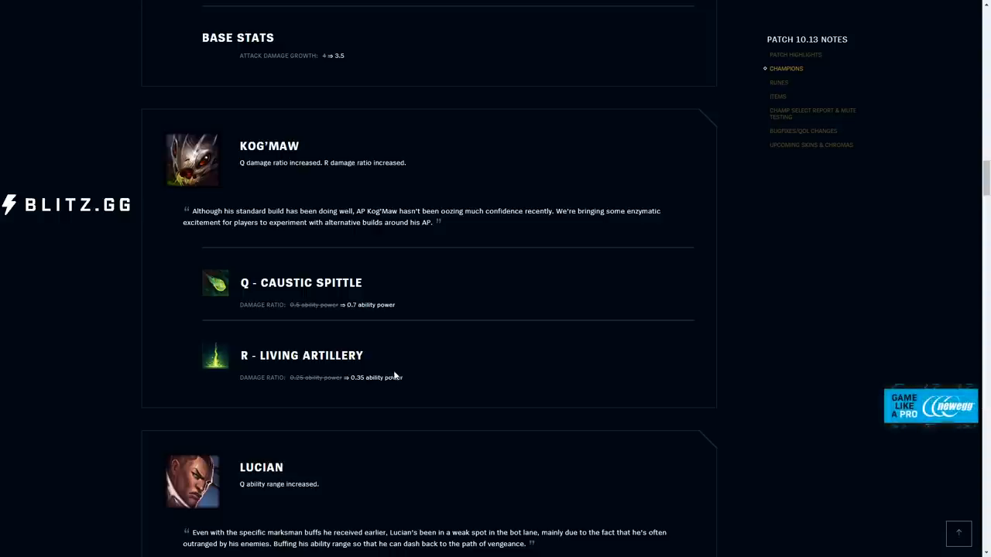
# - Scroll to Lucian's full Q - Piercing Light range change and Nocturne's Umbra Blades notes
pyautogui.scroll(-3)
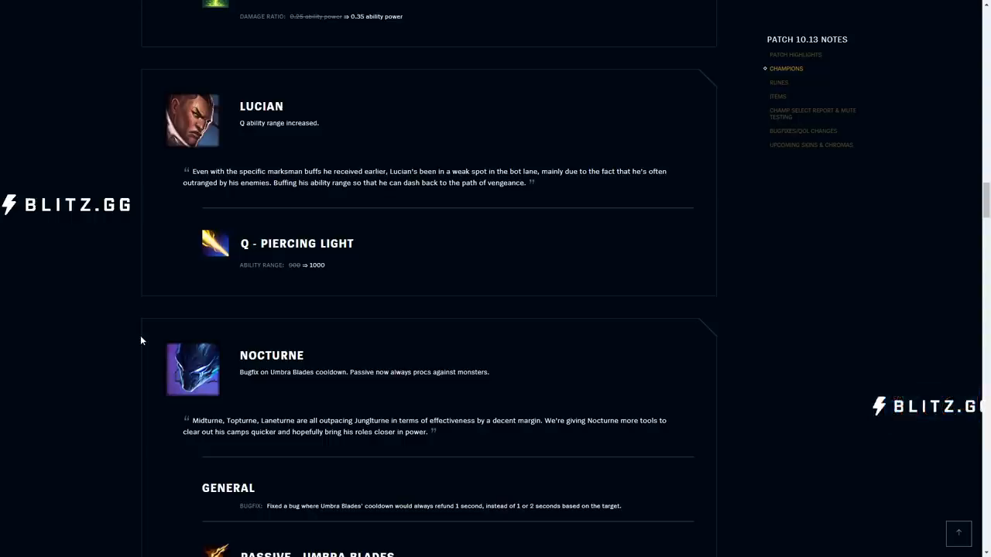
pyautogui.moveTo(280, 282)
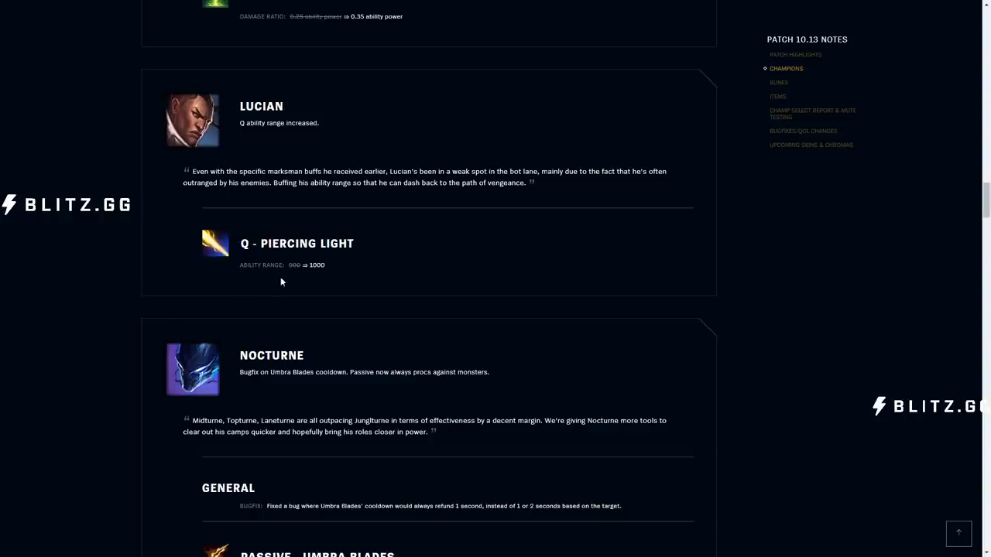
pyautogui.moveTo(324, 307)
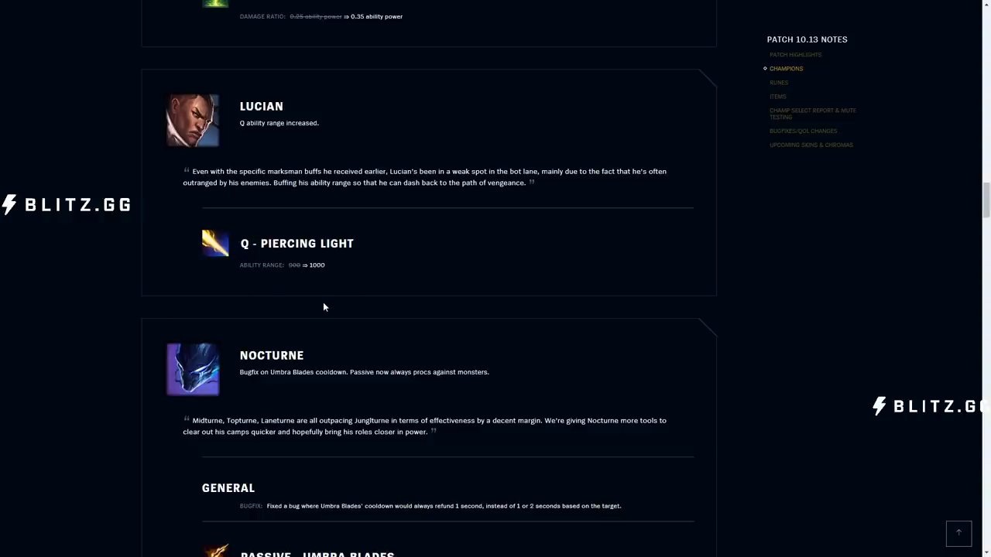
pyautogui.scroll(-3)
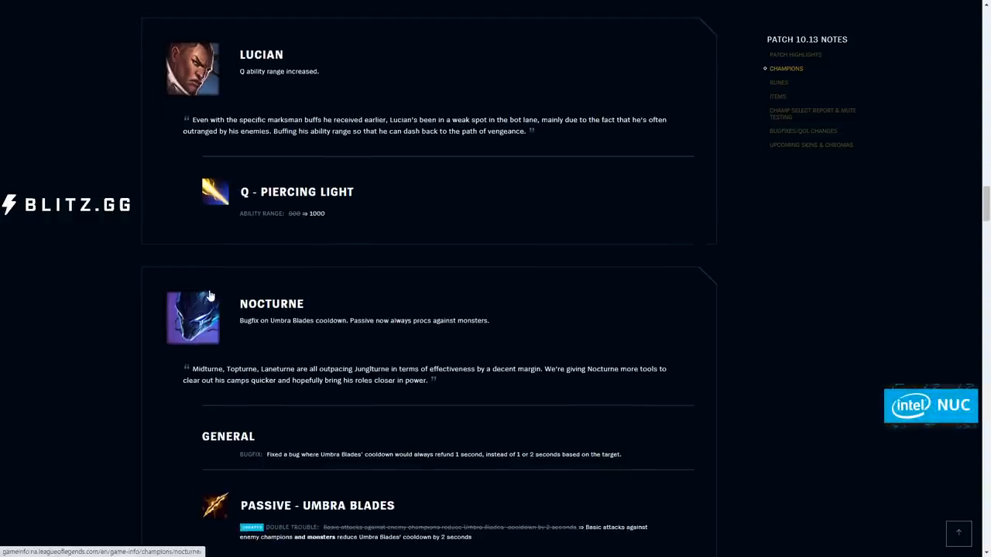
pyautogui.moveTo(12, 254)
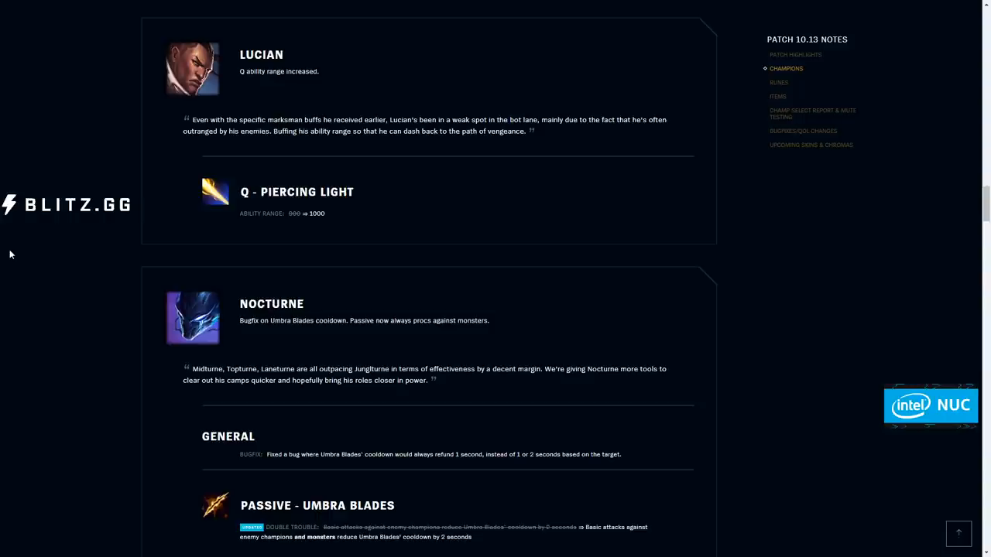
# - Scroll to Nocturne's Umbra Blades cooldown bugfix and monster proc update
pyautogui.scroll(-3)
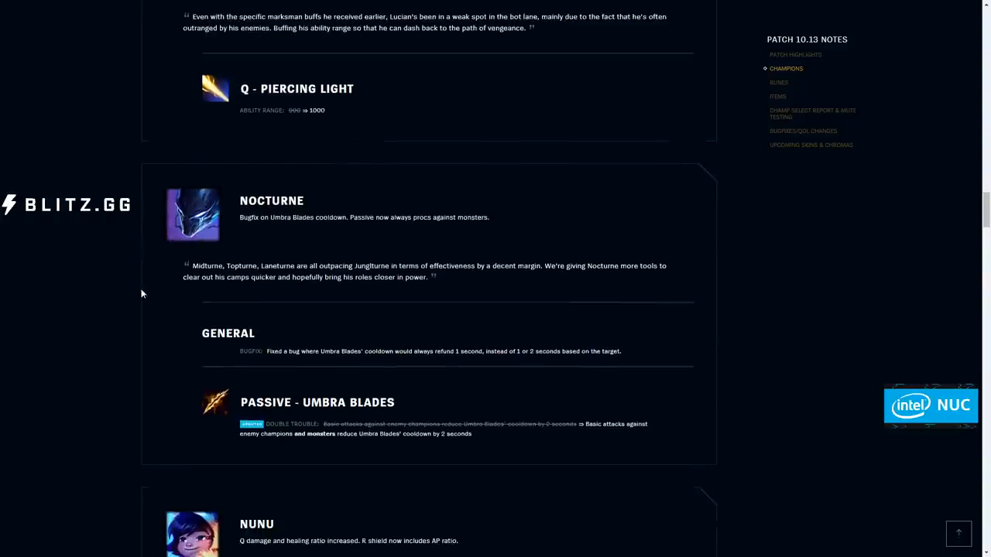
pyautogui.moveTo(100, 293)
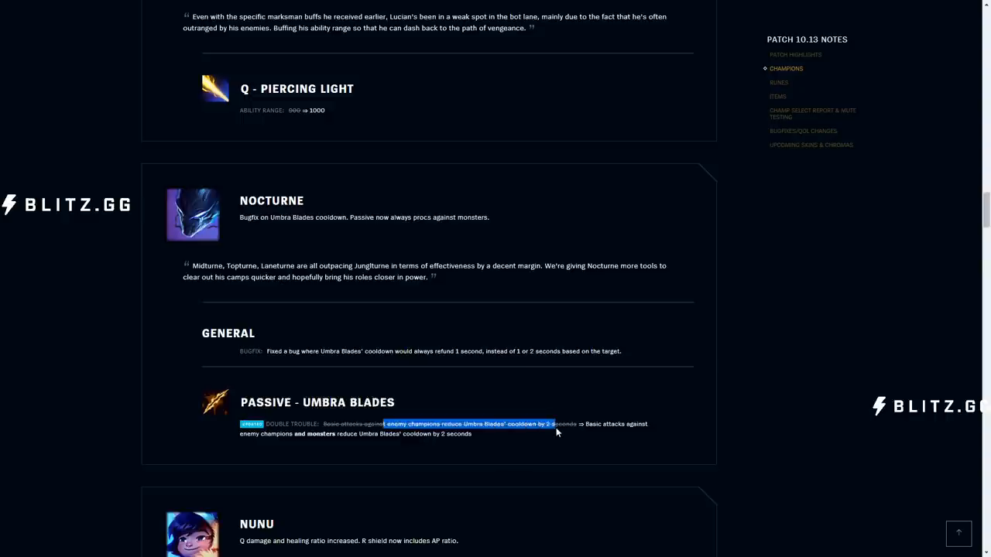
pyautogui.moveTo(610, 451)
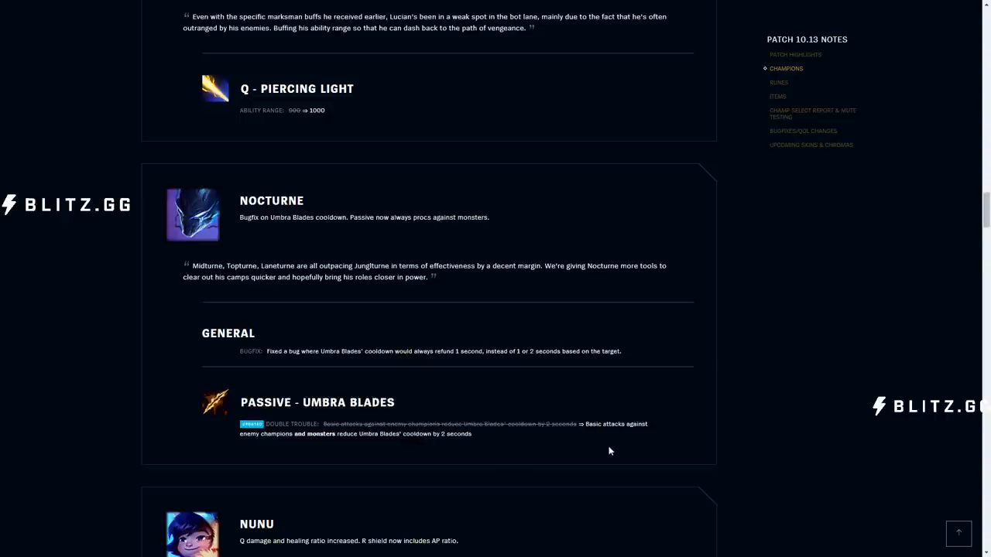
pyautogui.moveTo(554, 449)
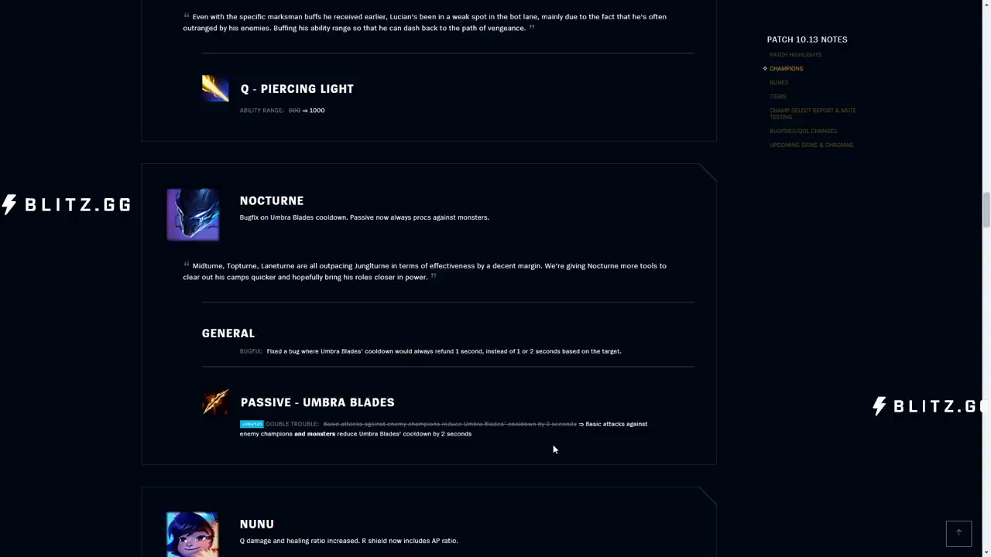
# - Scroll to Nunu's Q - Consume and R - Absolute Zero ability power ratio buffs
pyautogui.scroll(-3)
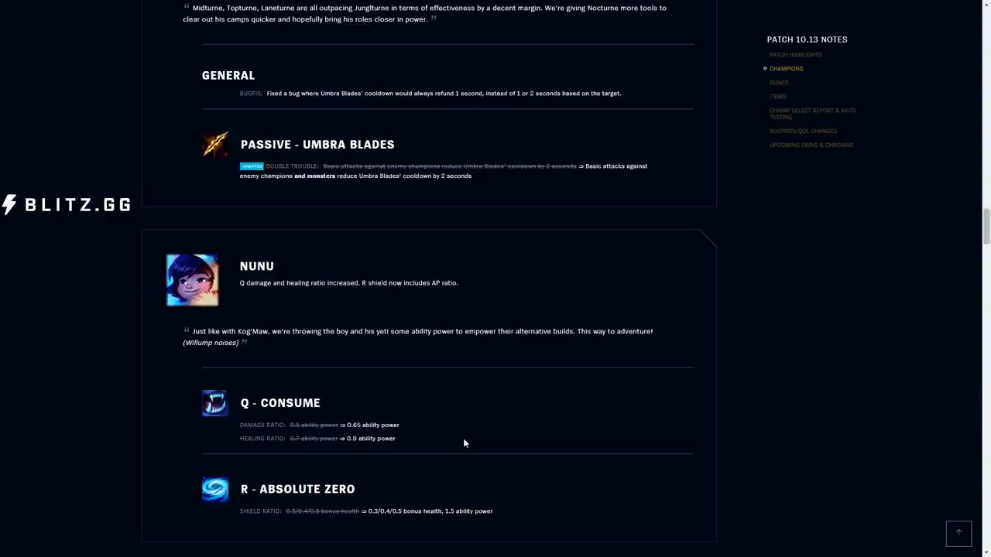
pyautogui.moveTo(383, 462)
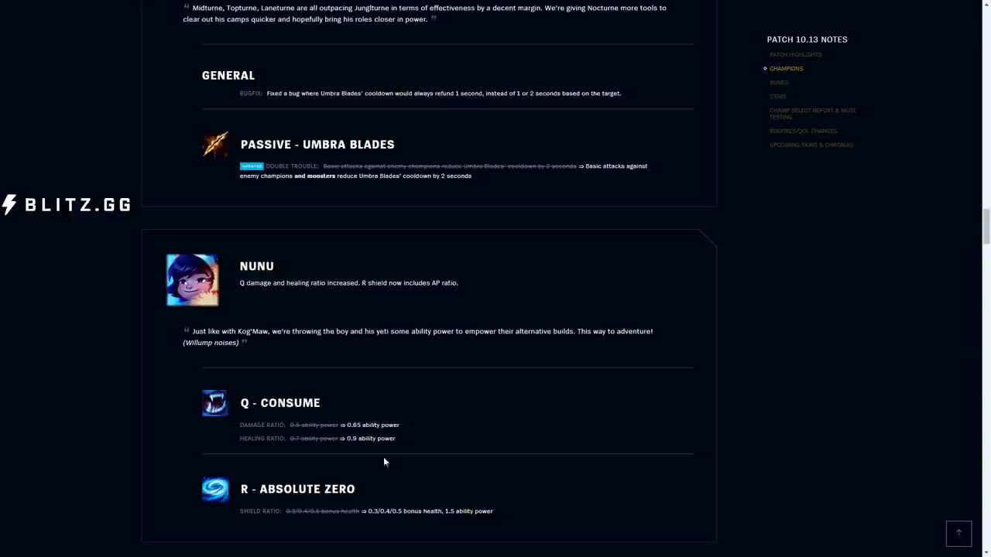
pyautogui.moveTo(355, 452)
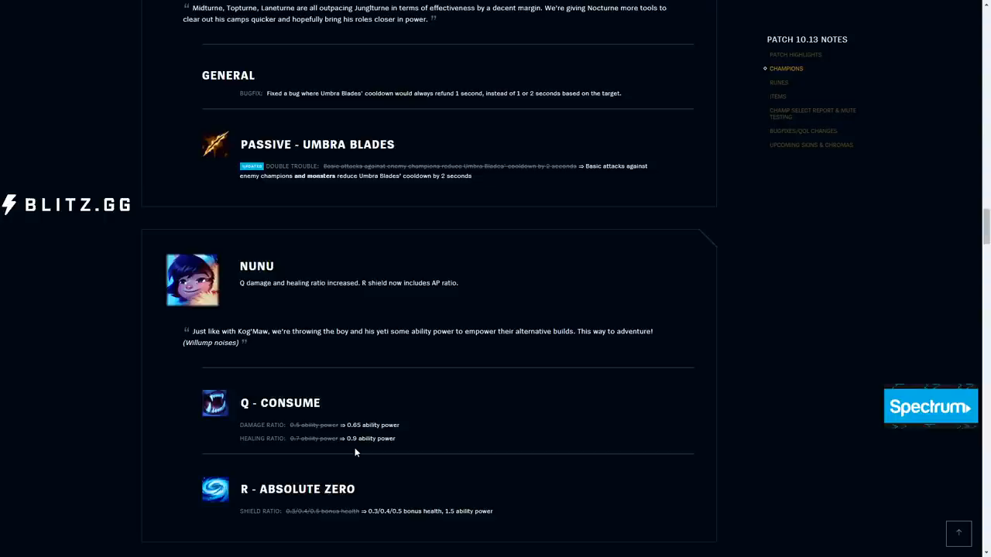
pyautogui.scroll(-3)
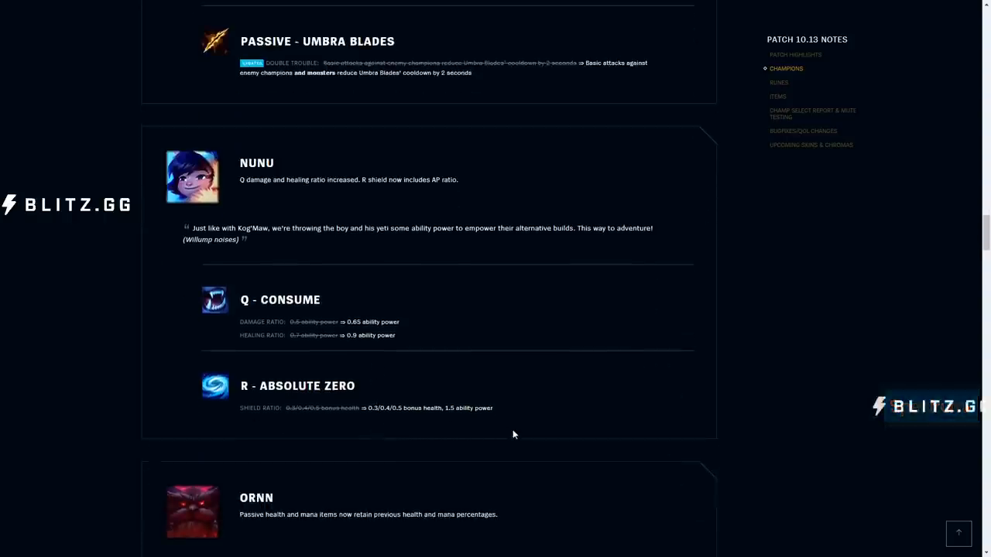
pyautogui.moveTo(308, 422)
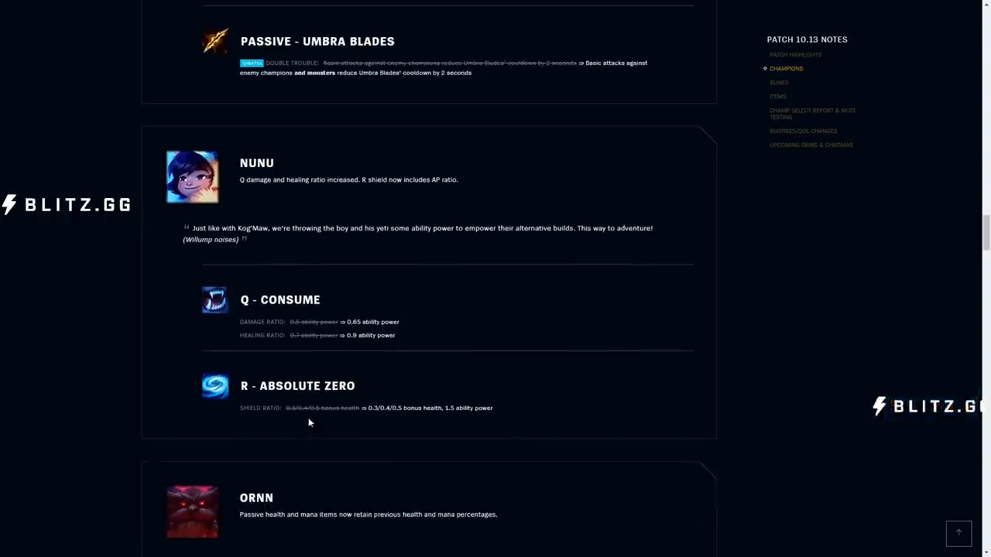
pyautogui.moveTo(398, 417)
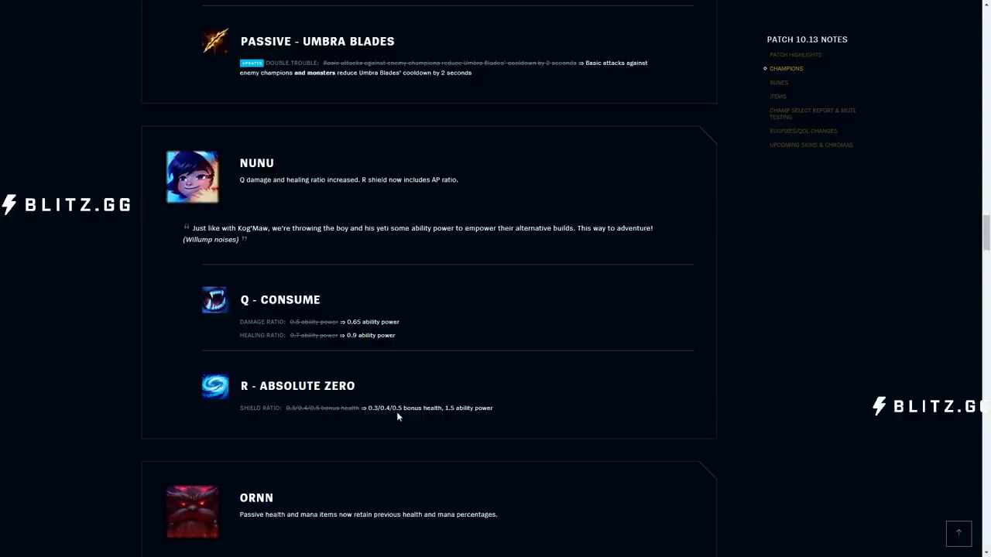
pyautogui.moveTo(463, 418)
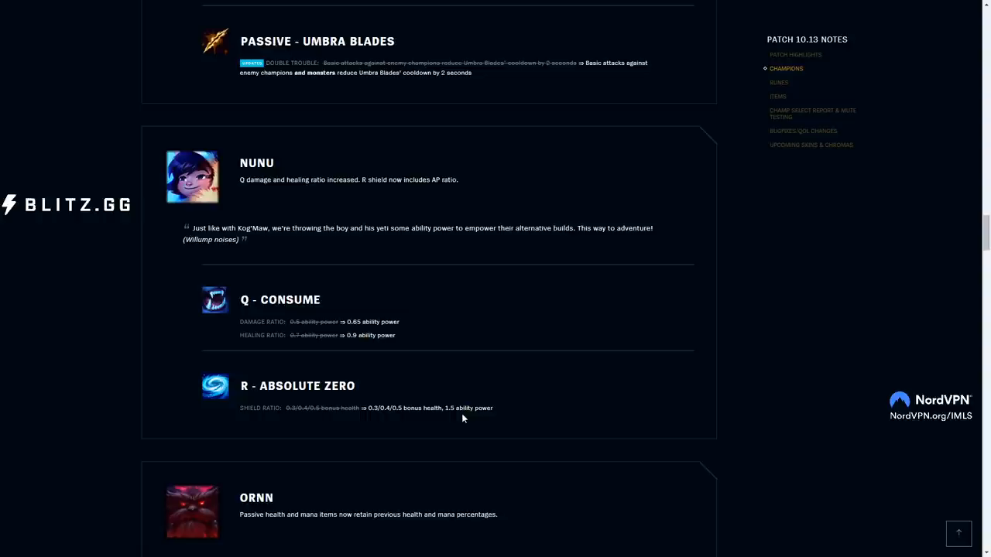
pyautogui.moveTo(410, 347)
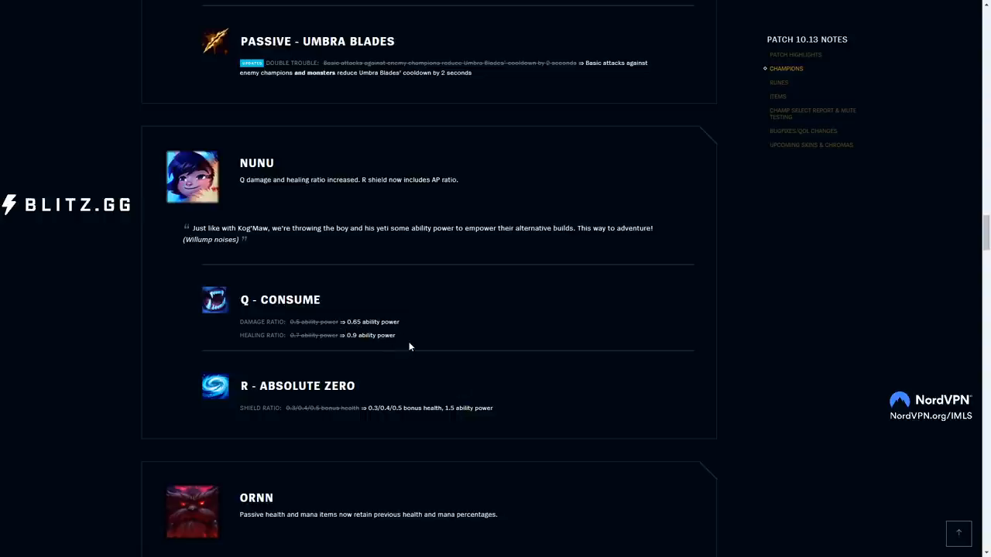
pyautogui.moveTo(385, 356)
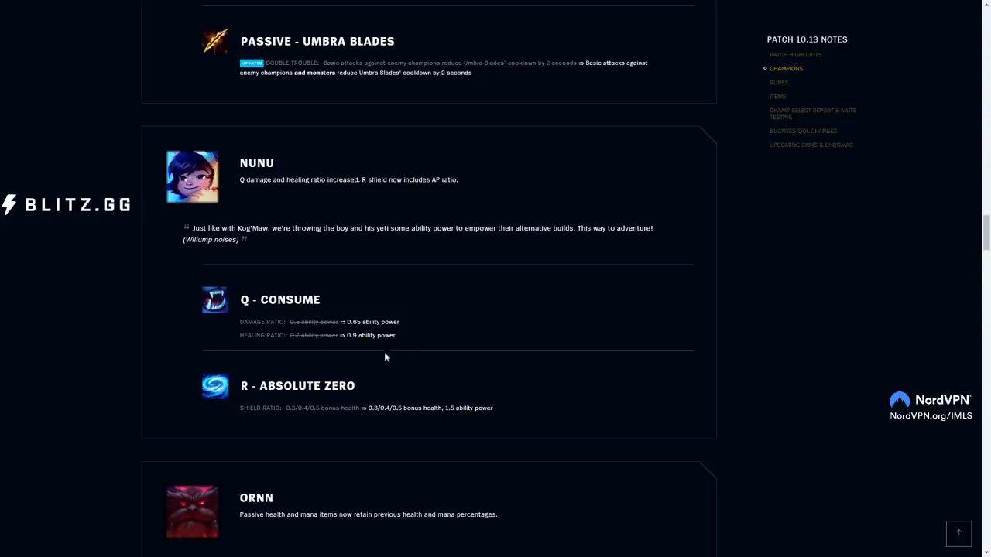
pyautogui.moveTo(476, 344)
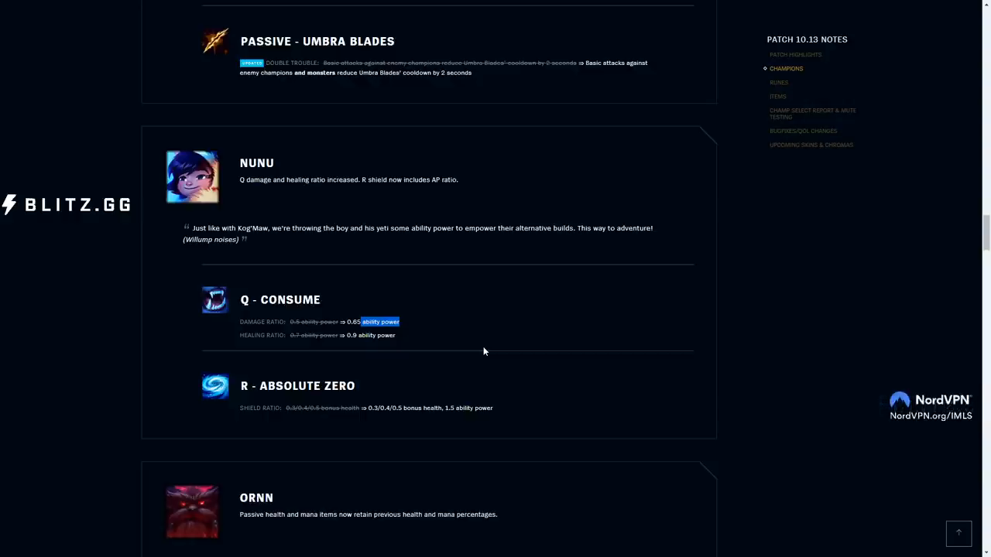
pyautogui.moveTo(467, 335)
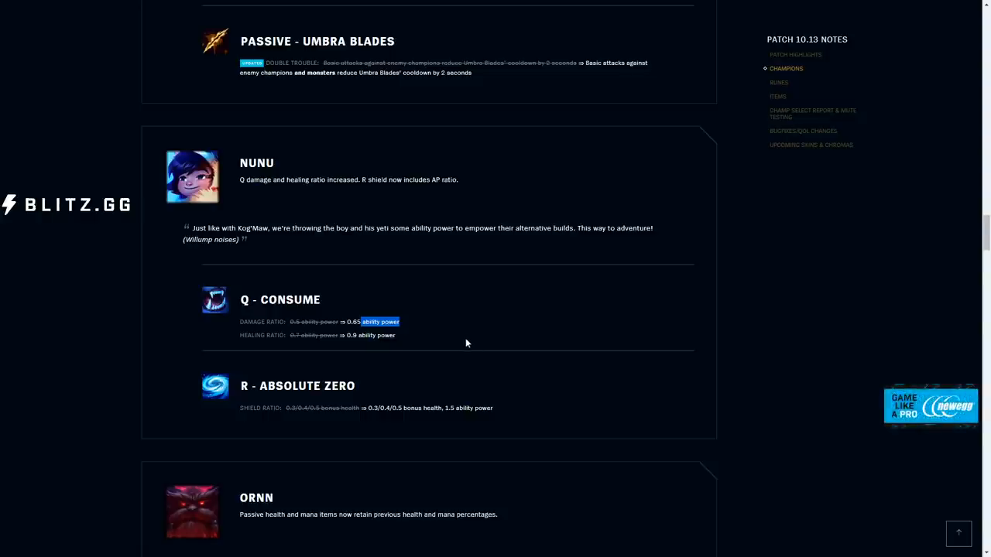
# - Scroll to Ornn's Living Forge health and mana retention change, with Rakan below
pyautogui.scroll(-3)
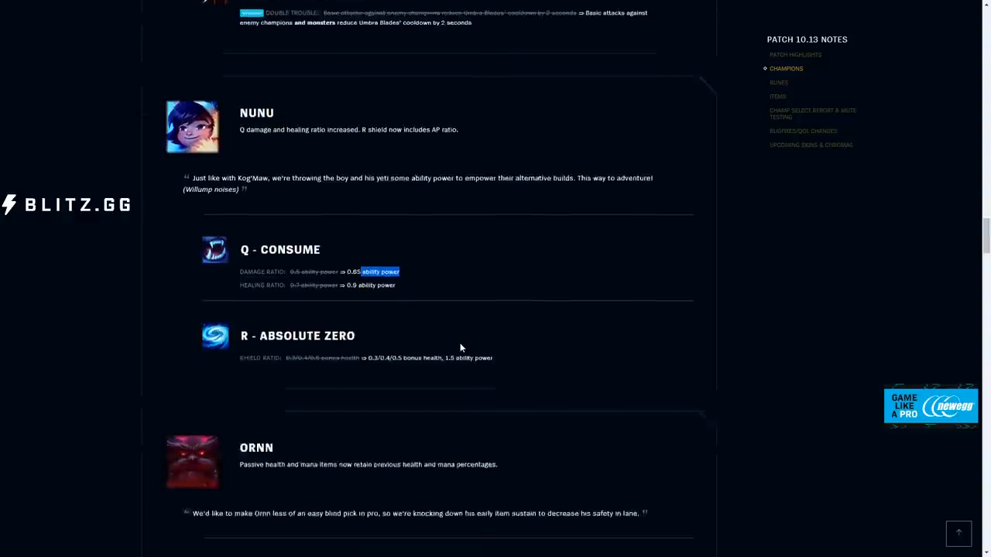
pyautogui.scroll(-3)
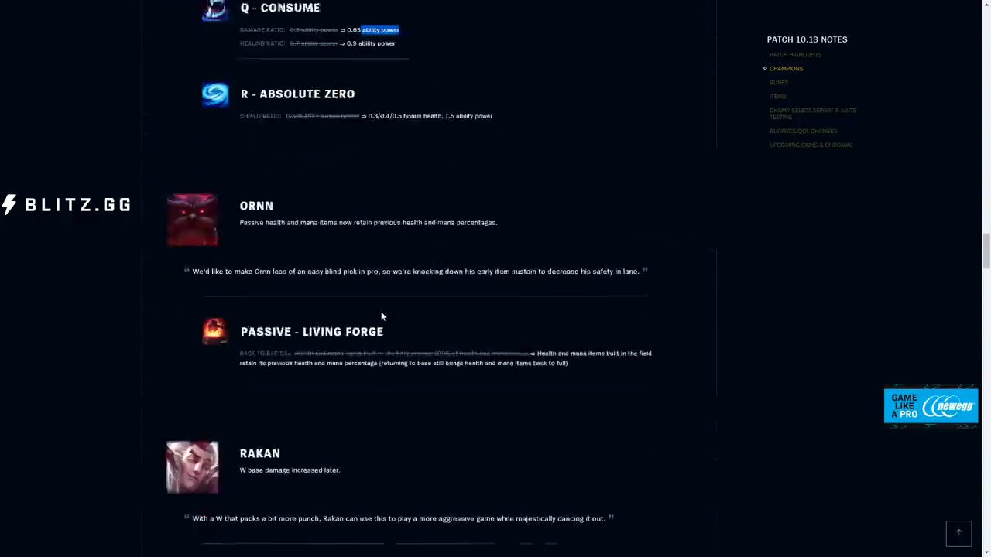
pyautogui.scroll(-3)
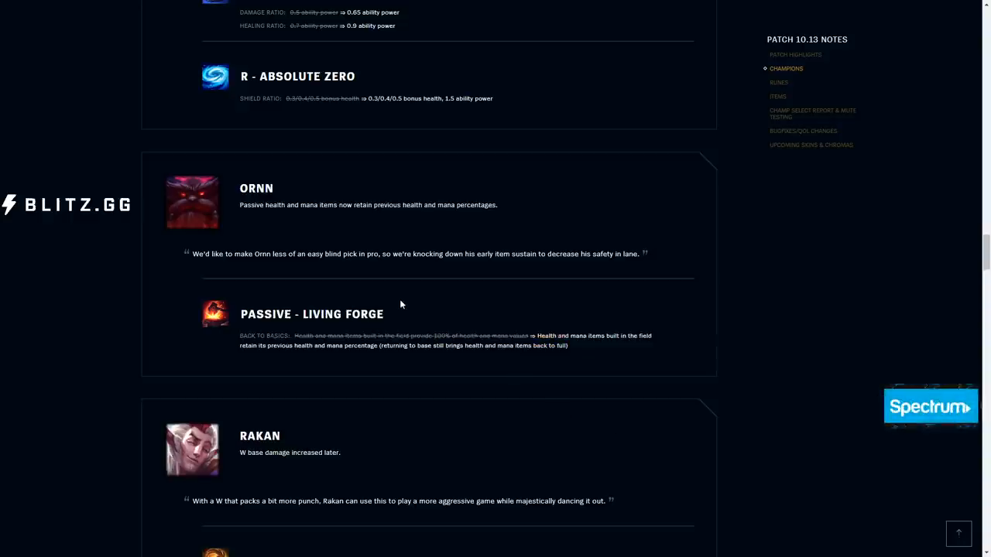
pyautogui.moveTo(327, 238)
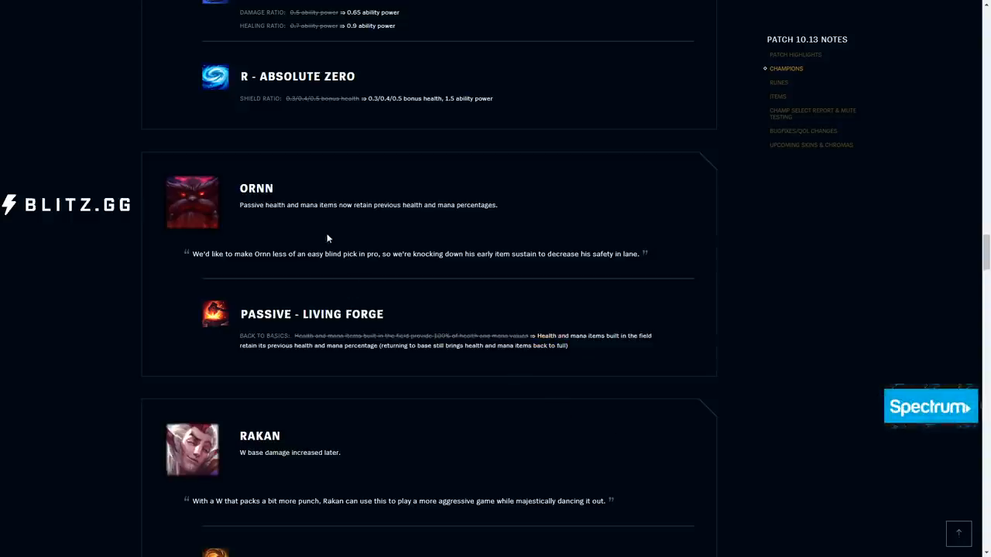
pyautogui.moveTo(263, 305)
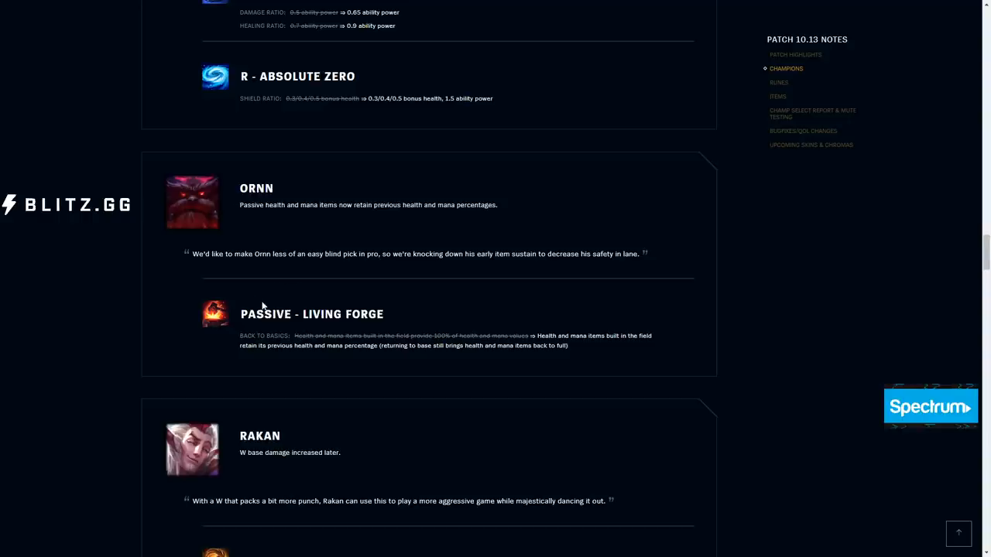
# - Scroll down to Rakan's W - Grand Entrance base damage increase to 290
pyautogui.scroll(-3)
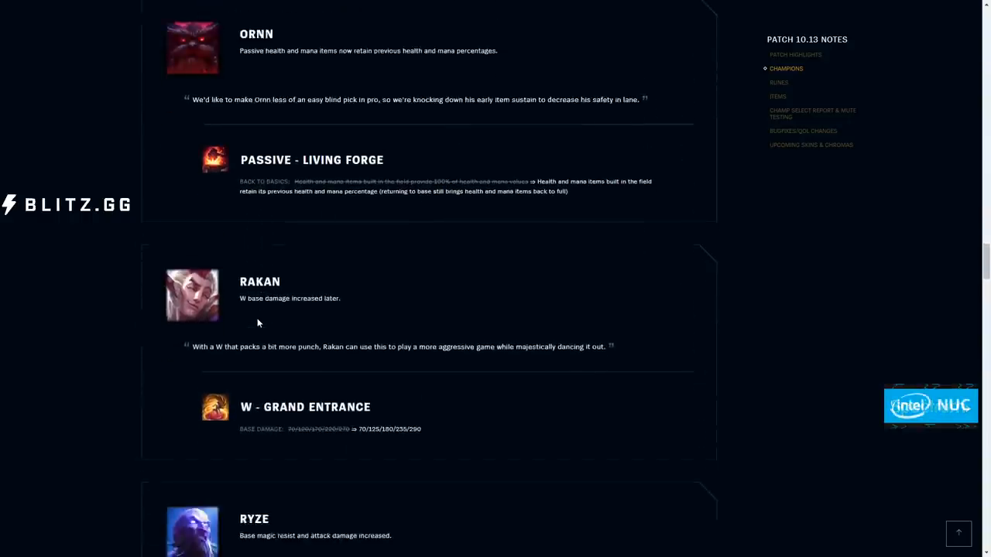
pyautogui.scroll(-3)
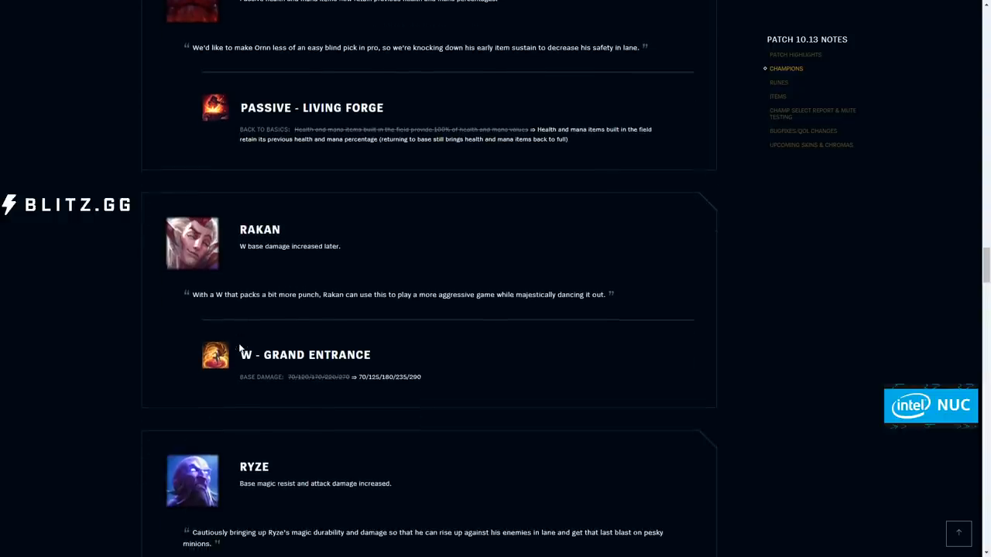
pyautogui.scroll(-3)
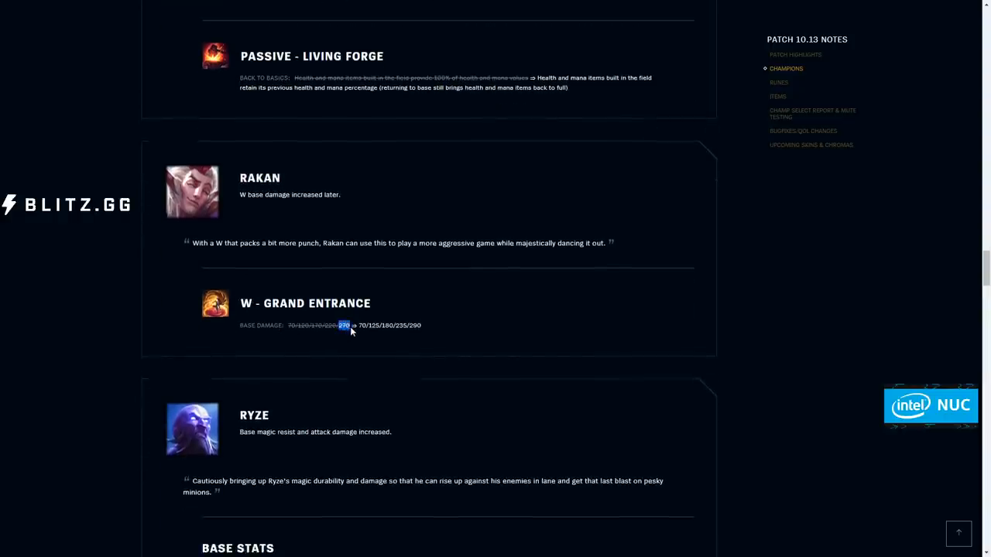
pyautogui.moveTo(441, 335)
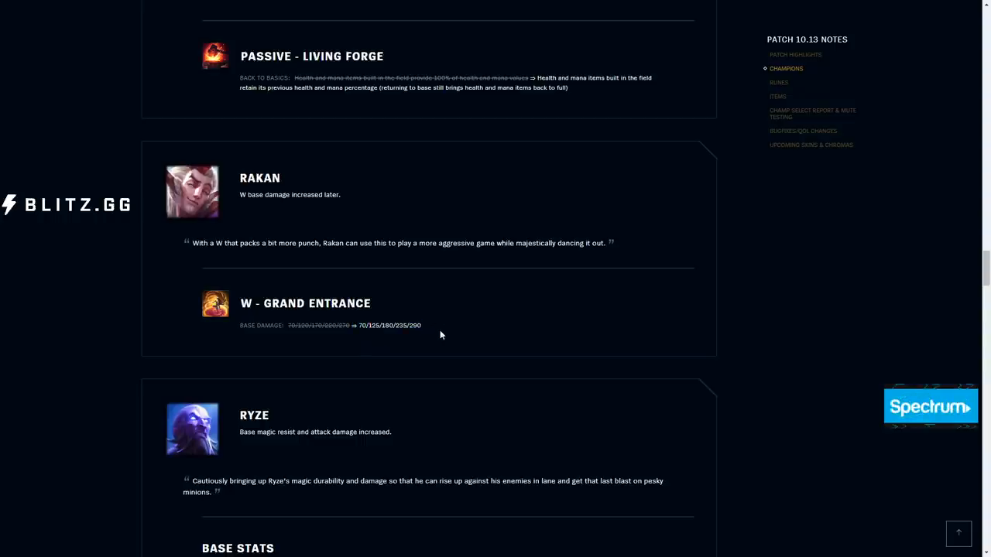
# - Highlight Ryze's base attack damage increase from 56 to 58
pyautogui.scroll(-3)
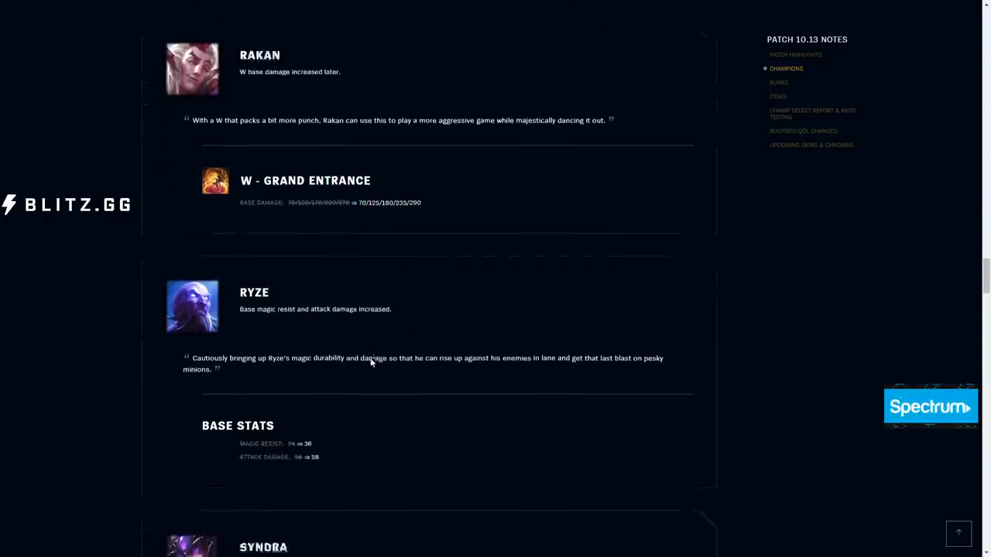
pyautogui.scroll(-3)
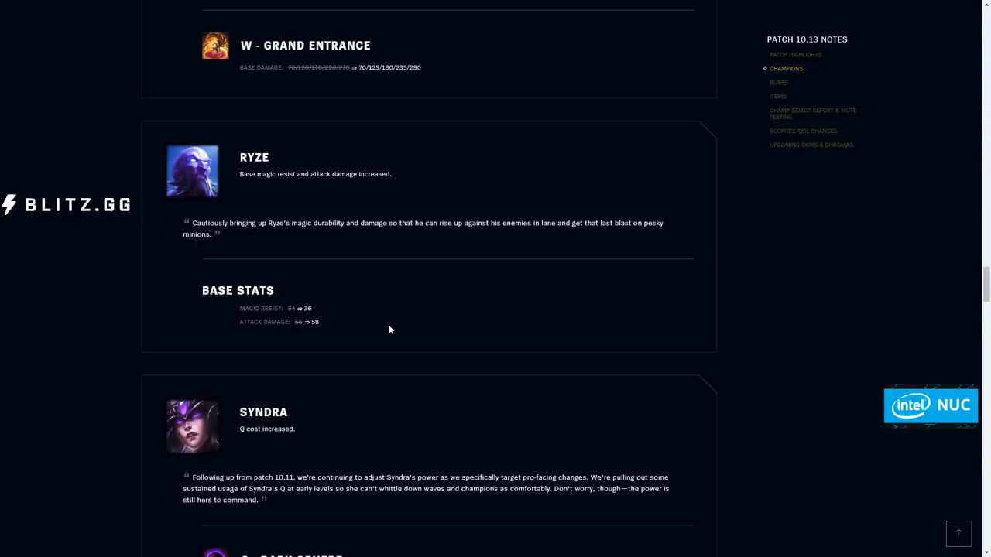
pyautogui.doubleClick(306, 322)
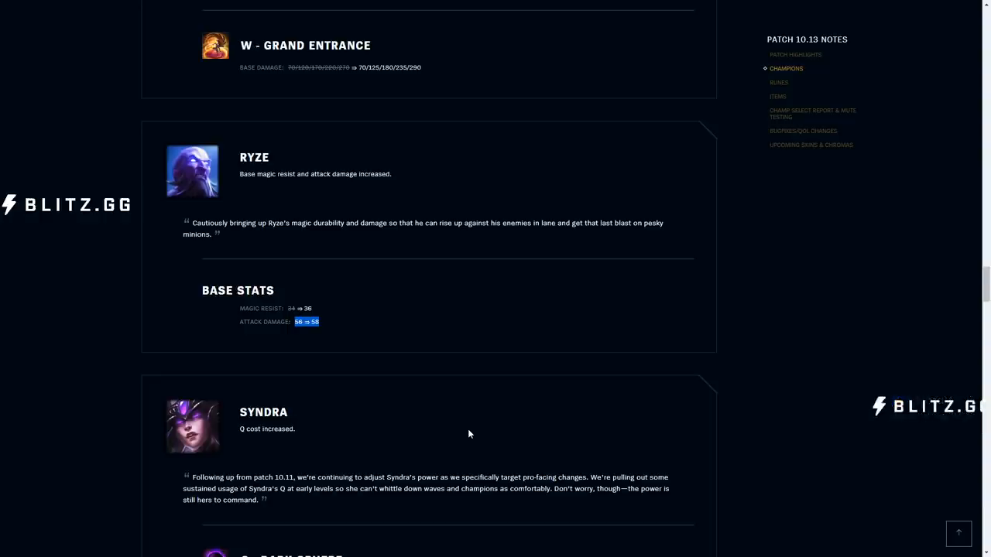
# - Scroll through Syndra's Q - Dark Sphere mana cost increase toward Vi's Q cooldown change
pyautogui.scroll(-3)
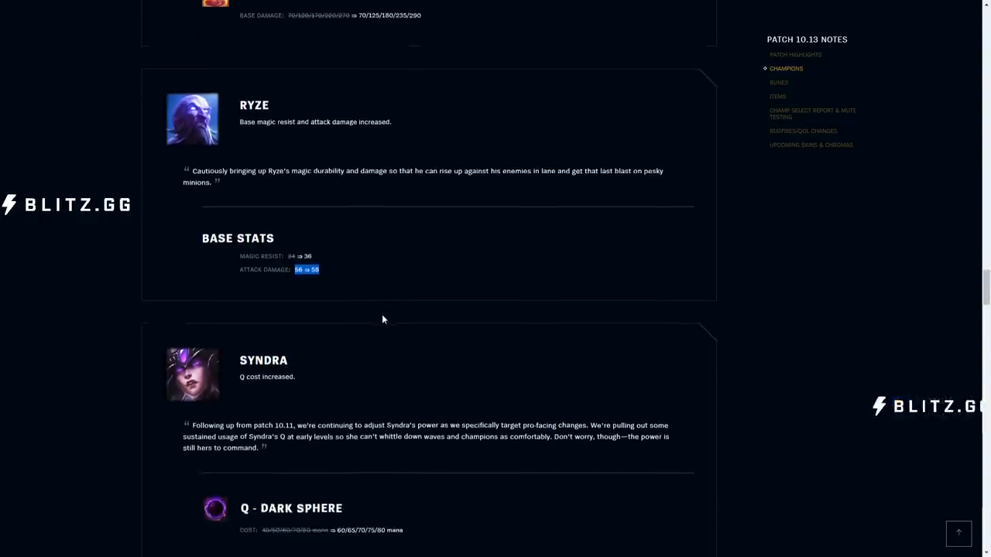
pyautogui.scroll(-3)
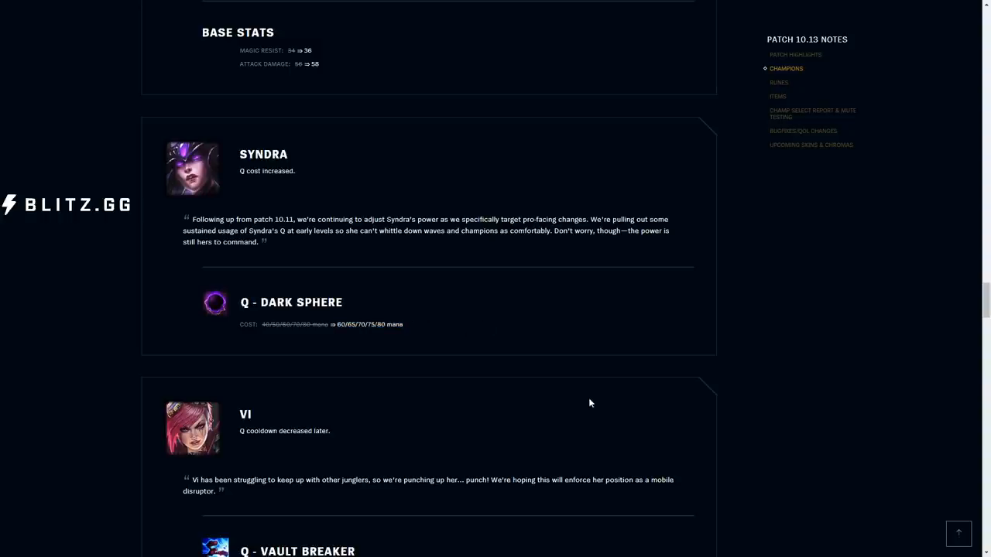
pyautogui.moveTo(421, 363)
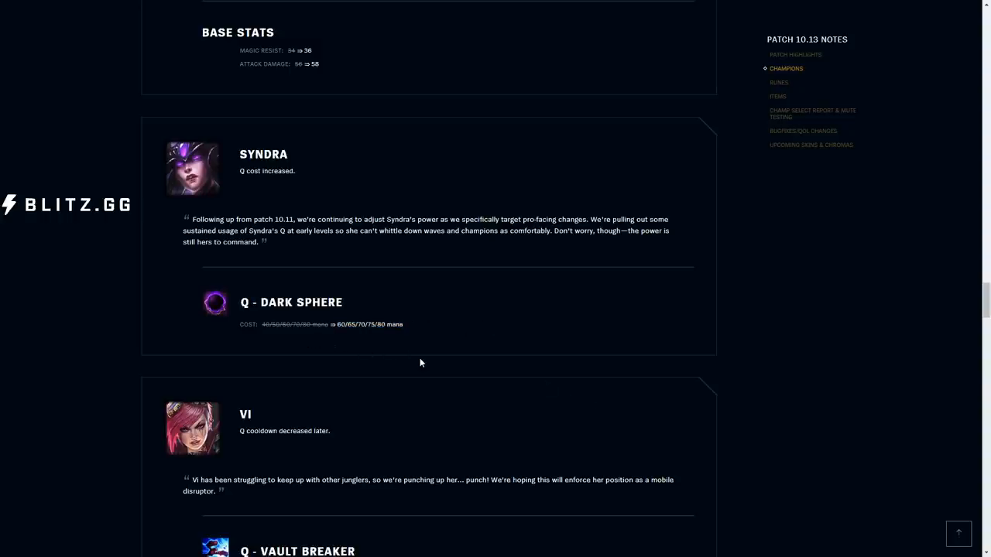
pyautogui.moveTo(446, 347)
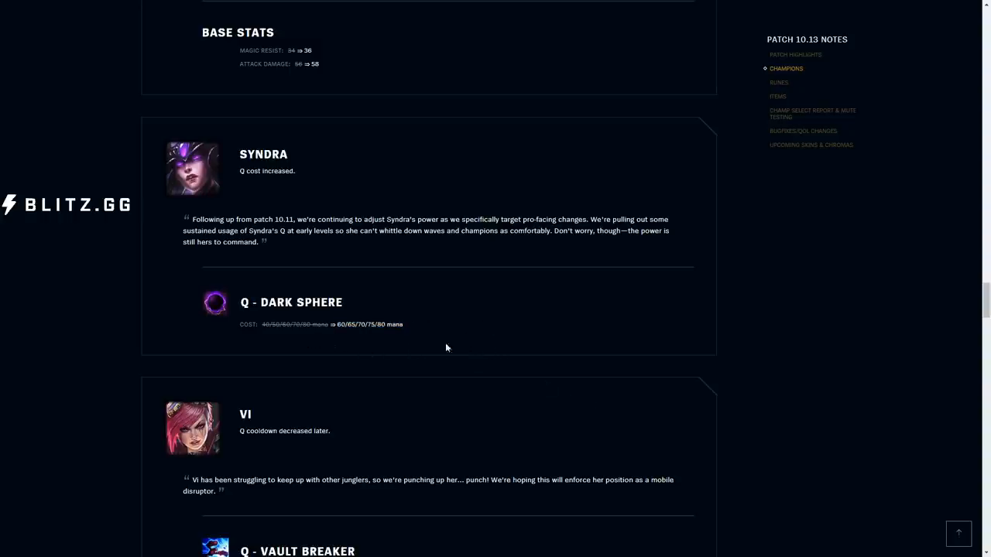
pyautogui.moveTo(554, 361)
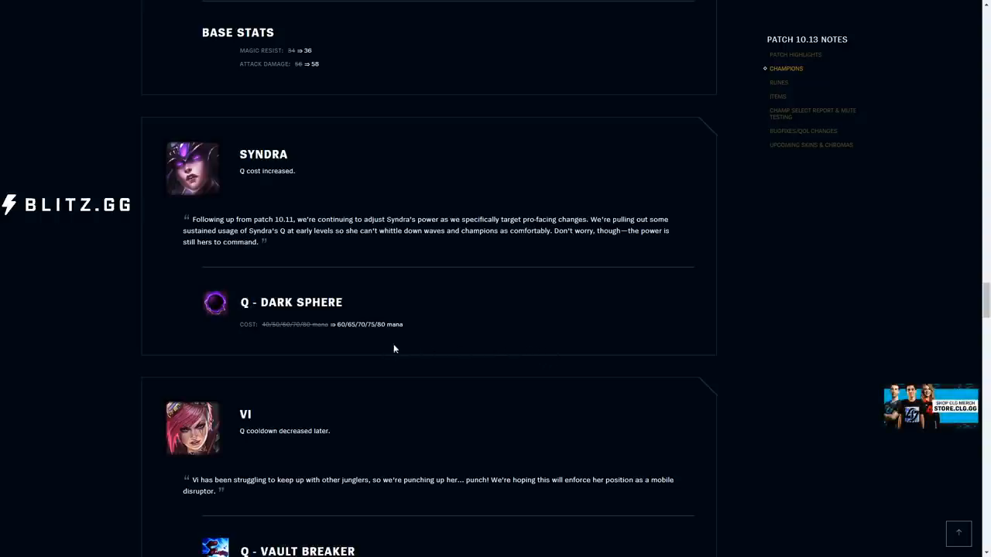
pyautogui.moveTo(307, 338)
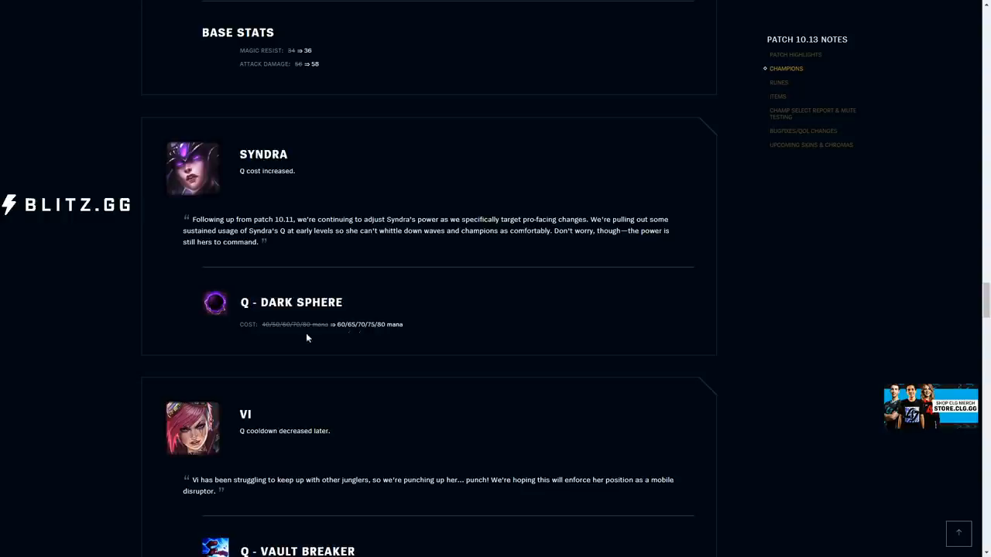
pyautogui.moveTo(363, 326)
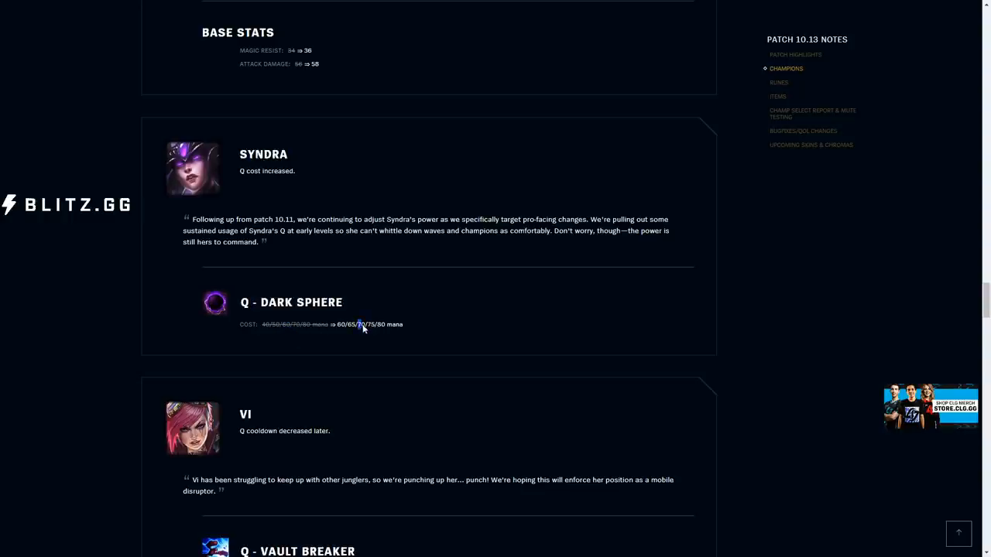
pyautogui.moveTo(423, 366)
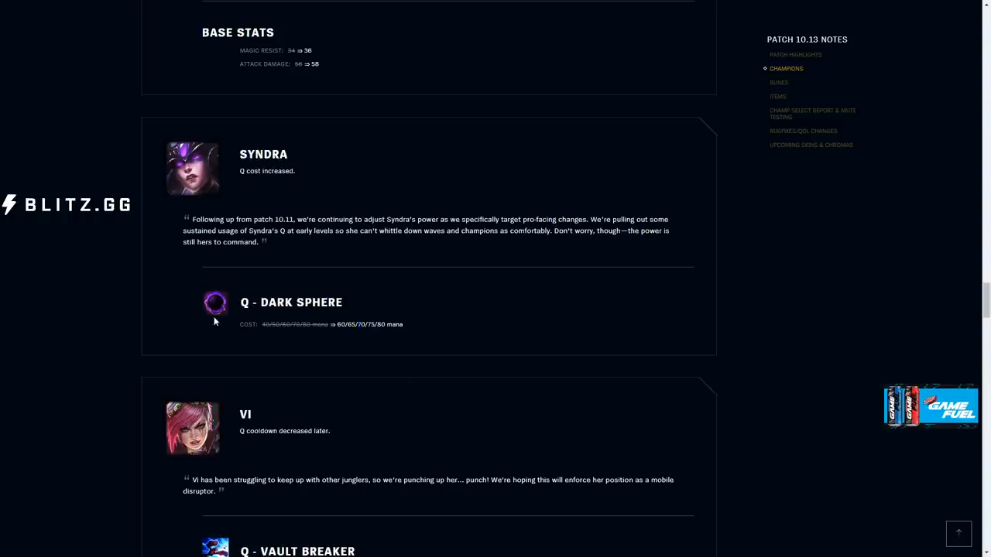
pyautogui.scroll(-3)
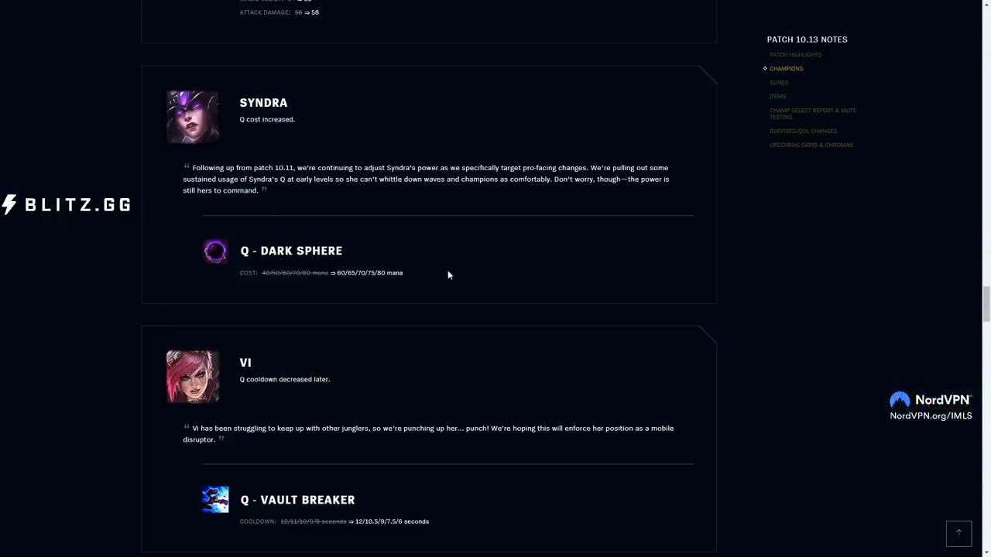
# - Highlight Vi's new Q cooldown 12/10.5/9/7.5/6, then scroll to Yorick's R change
pyautogui.scroll(-3)
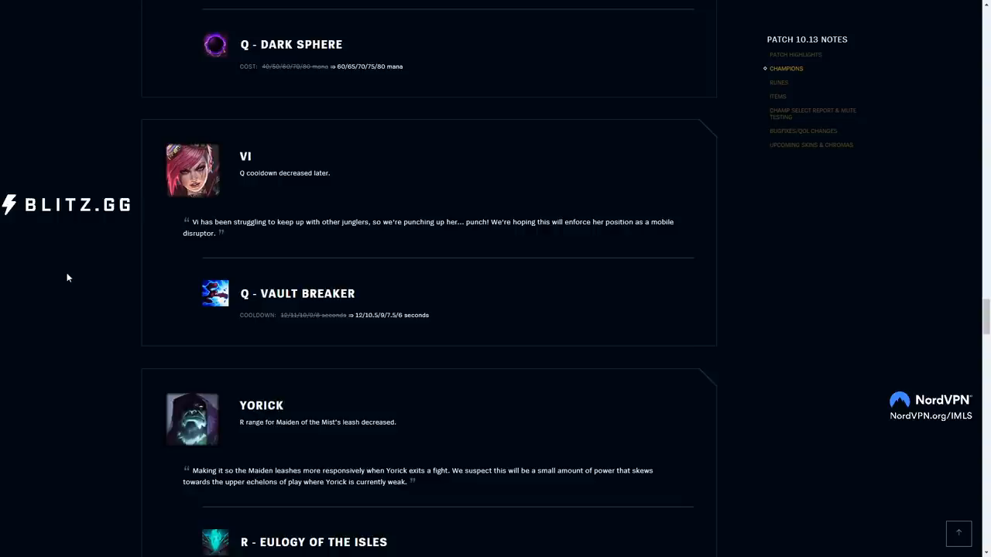
pyautogui.doubleClick(300, 315)
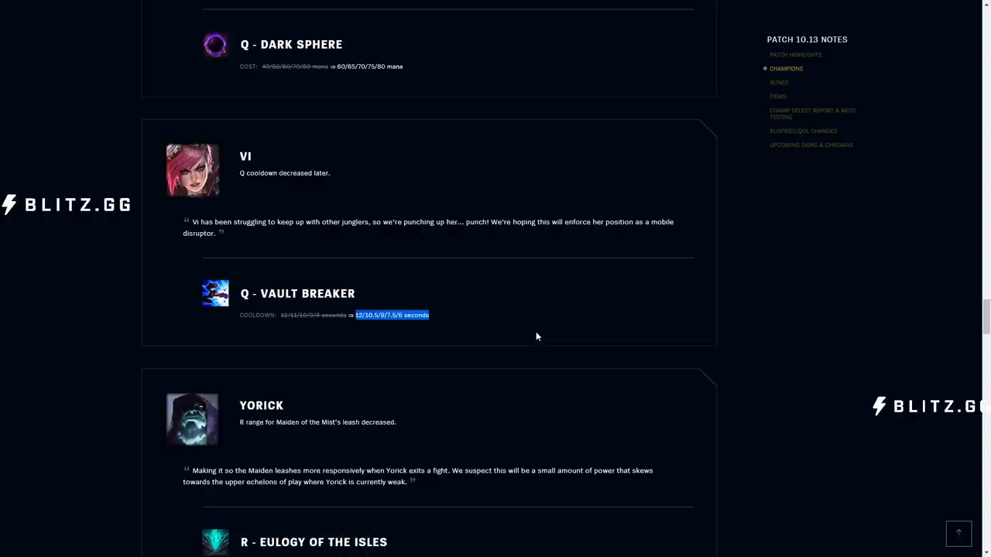
pyautogui.moveTo(400, 330)
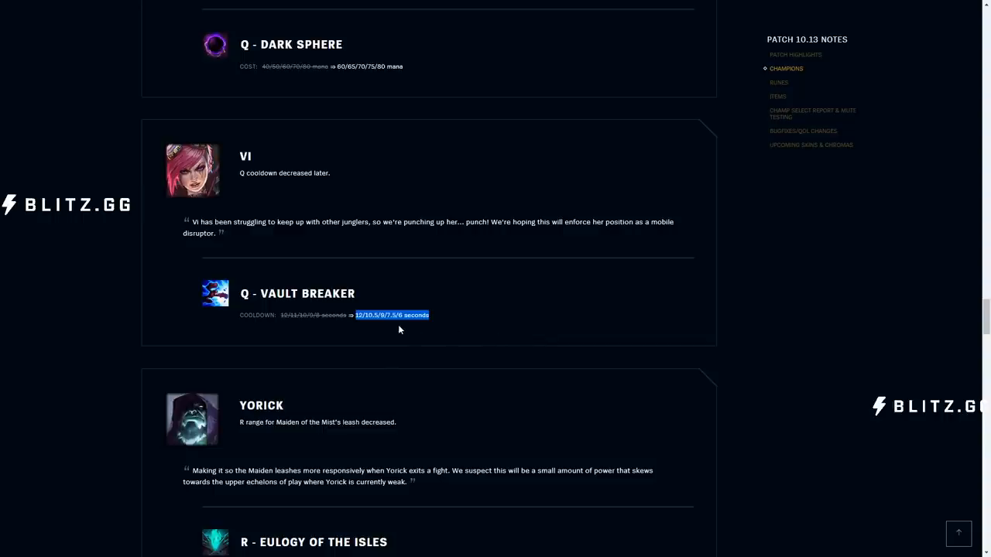
pyautogui.moveTo(402, 293)
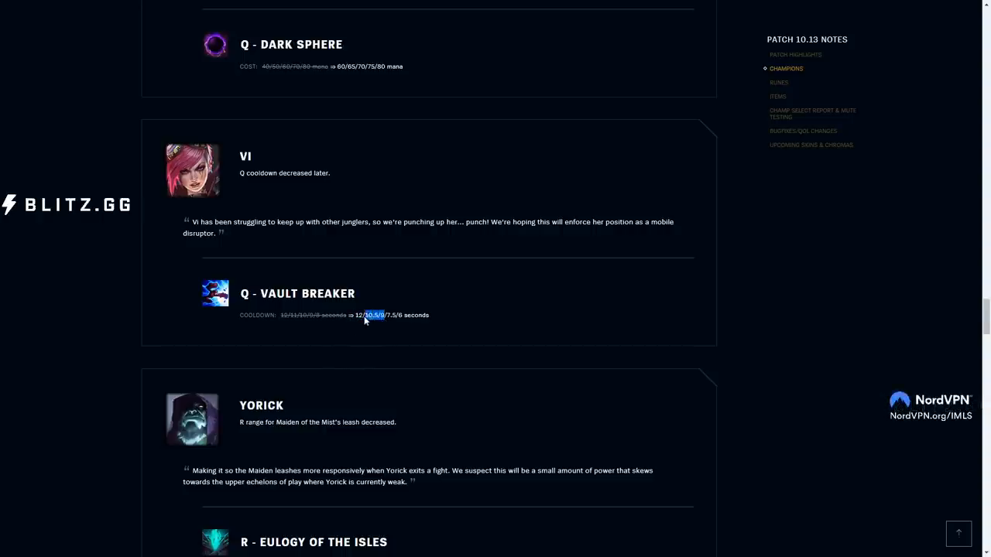
pyautogui.moveTo(383, 324)
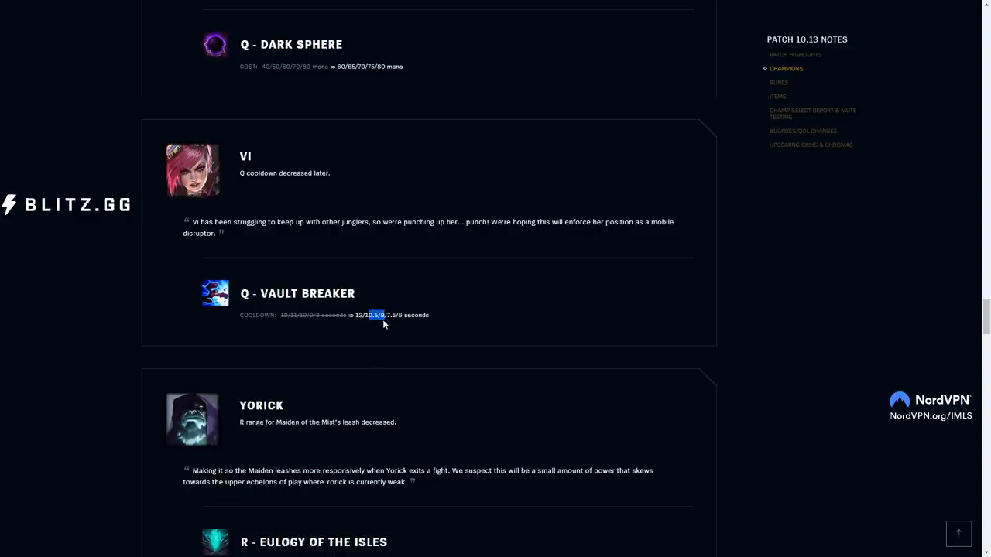
pyautogui.moveTo(324, 325)
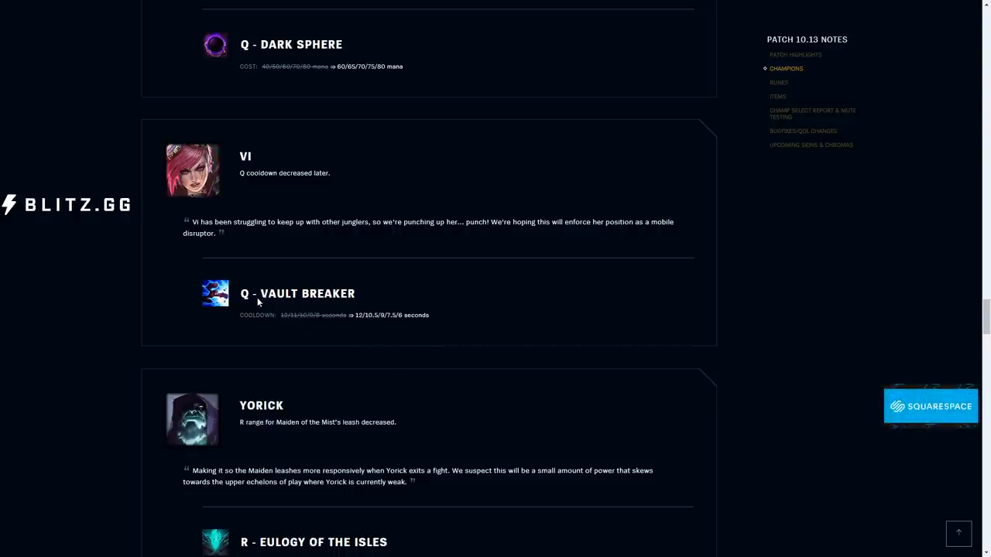
pyautogui.moveTo(274, 308)
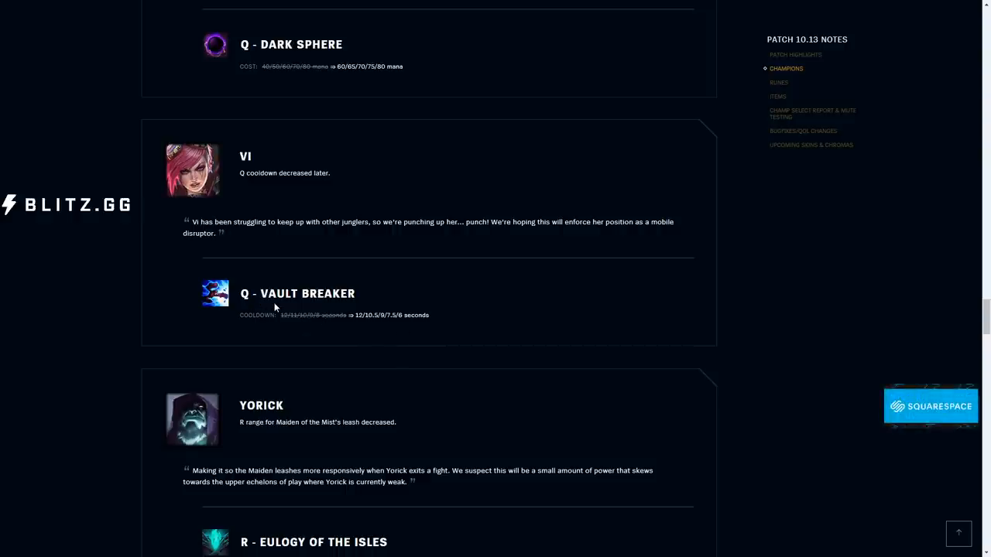
pyautogui.moveTo(393, 322)
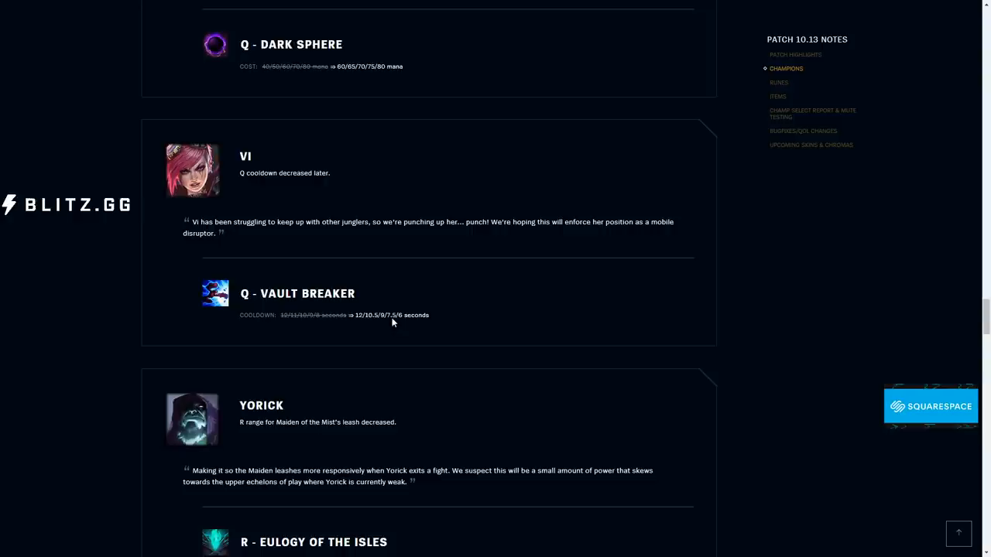
pyautogui.moveTo(393, 313)
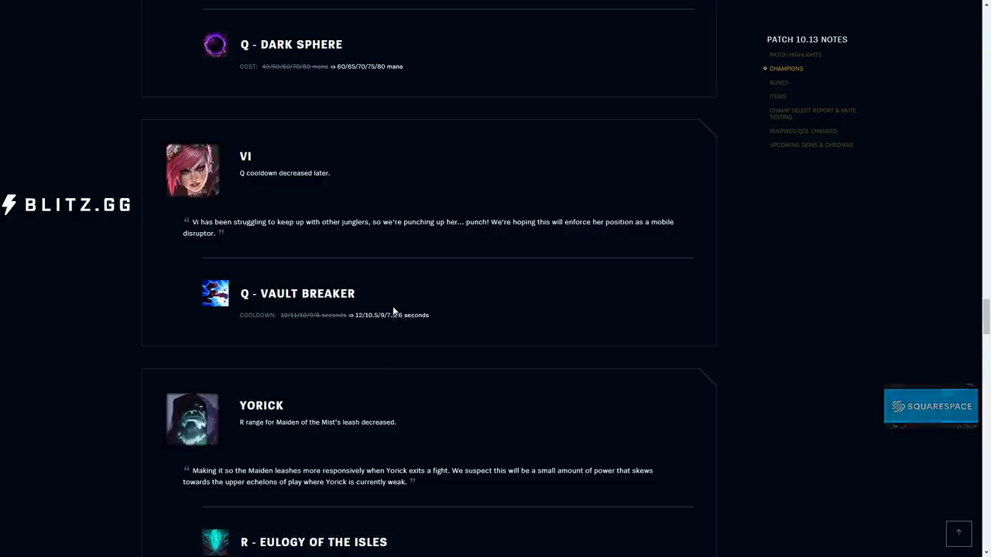
pyautogui.moveTo(401, 319)
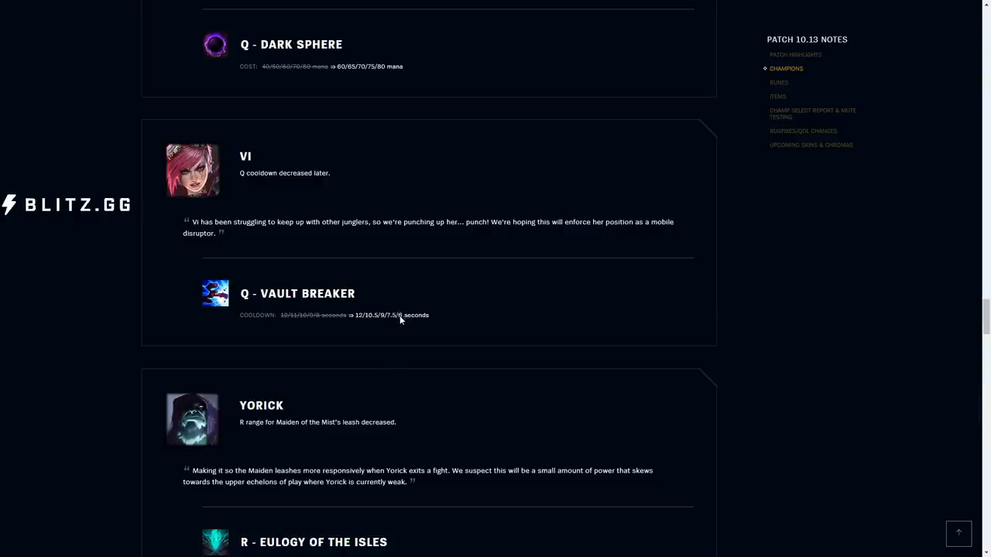
pyautogui.moveTo(408, 327)
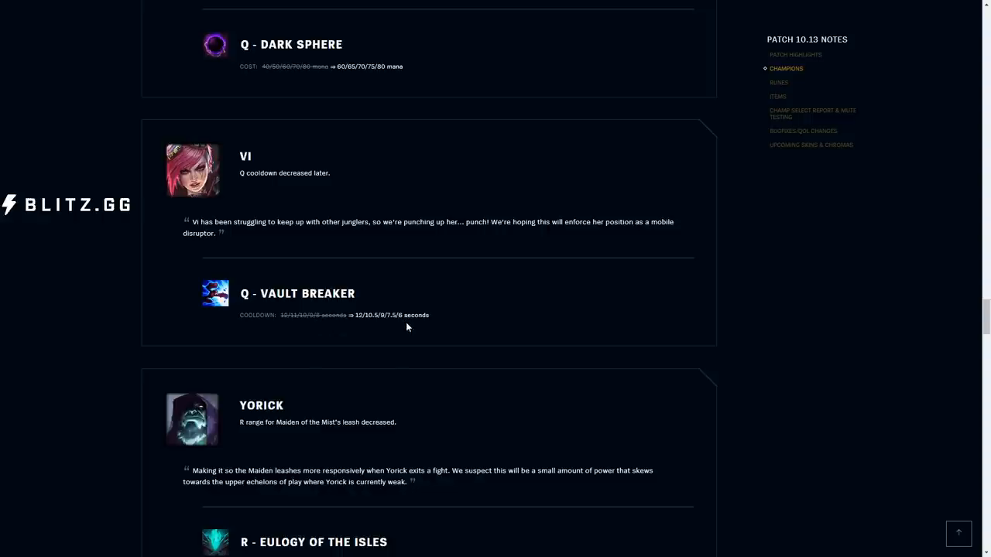
pyautogui.moveTo(382, 313)
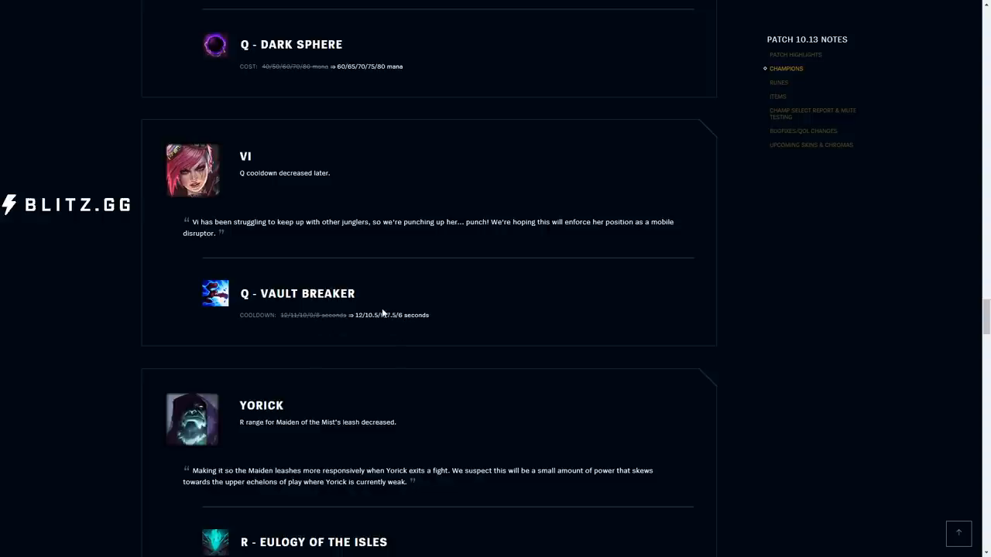
pyautogui.moveTo(402, 346)
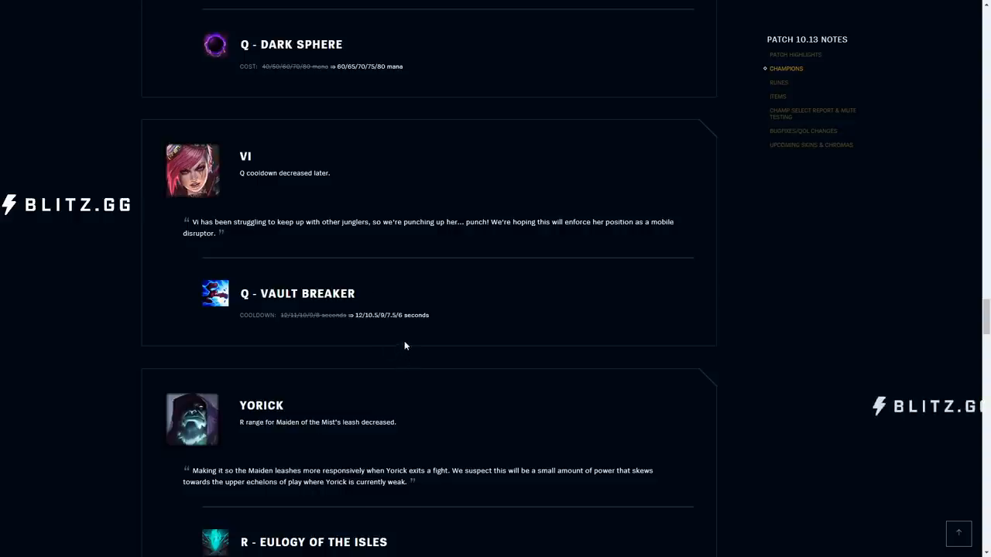
pyautogui.moveTo(399, 332)
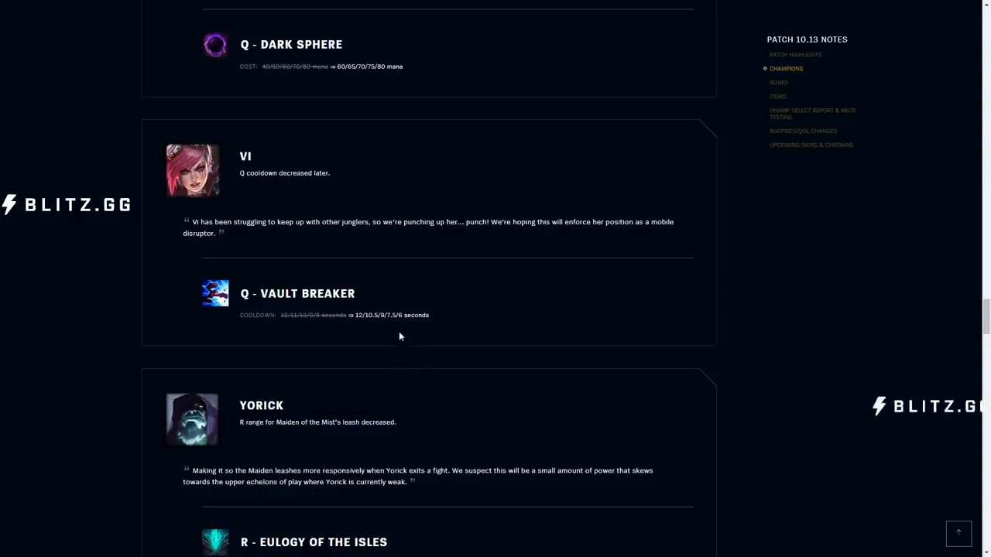
pyautogui.moveTo(379, 333)
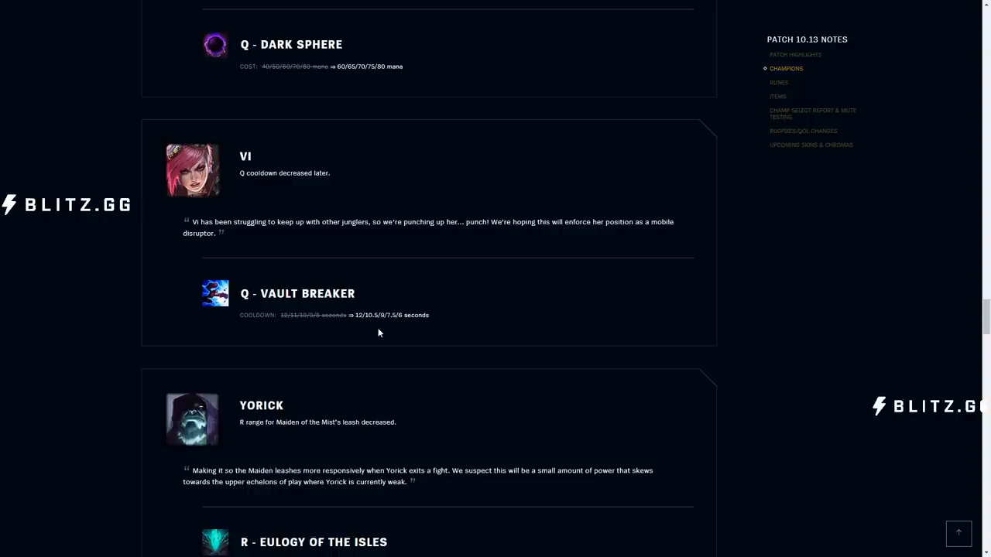
pyautogui.scroll(-3)
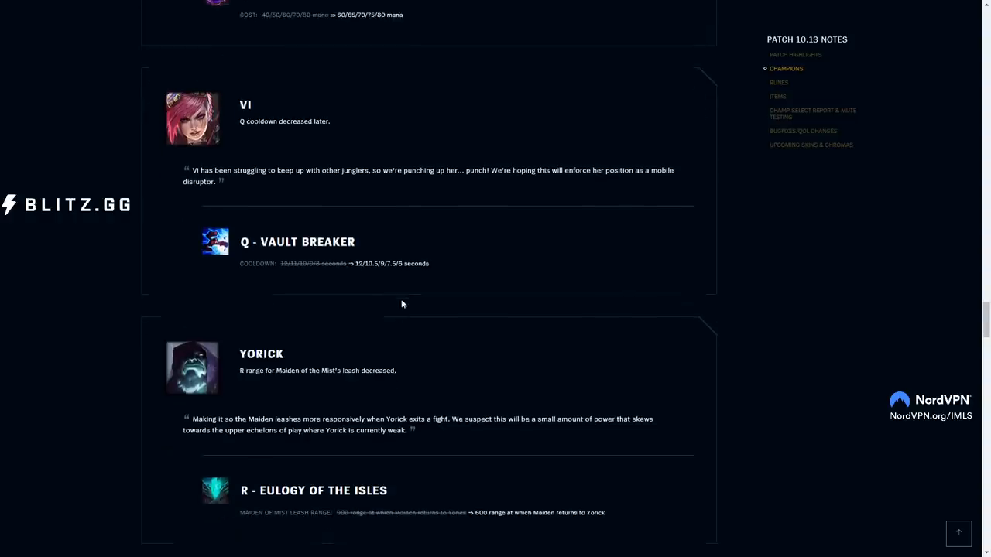
# - Scroll past Yorick's 600 leash range and Yuumi's E cost to Conqueror in Runes
pyautogui.scroll(-3)
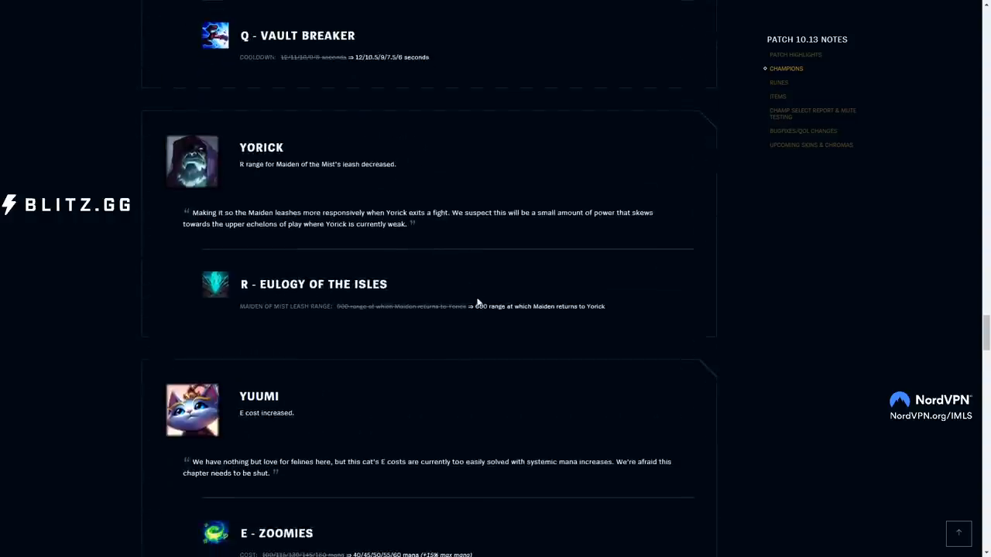
pyautogui.scroll(-3)
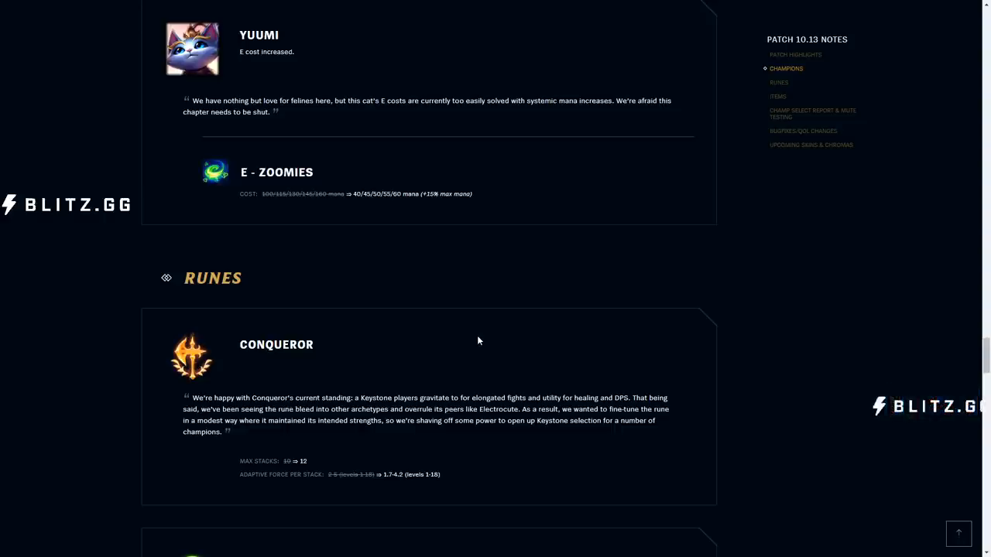
pyautogui.moveTo(444, 293)
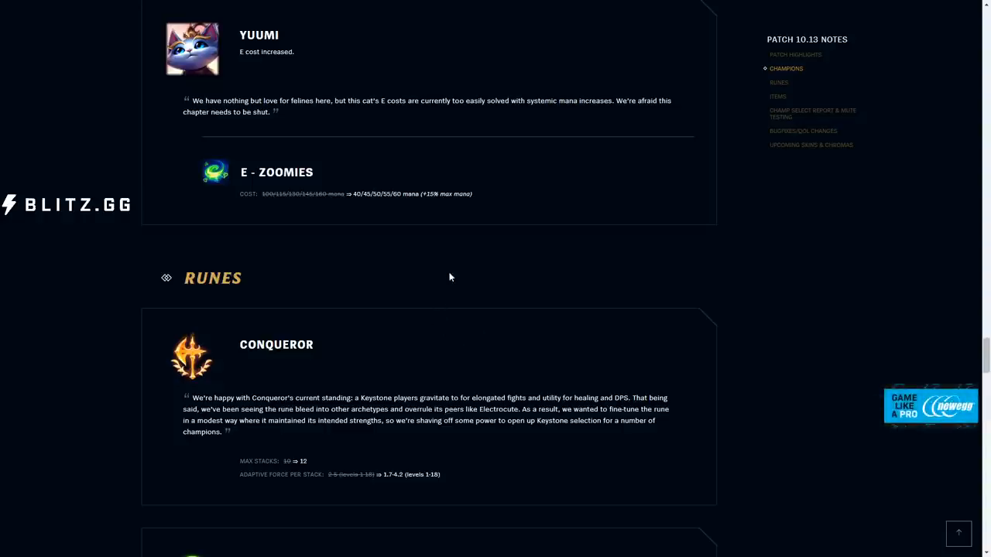
# - Scroll until the Conqueror and Guardian rune cards are both fully visible
pyautogui.scroll(-3)
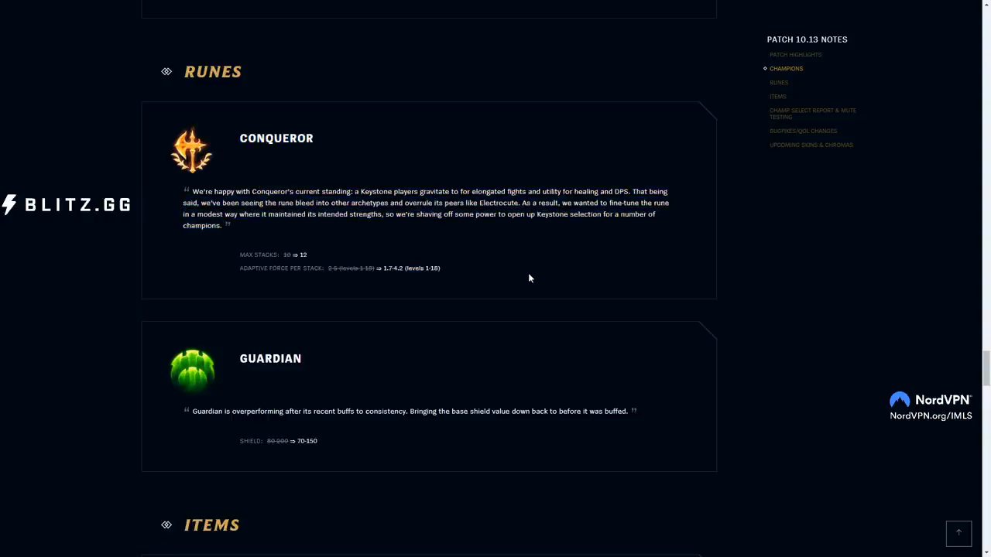
pyautogui.moveTo(553, 291)
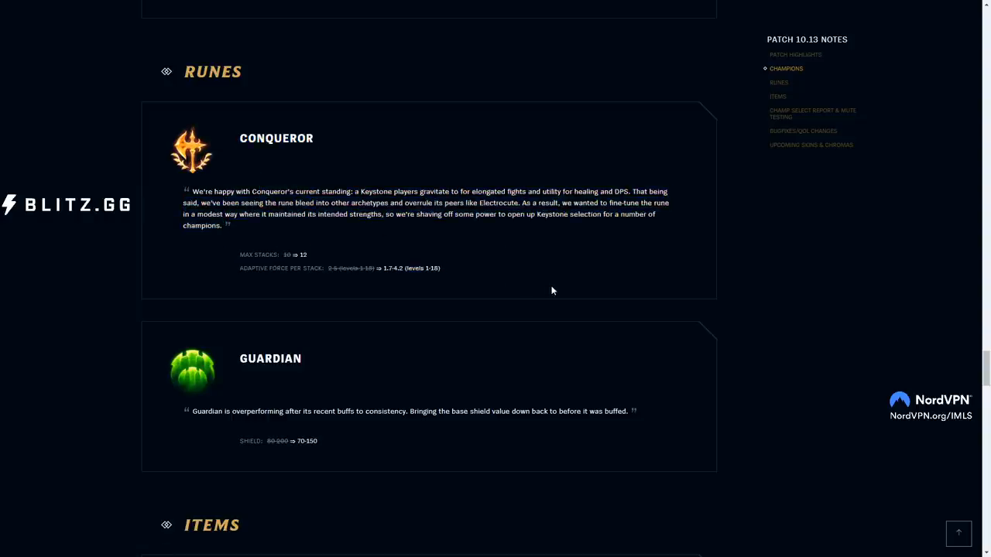
# - Scroll past Guardian's shield change to the Items heading and Death's Dance
pyautogui.scroll(-3)
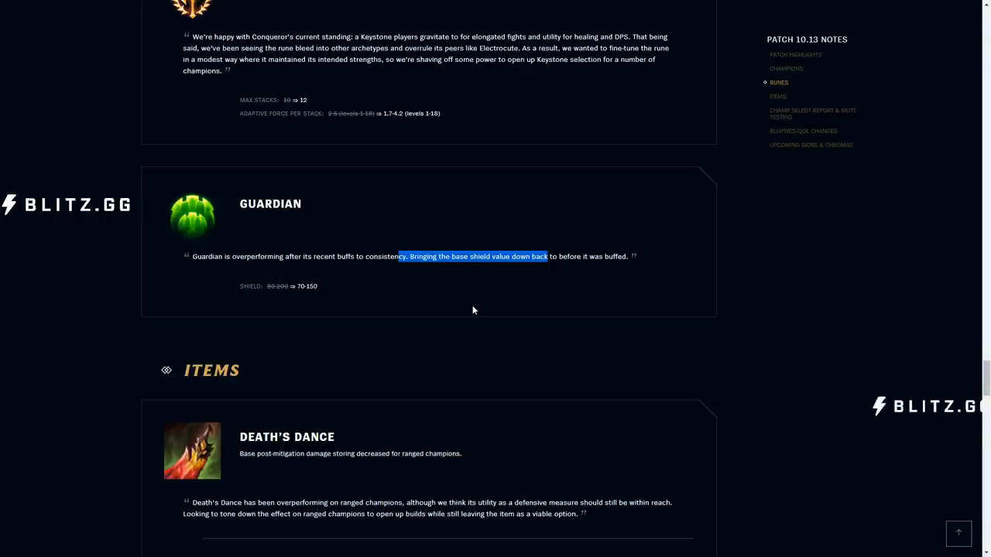
pyautogui.moveTo(313, 290)
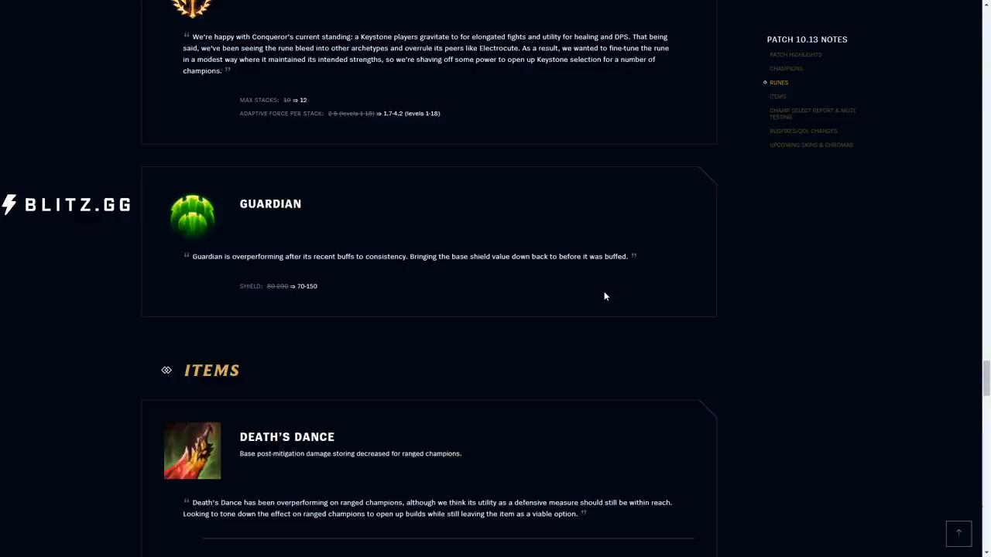
pyautogui.scroll(-3)
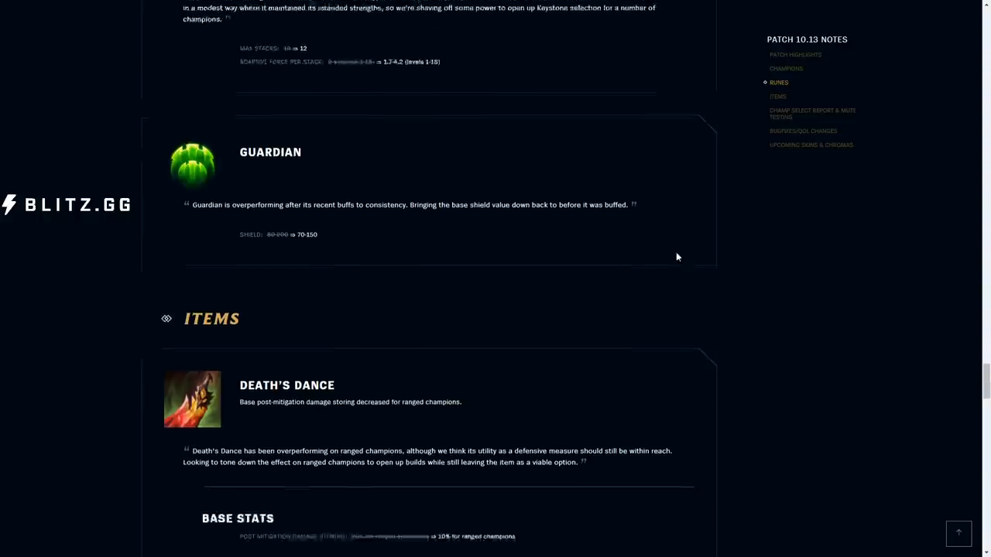
# - Scroll through Death's Dance's 10% ranged storing to Champ Select Report & Mute Testing
pyautogui.scroll(-3)
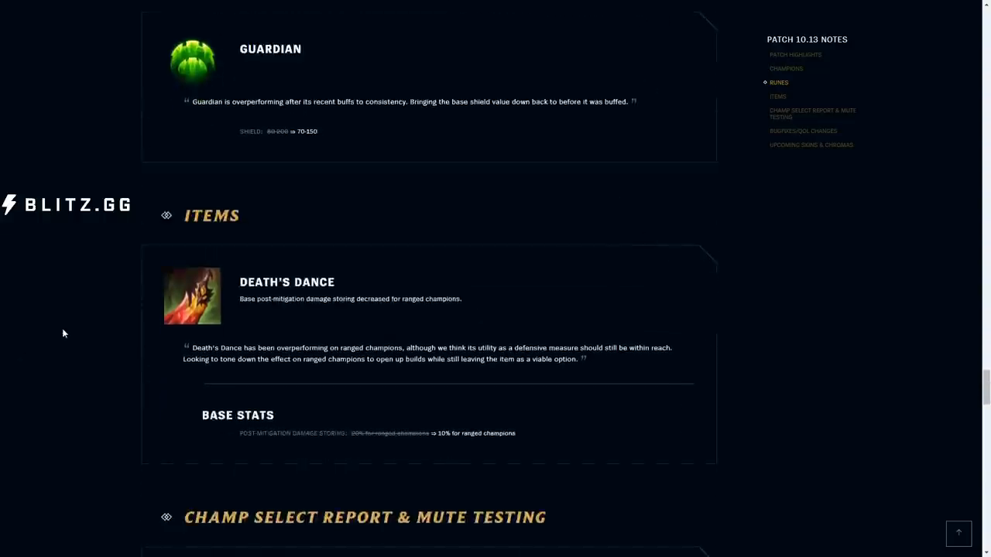
pyautogui.scroll(-3)
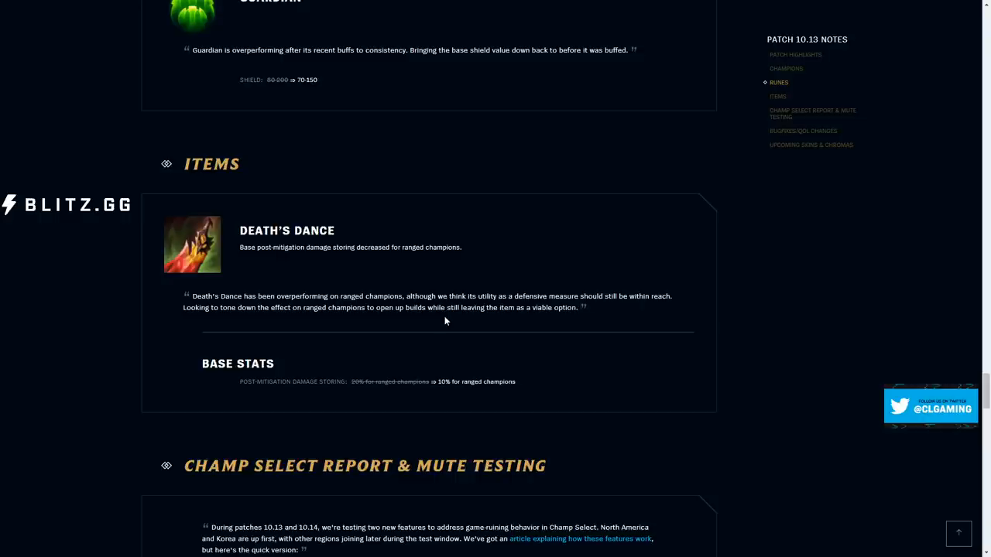
pyautogui.scroll(-3)
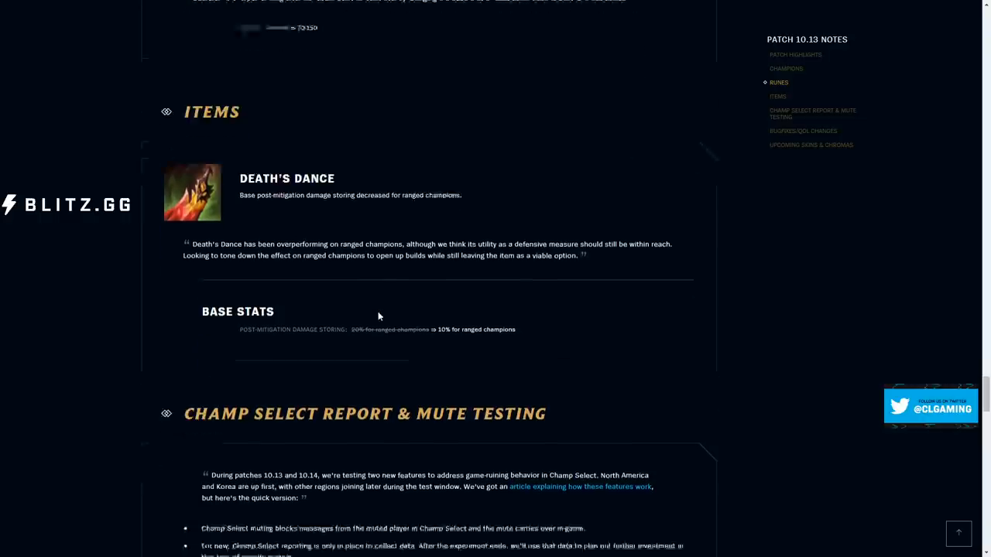
pyautogui.scroll(-3)
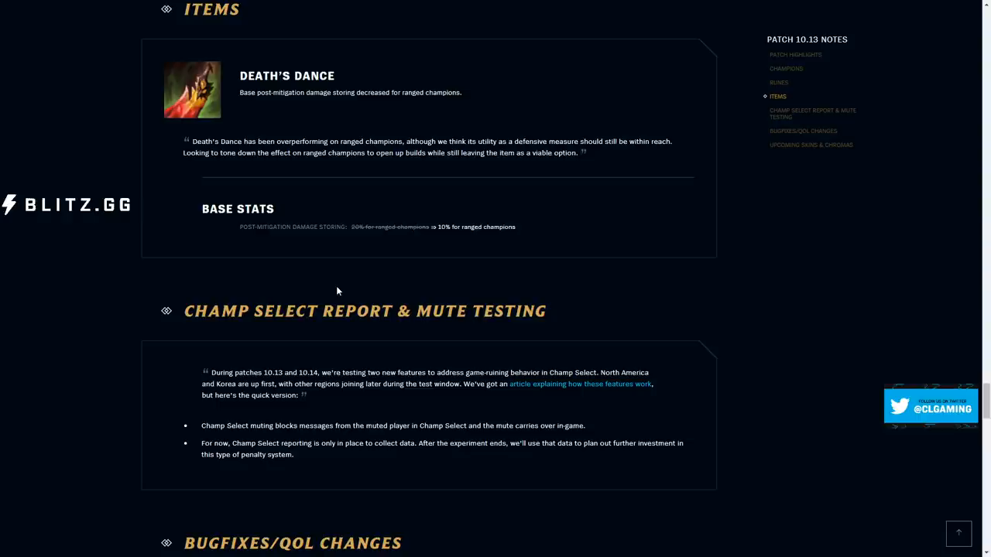
# - Scroll through the Champ Select muting and reporting notes toward the Bugfixes/QoL list
pyautogui.scroll(-3)
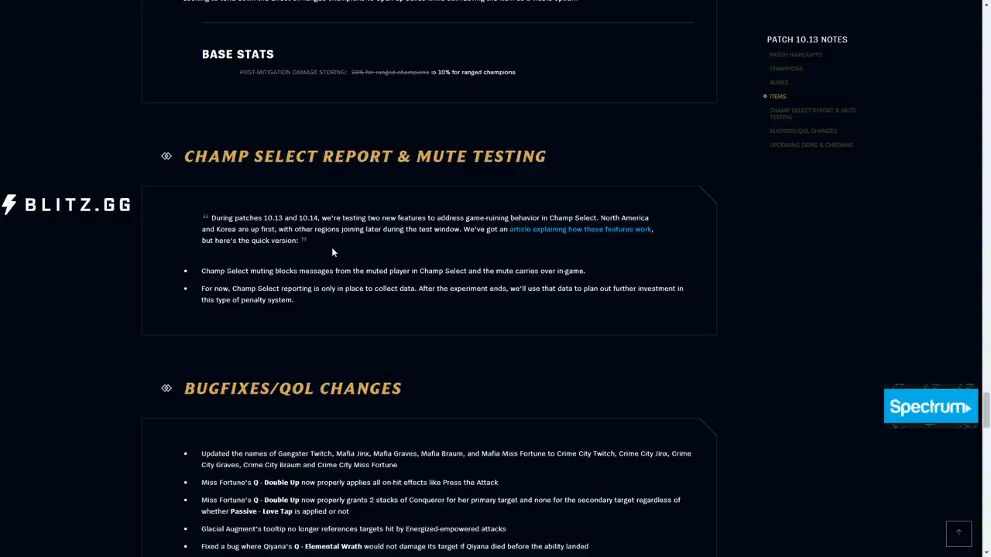
pyautogui.scroll(-3)
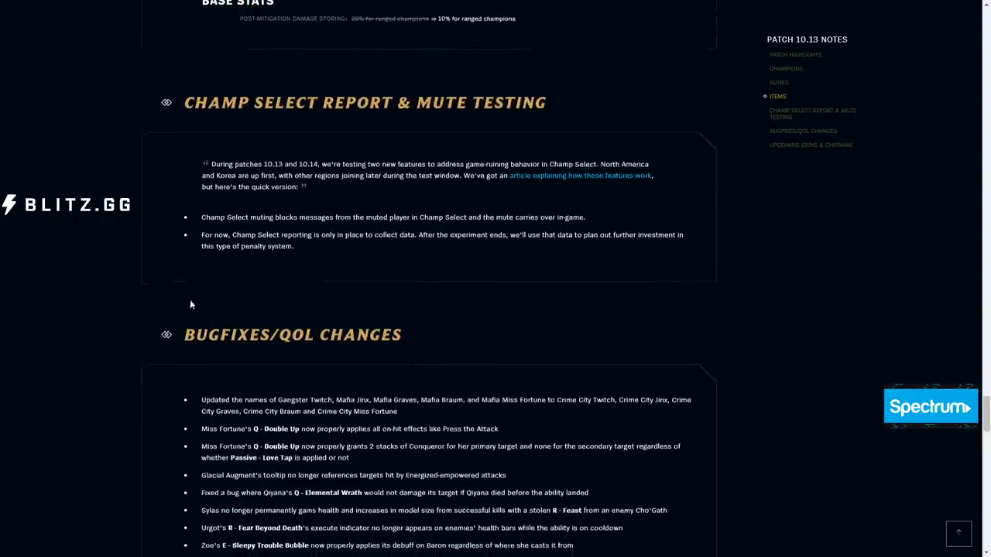
pyautogui.scroll(-3)
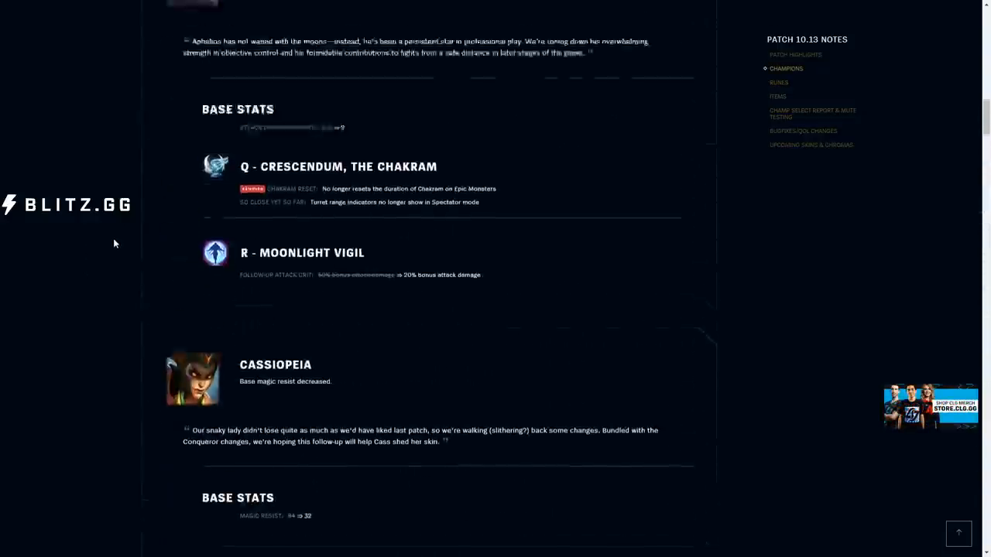
# - Scroll the Champions section from Aphelios past Kog'Maw, Lucian and Nocturne to Nunu's buffs
pyautogui.scroll(3)
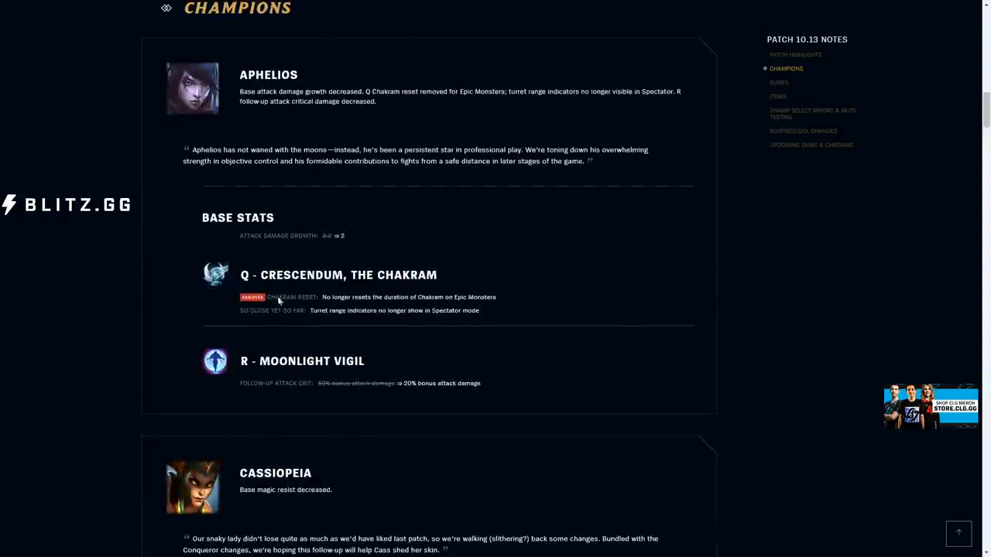
pyautogui.moveTo(387, 308)
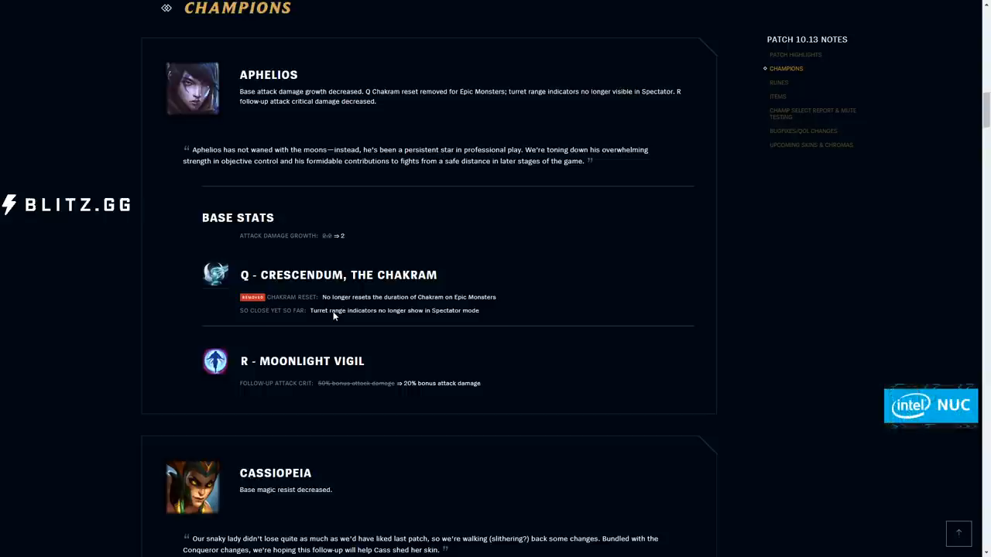
pyautogui.moveTo(366, 294)
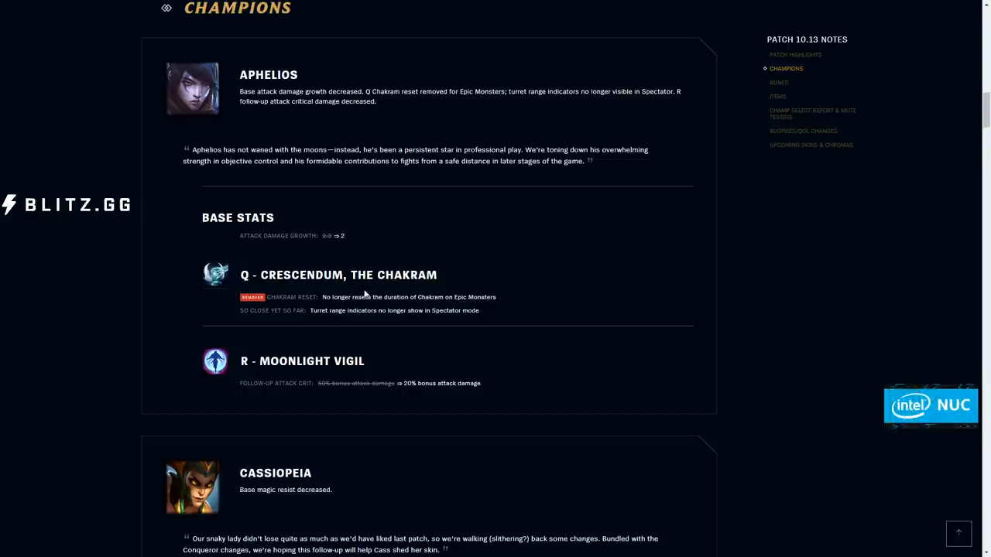
pyautogui.moveTo(404, 404)
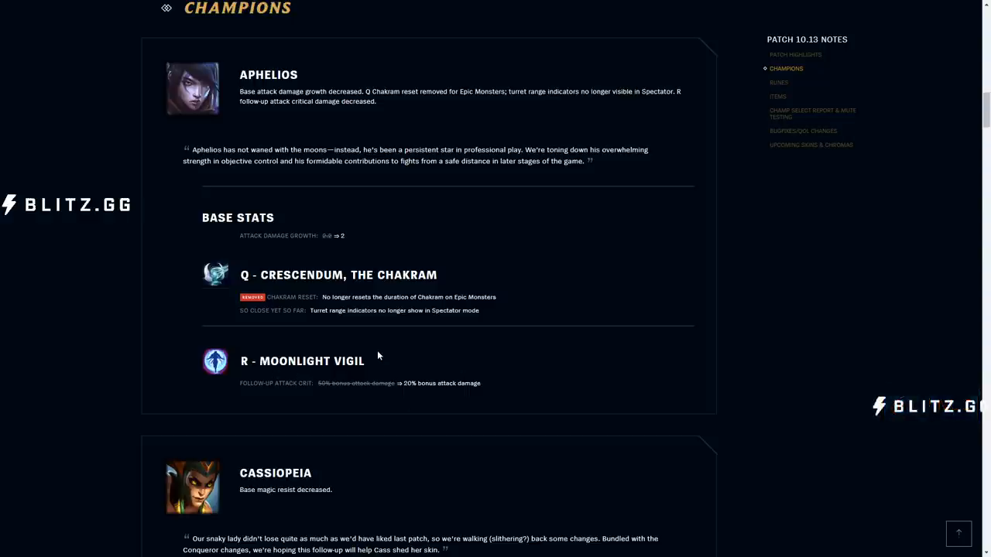
pyautogui.moveTo(356, 383)
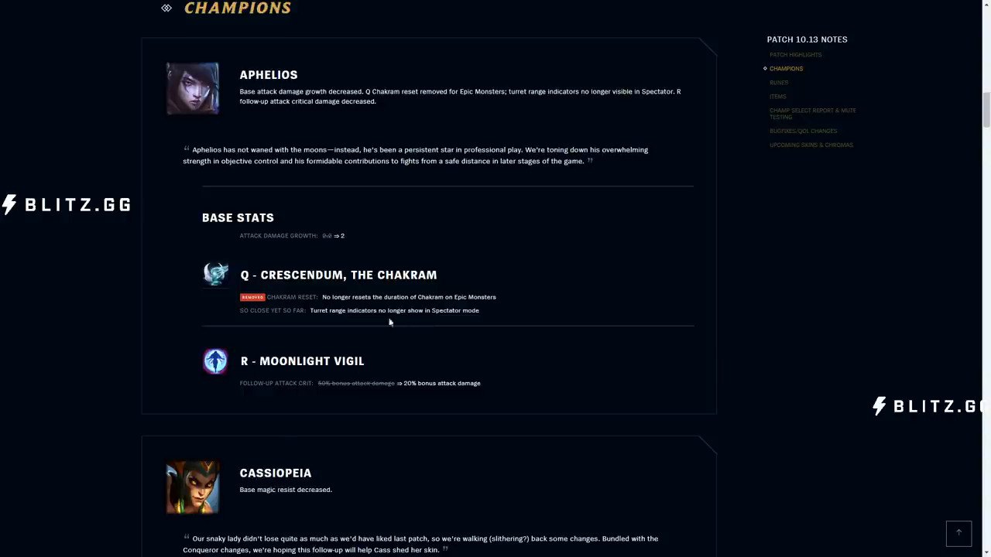
pyautogui.moveTo(98, 266)
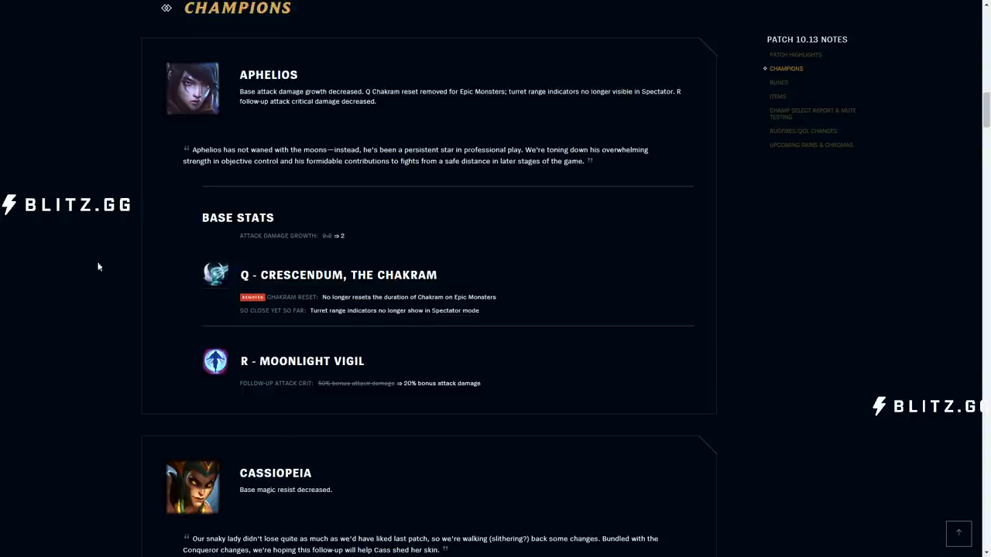
pyautogui.scroll(-3)
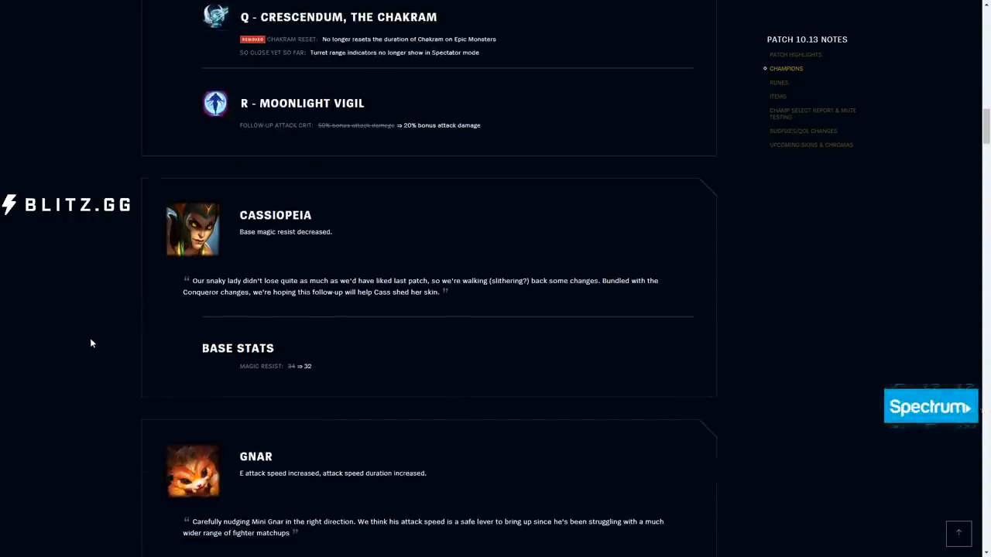
pyautogui.scroll(-3)
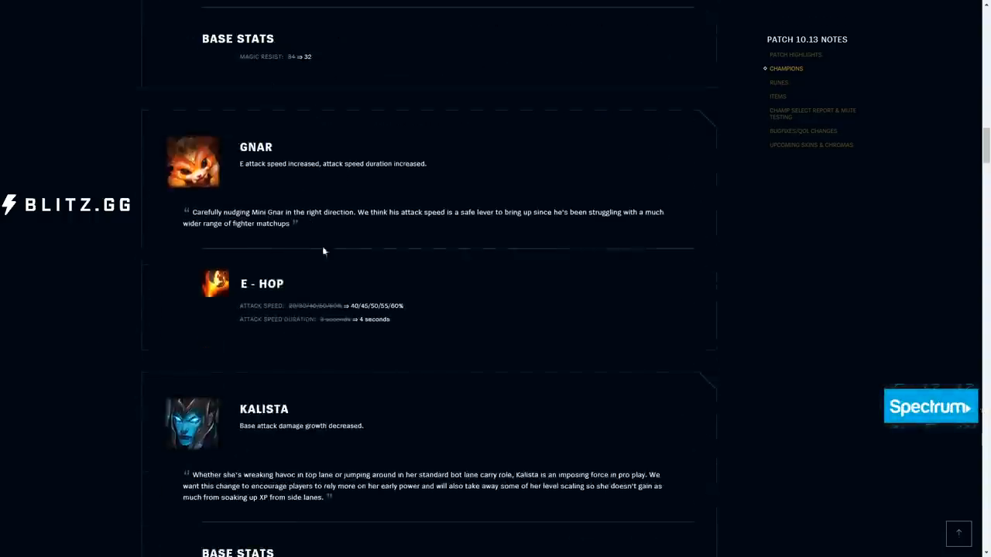
pyautogui.scroll(-3)
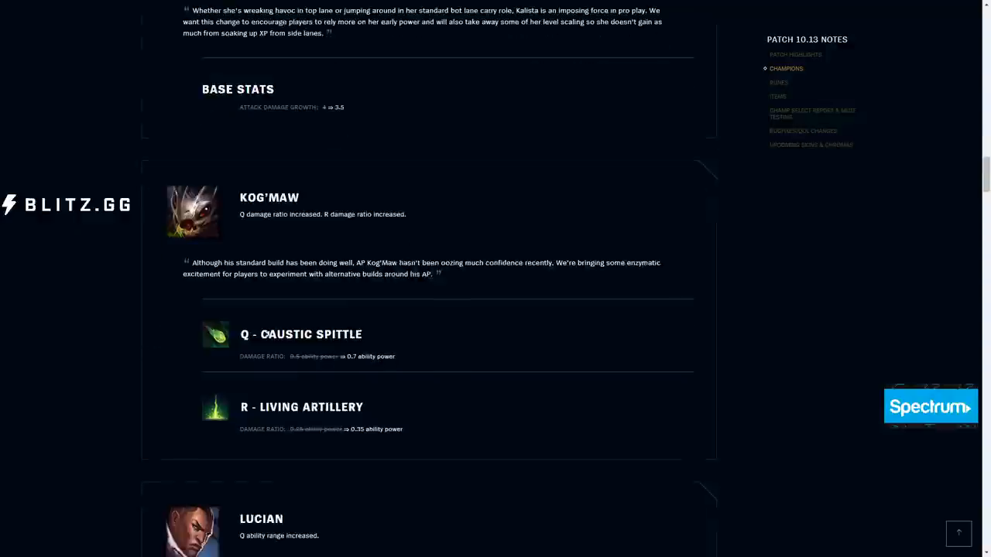
pyautogui.moveTo(497, 288)
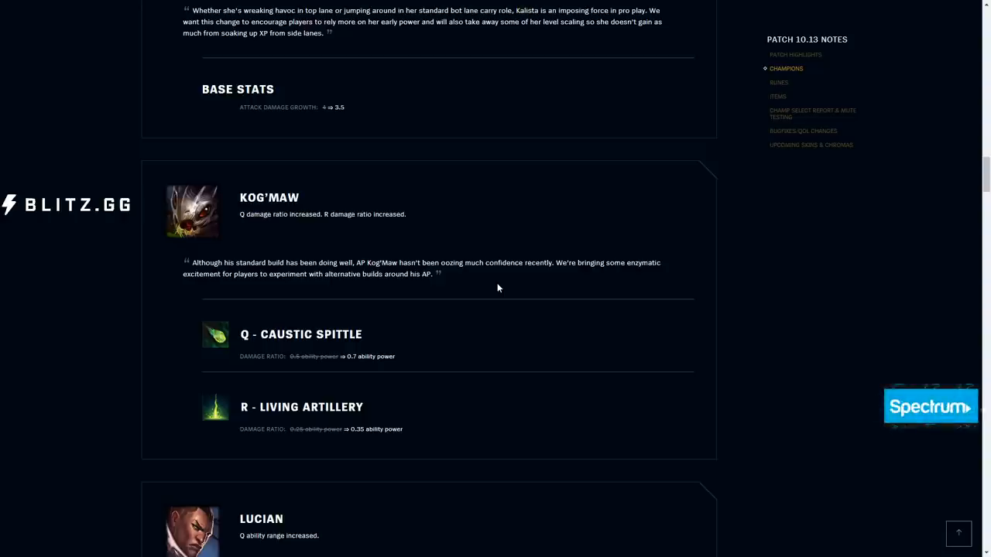
pyautogui.scroll(-3)
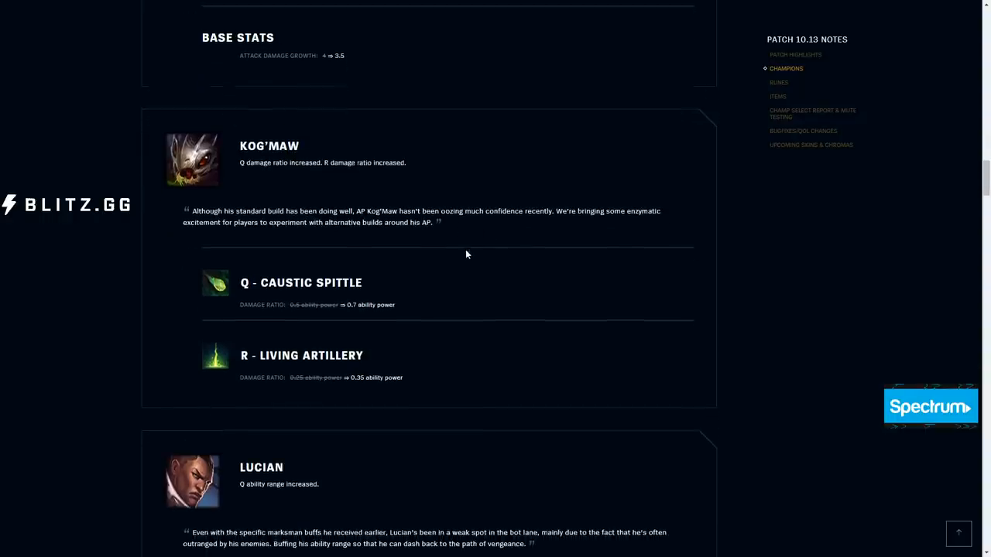
pyautogui.scroll(-3)
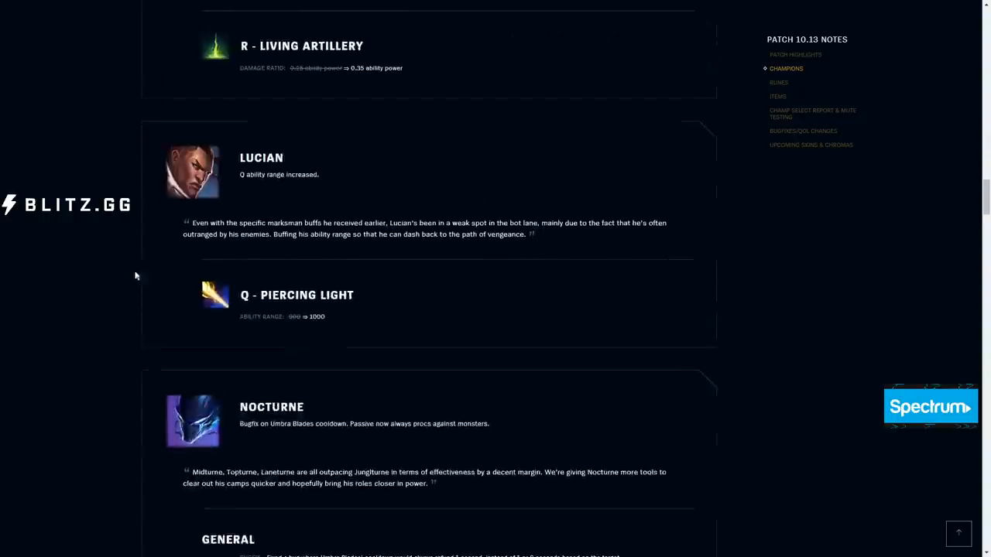
pyautogui.scroll(-3)
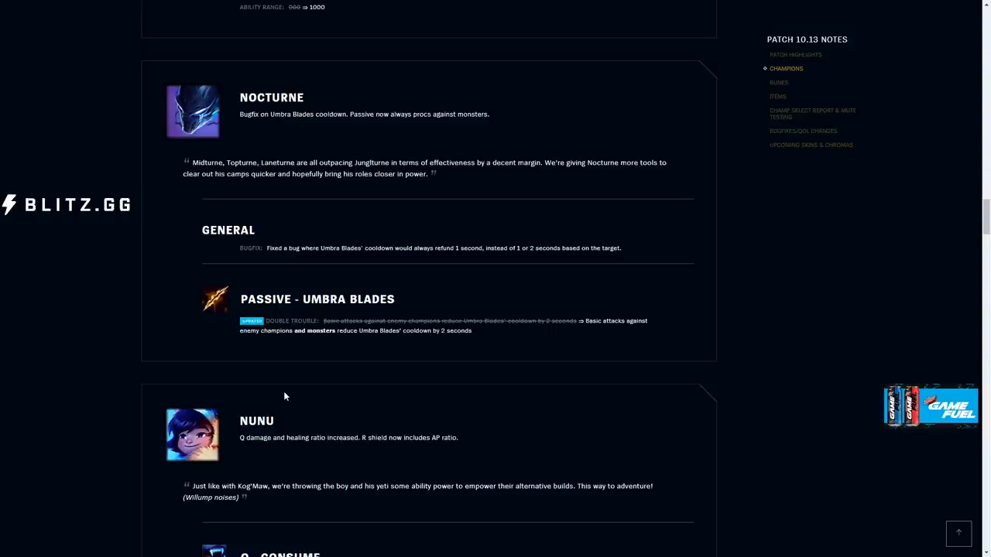
pyautogui.scroll(-3)
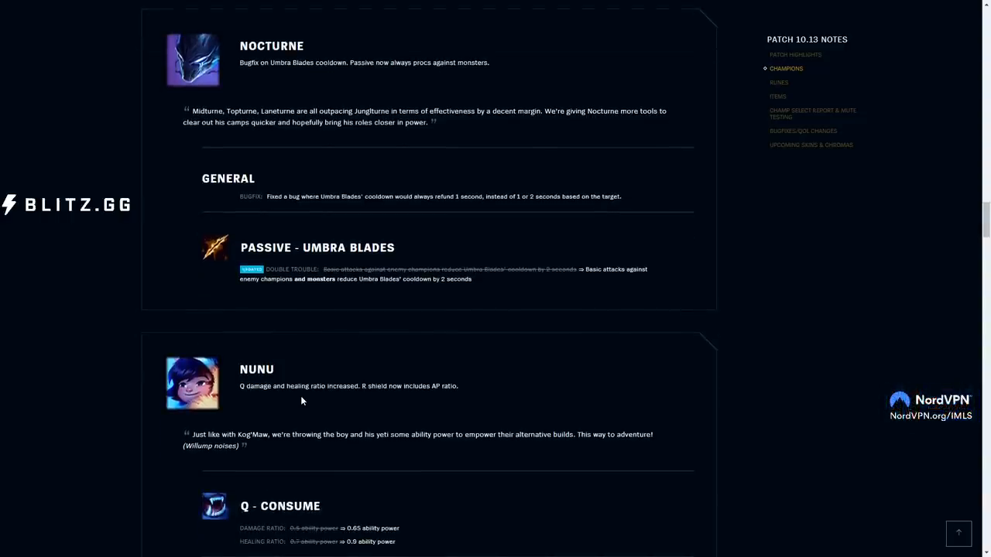
pyautogui.scroll(-3)
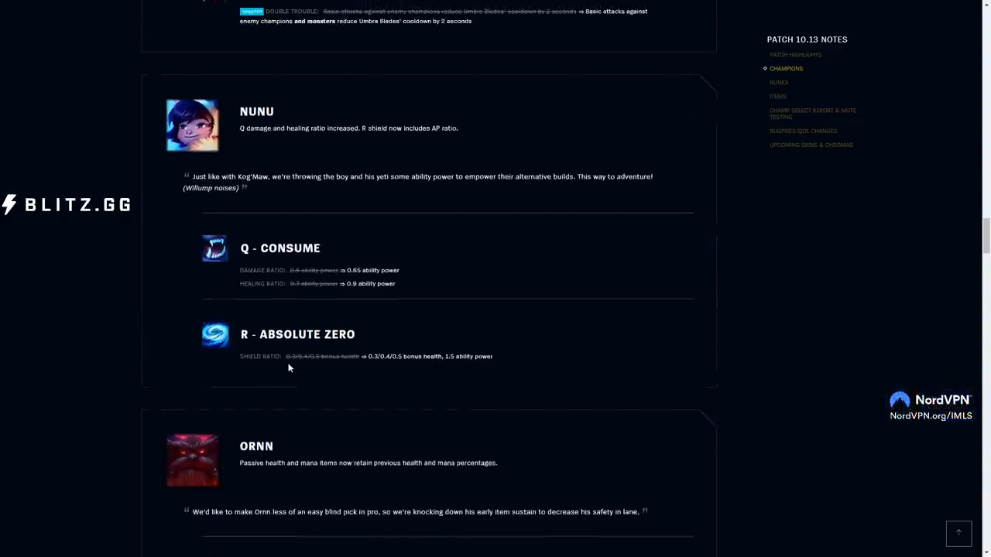
pyautogui.scroll(-3)
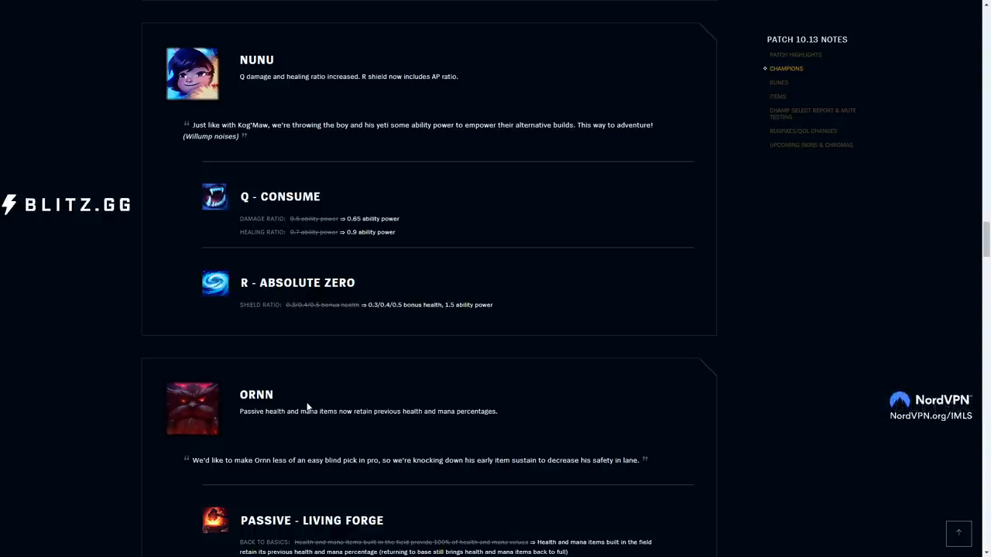
pyautogui.moveTo(316, 352)
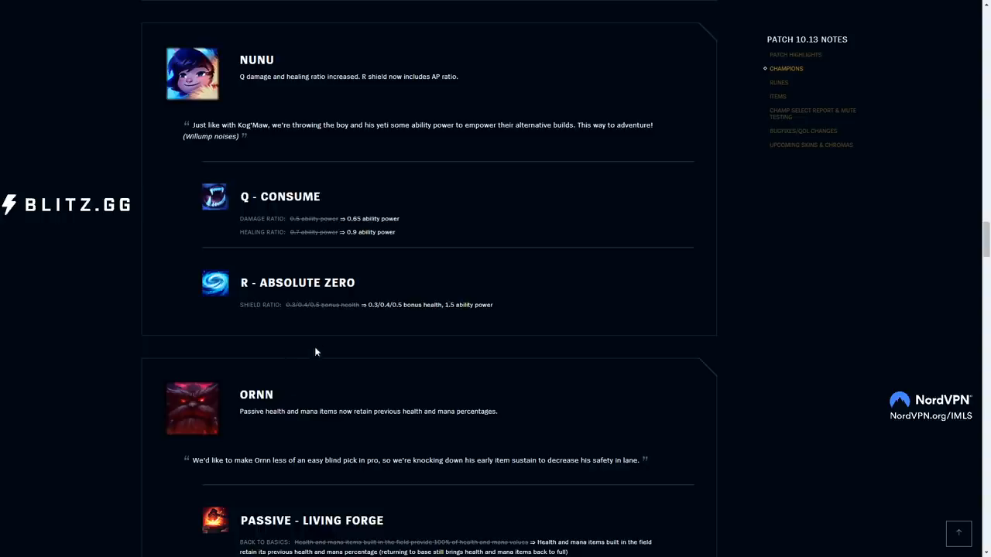
pyautogui.scroll(-3)
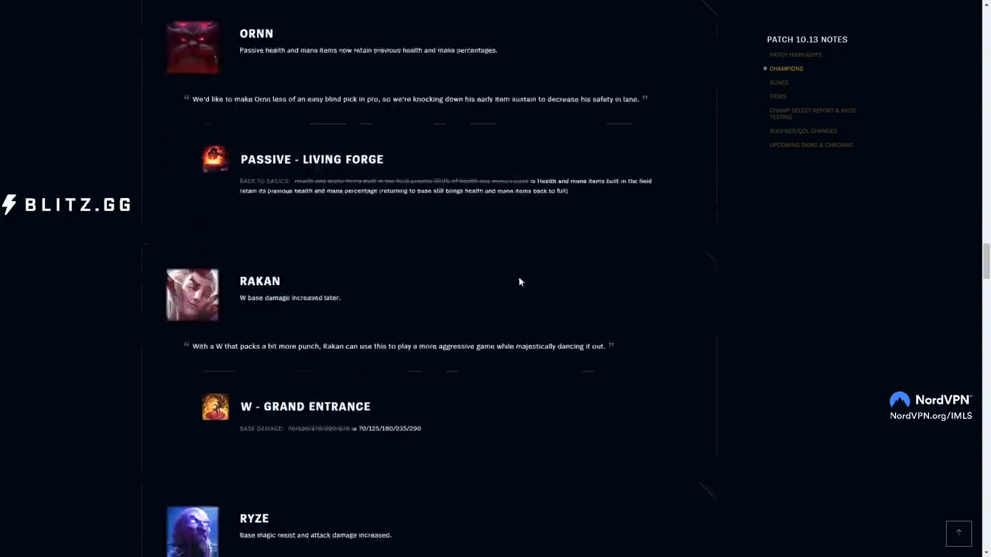
pyautogui.scroll(-3)
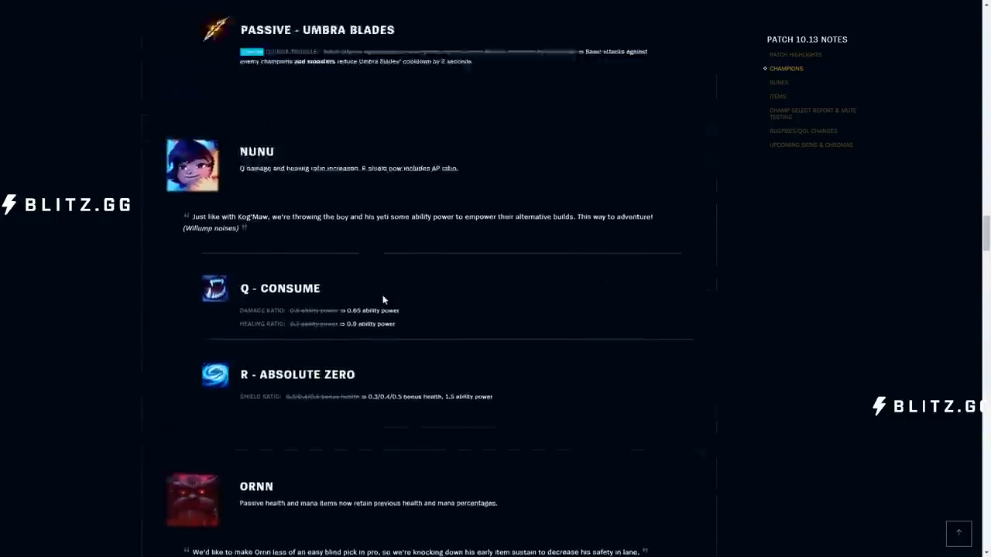
pyautogui.scroll(3)
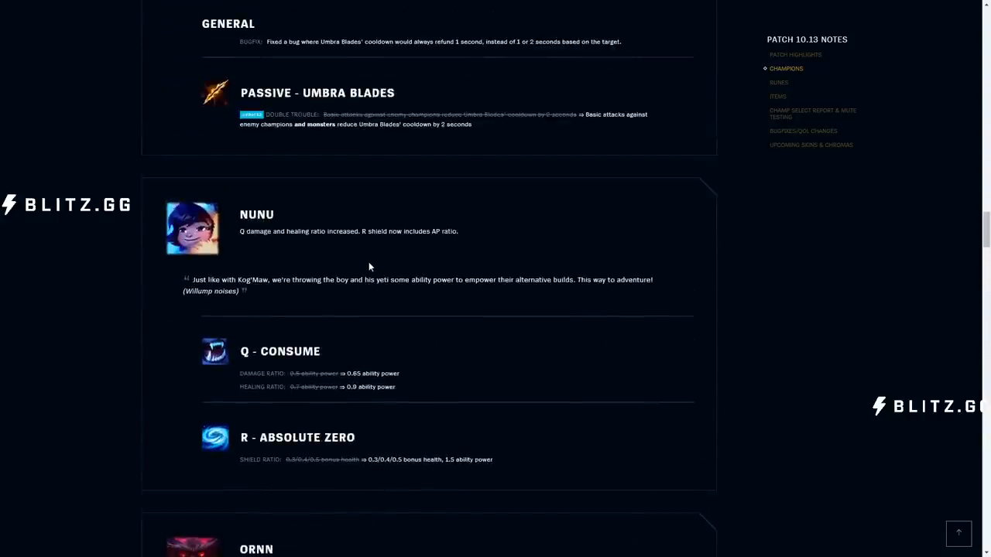
pyautogui.scroll(-3)
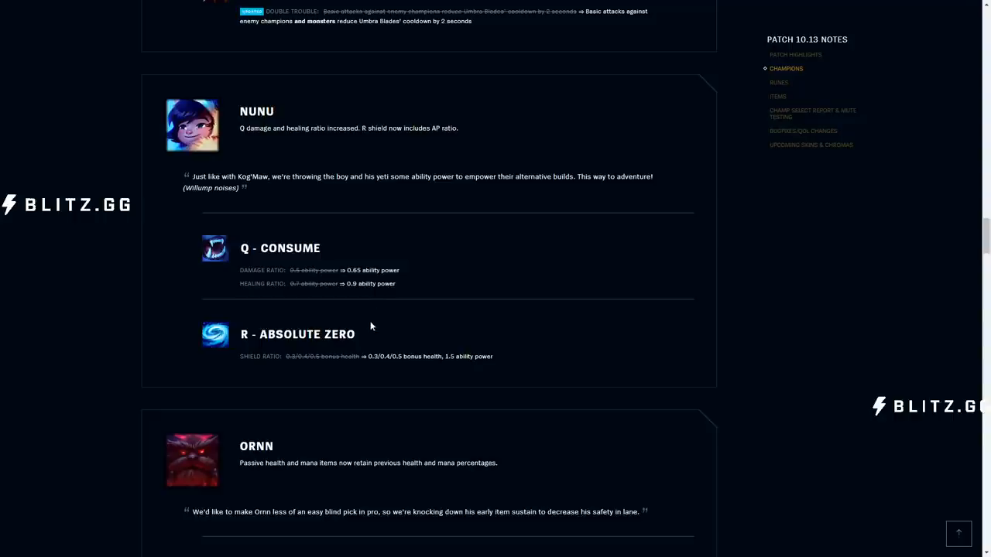
pyautogui.moveTo(486, 272)
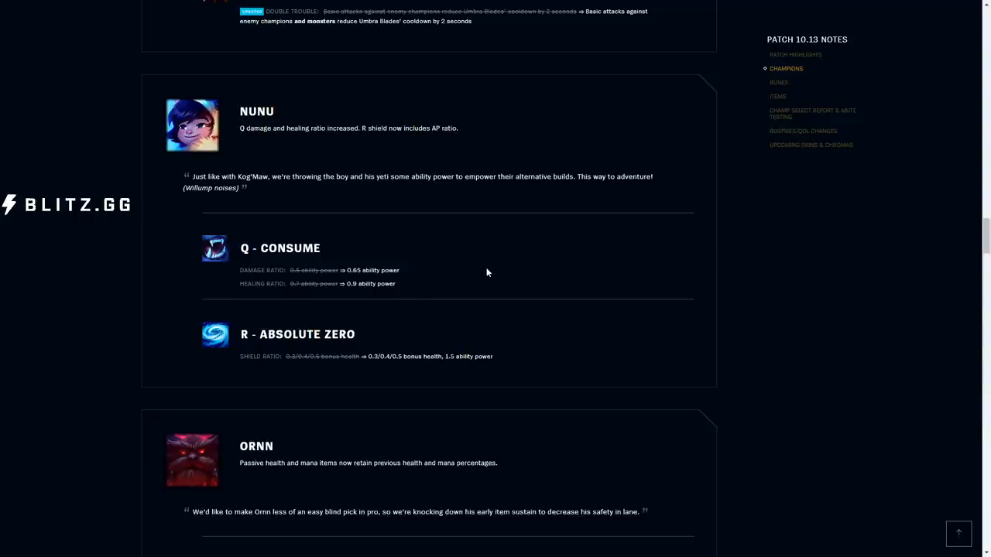
pyautogui.moveTo(517, 308)
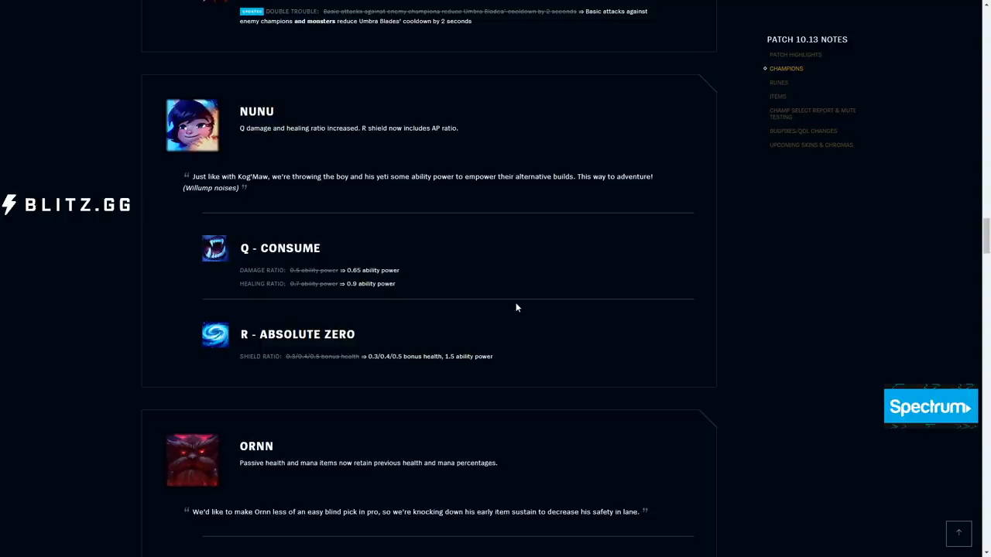
pyautogui.moveTo(472, 375)
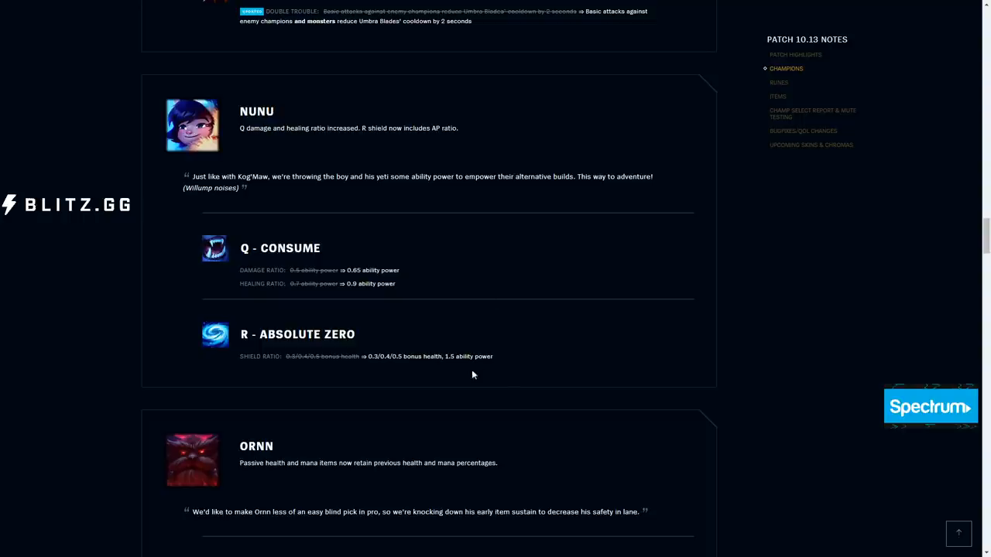
pyautogui.scroll(-3)
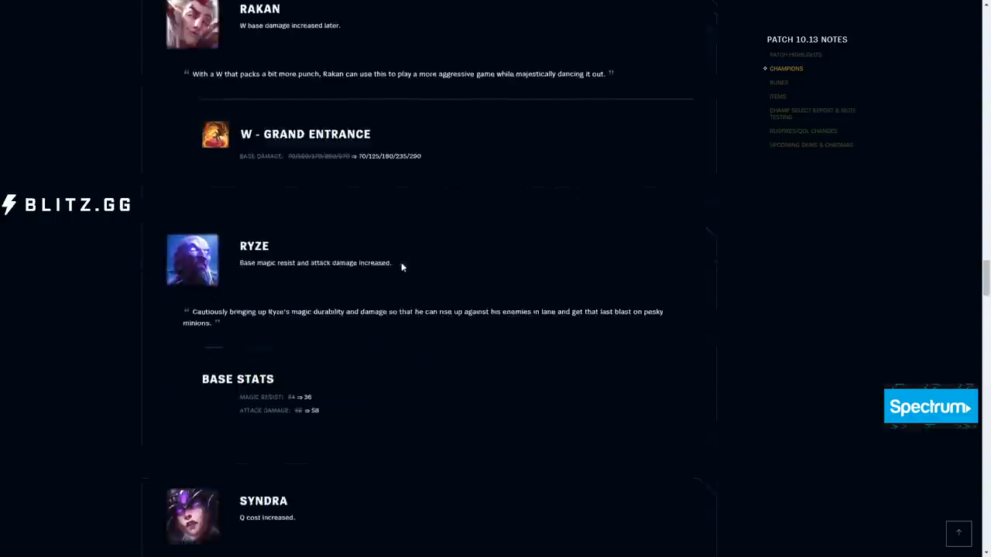
# - Read past Ryze, Syndra, Vi, Yorick and Yuumi's E cost increase to the Runes heading
pyautogui.scroll(3)
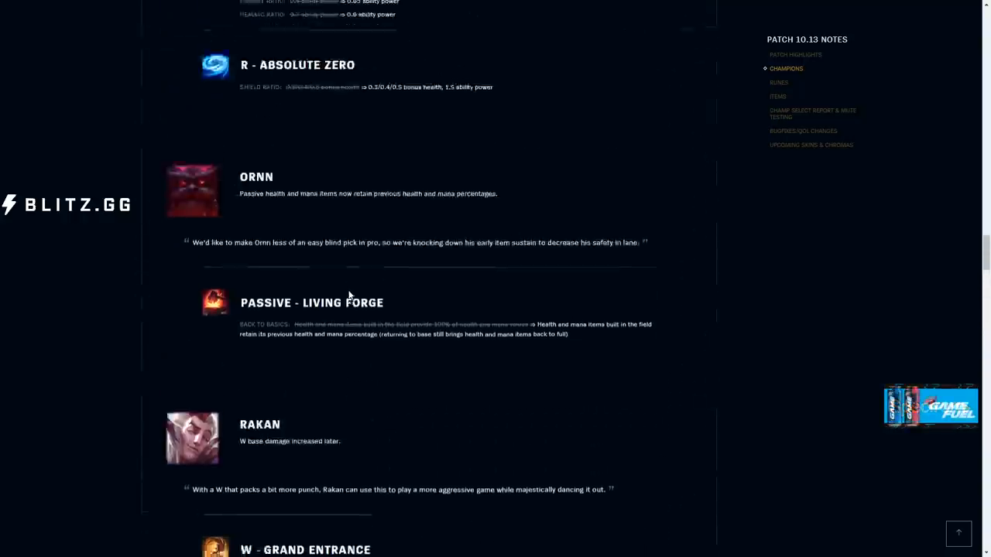
pyautogui.scroll(-3)
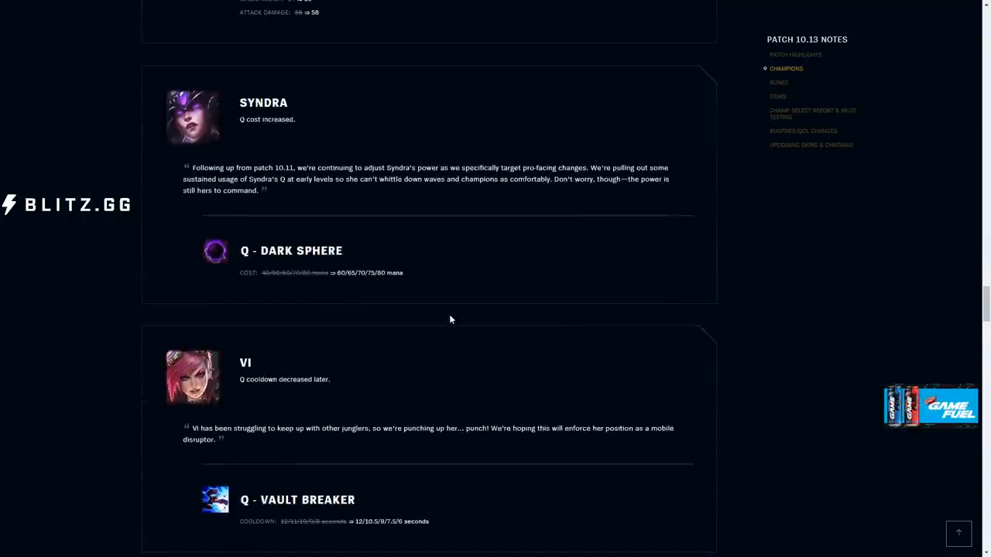
pyautogui.scroll(-3)
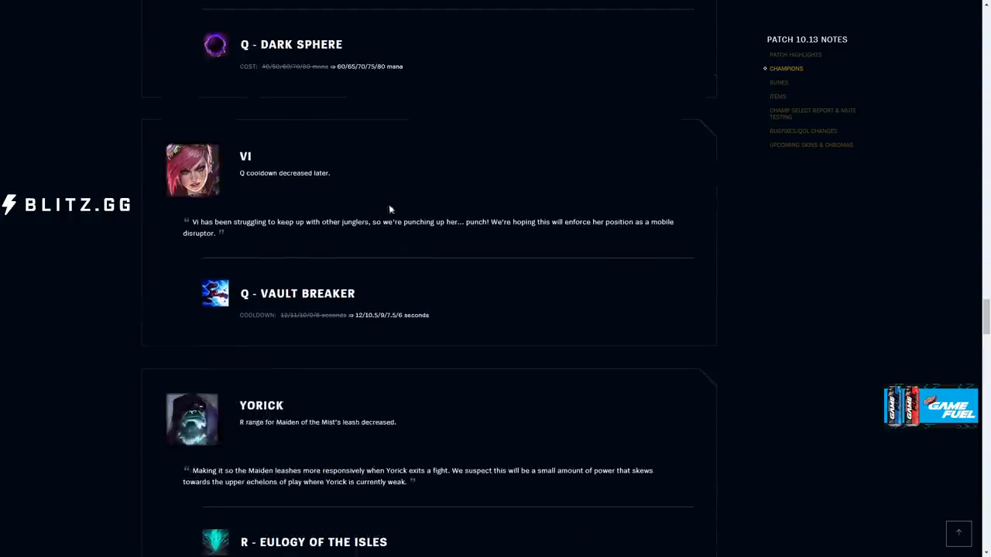
pyautogui.scroll(3)
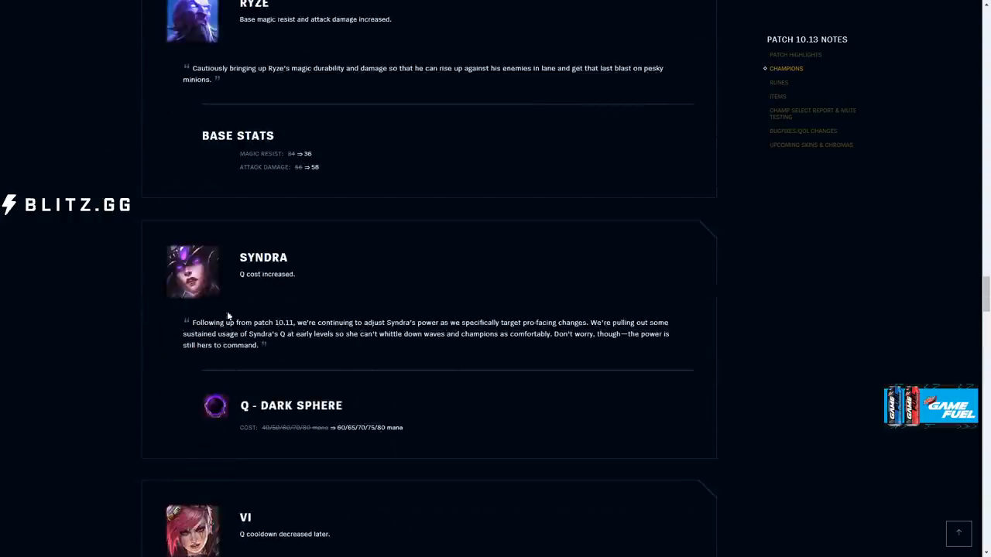
pyautogui.scroll(3)
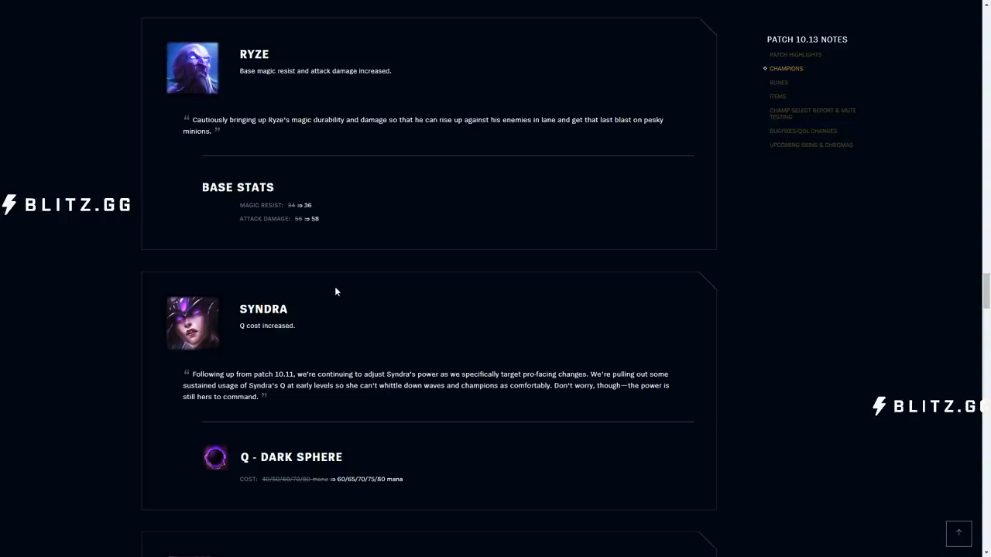
pyautogui.moveTo(301, 483)
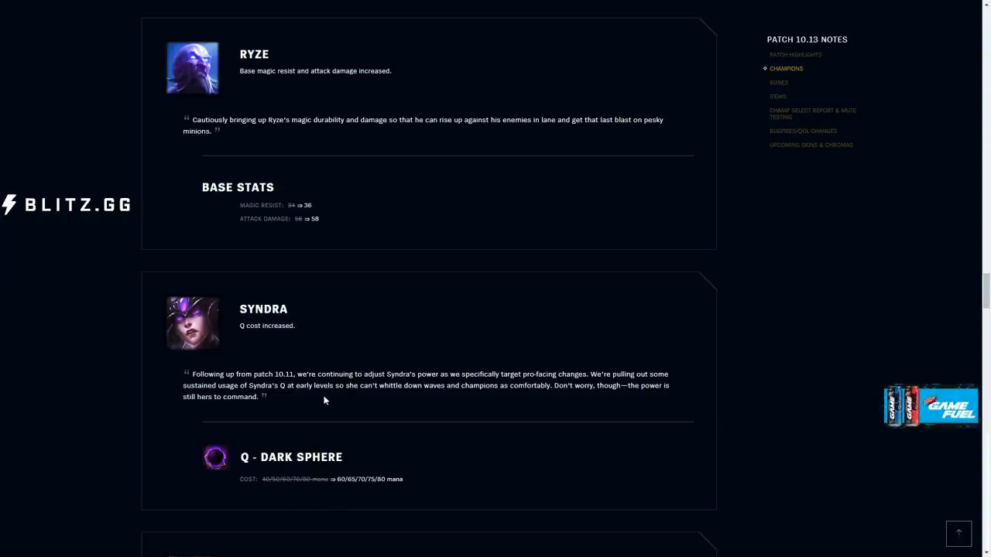
pyautogui.scroll(3)
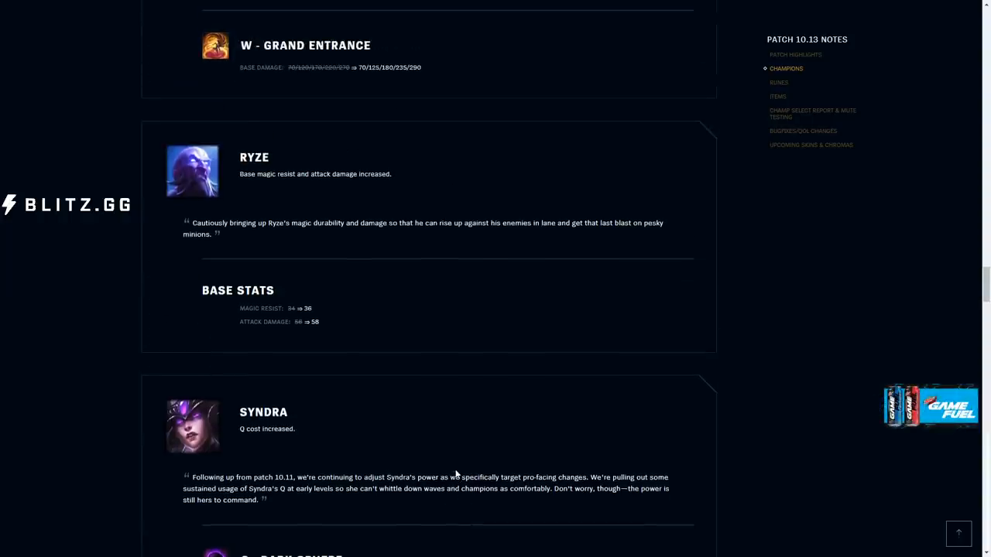
pyautogui.scroll(-3)
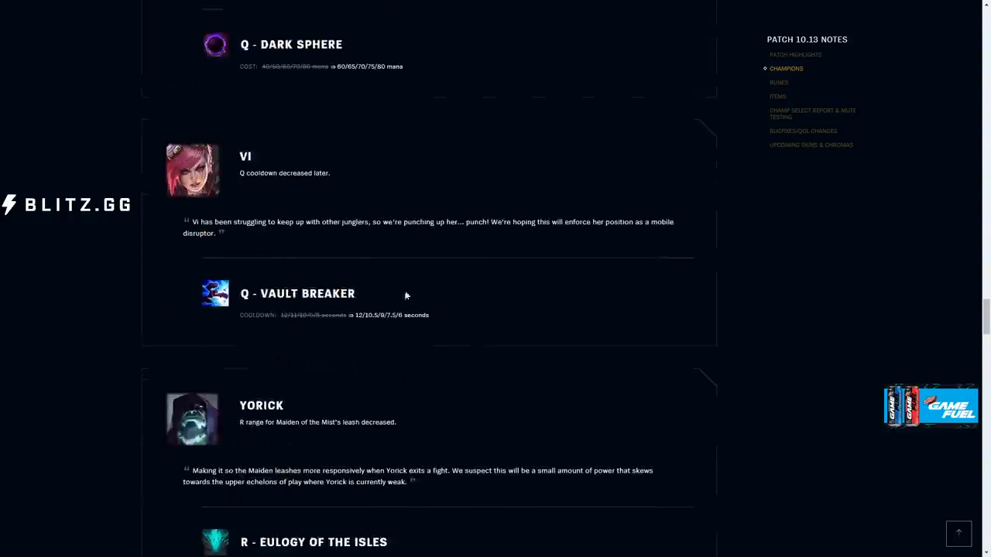
pyautogui.moveTo(510, 348)
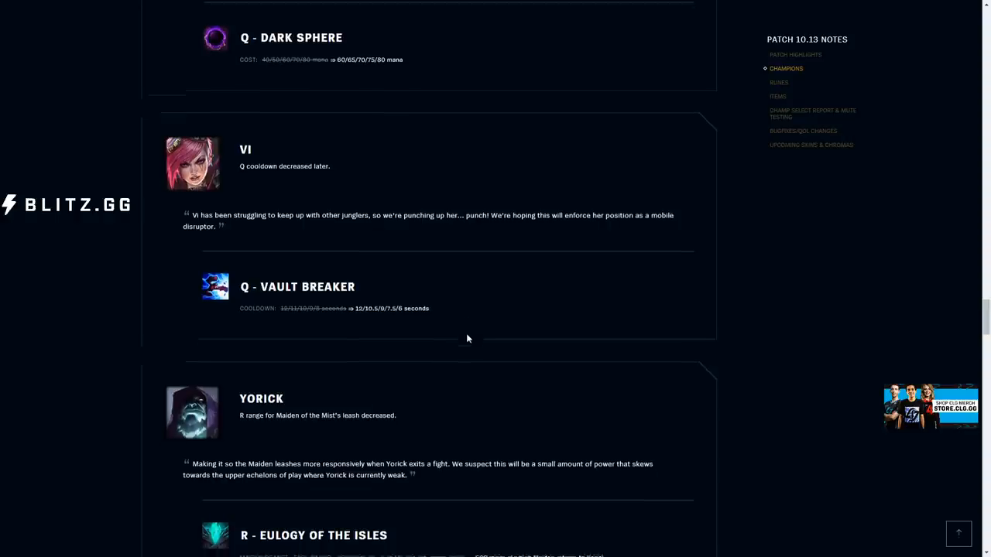
pyautogui.scroll(-3)
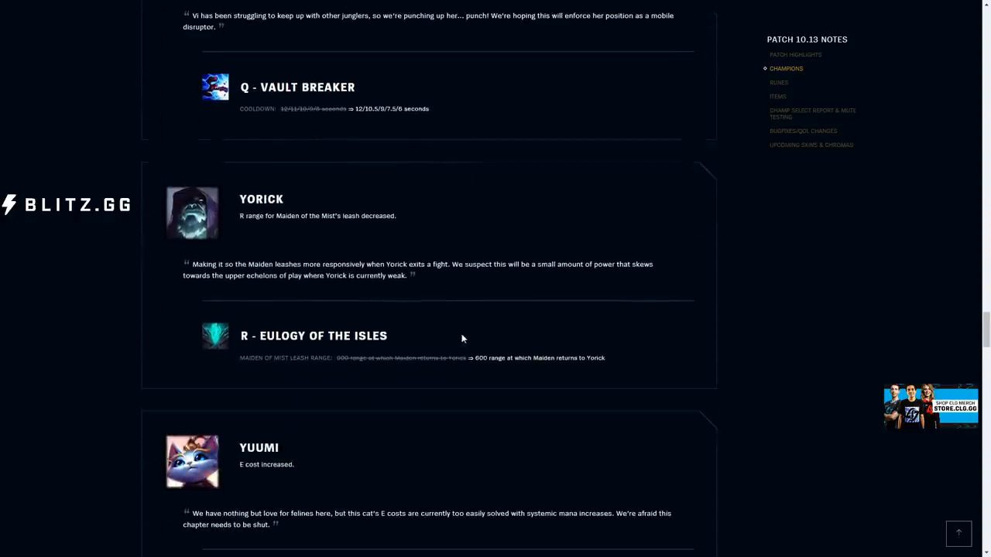
pyautogui.scroll(-3)
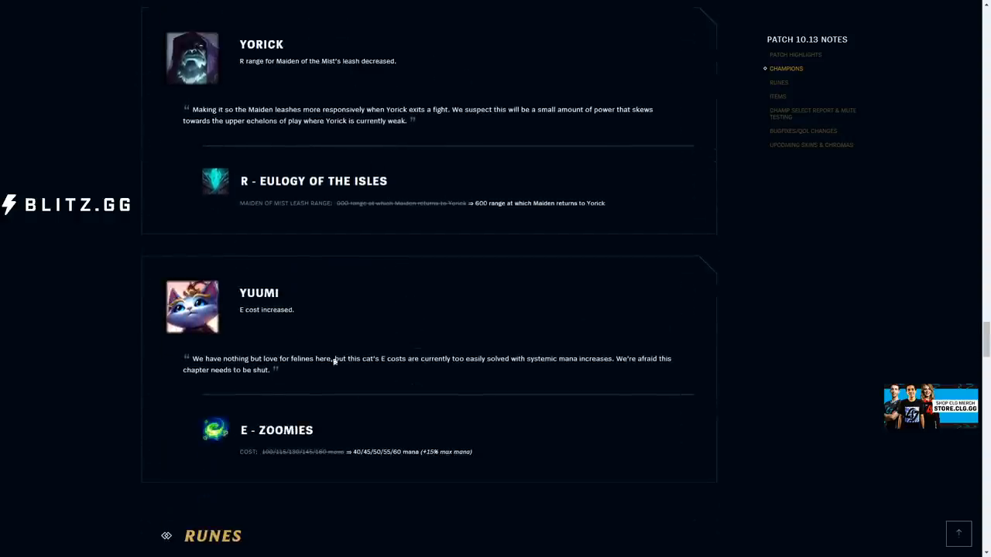
pyautogui.moveTo(356, 372)
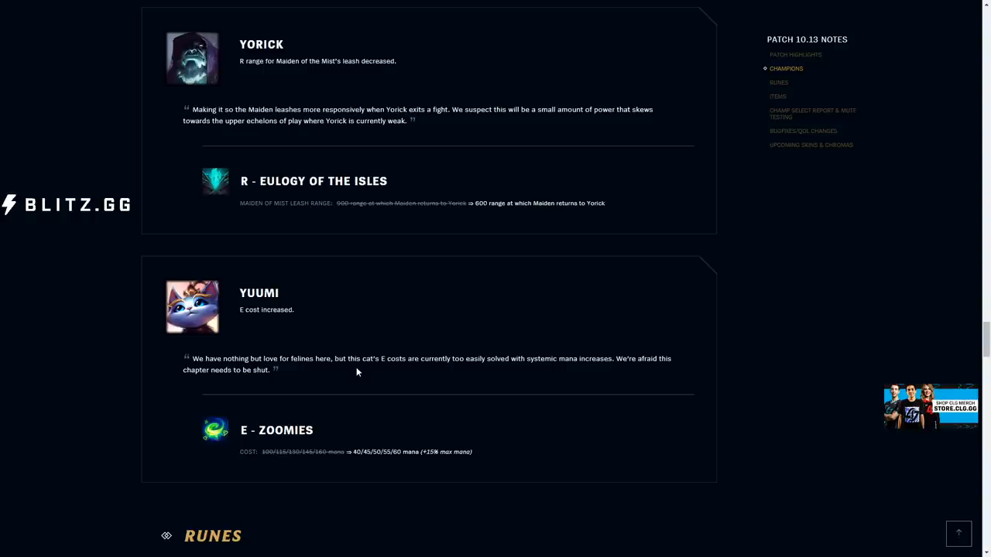
pyautogui.scroll(-3)
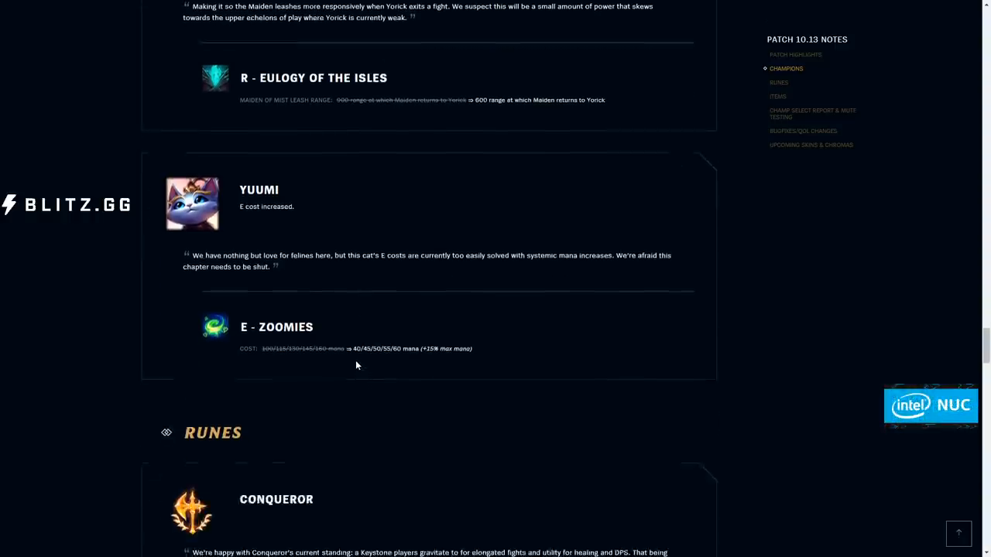
# - Bring up the right-click options on both Pool Party splash arts to open them separately
pyautogui.scroll(-3)
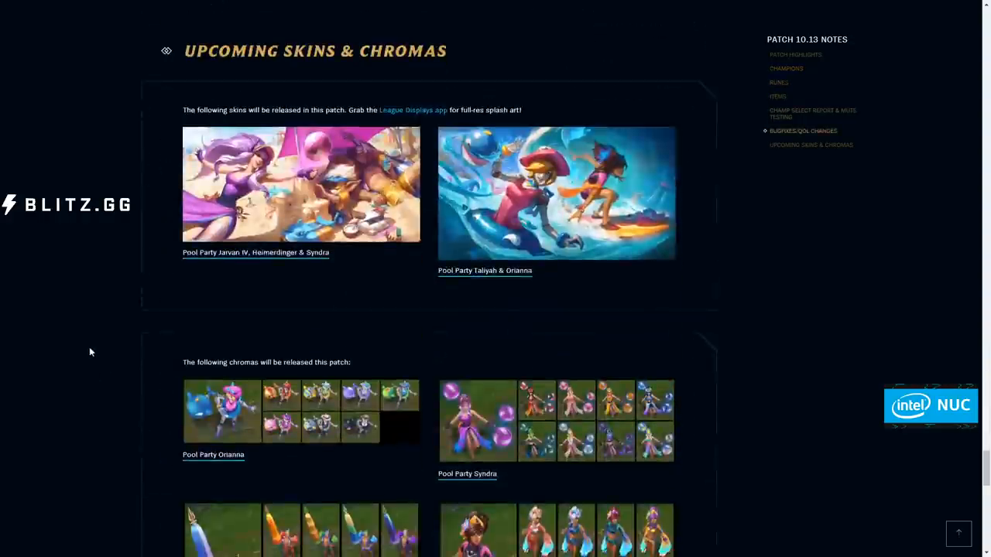
pyautogui.rightClick(224, 225)
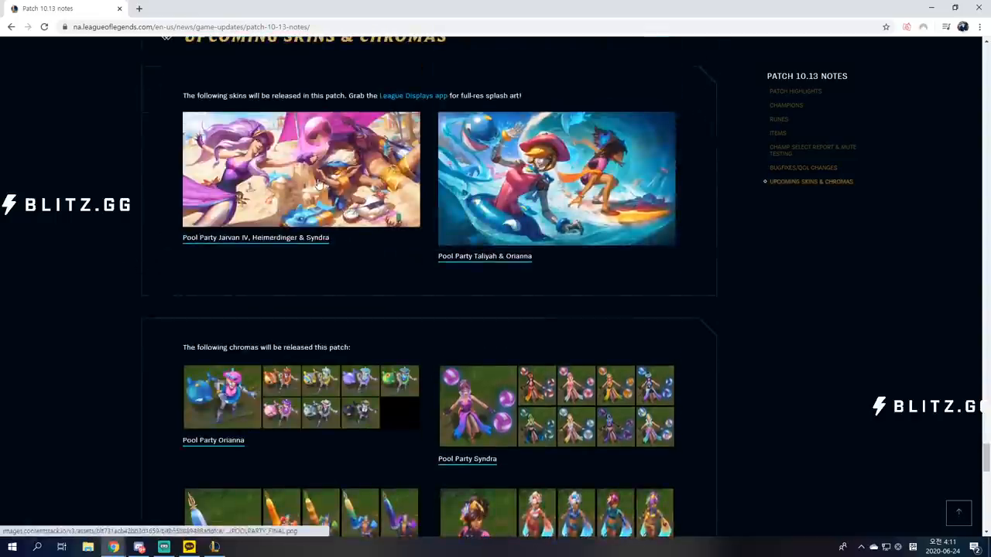
pyautogui.rightClick(319, 182)
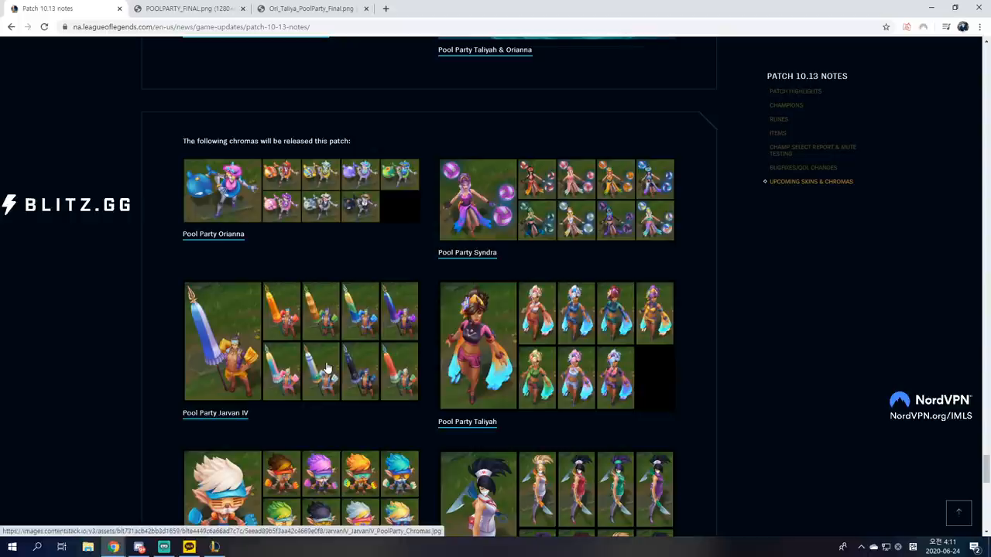
pyautogui.moveTo(370, 401)
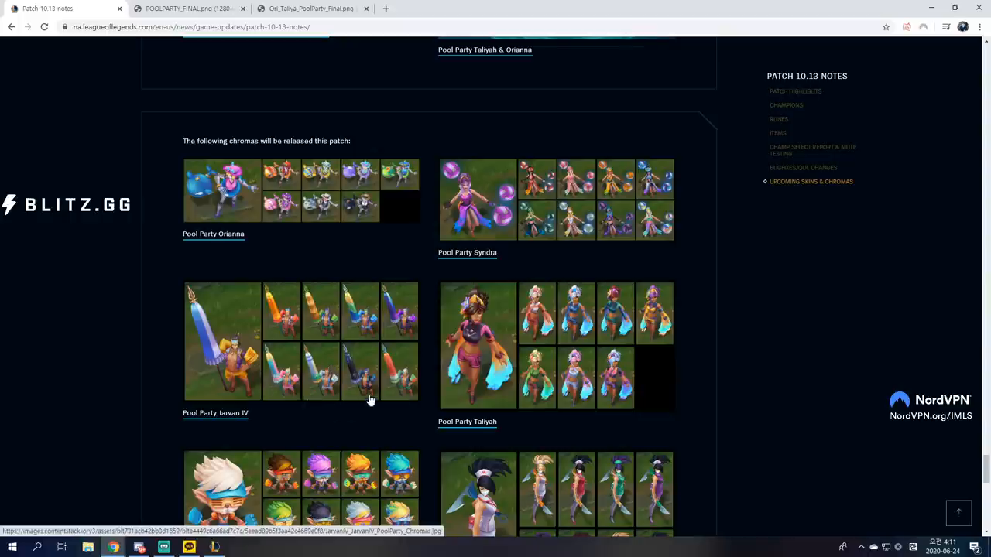
# - Browse the chroma grids, then return to the Pool Party Orianna and Syndra chromas
pyautogui.scroll(-3)
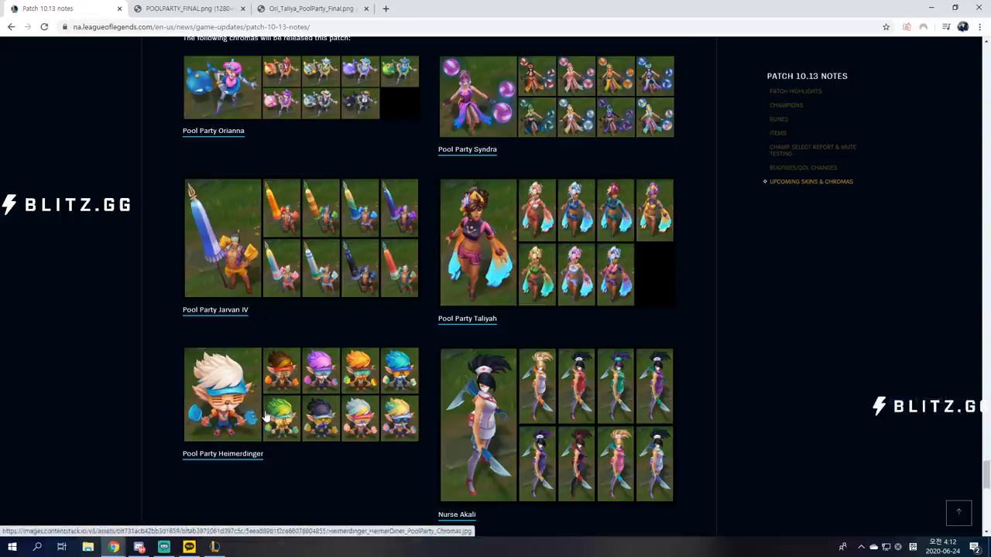
pyautogui.moveTo(351, 415)
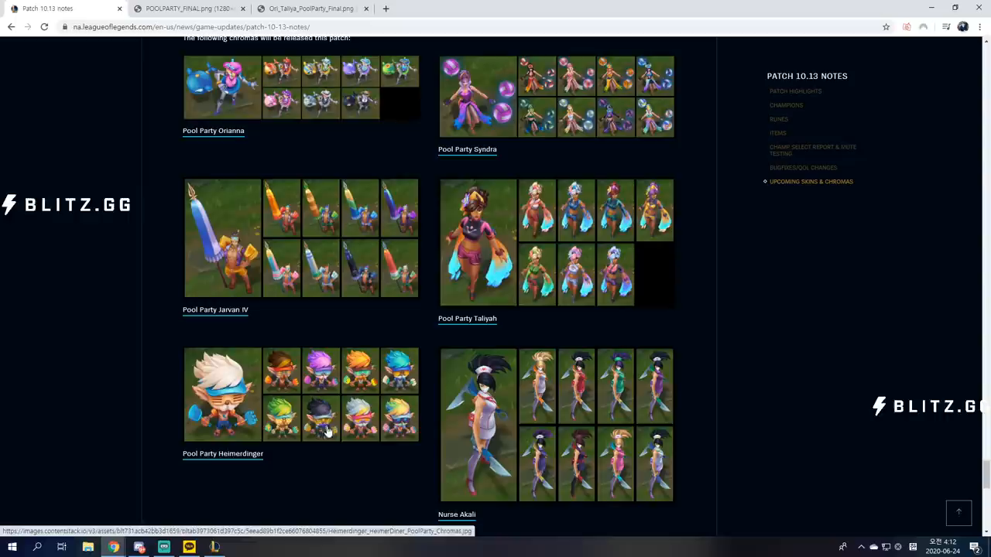
pyautogui.moveTo(325, 433)
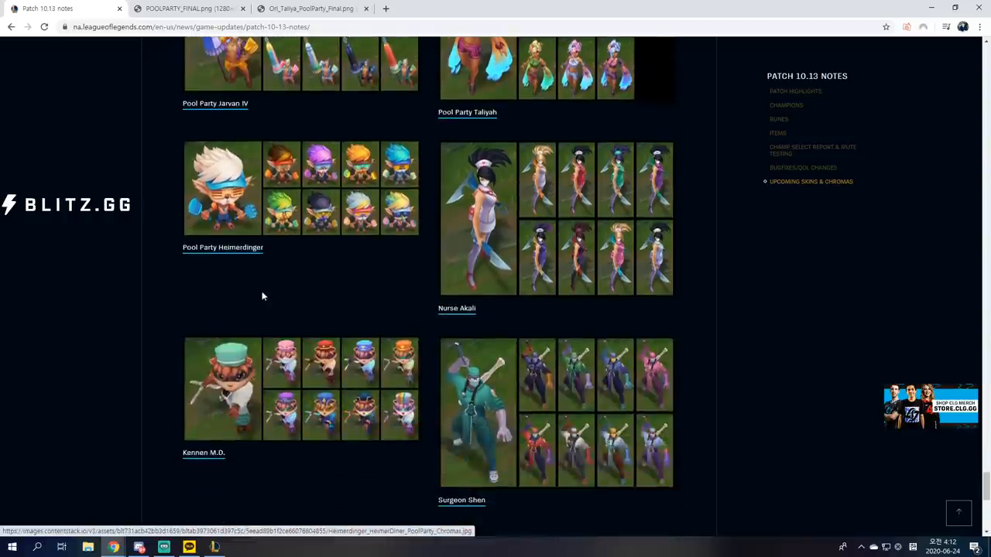
pyautogui.scroll(-3)
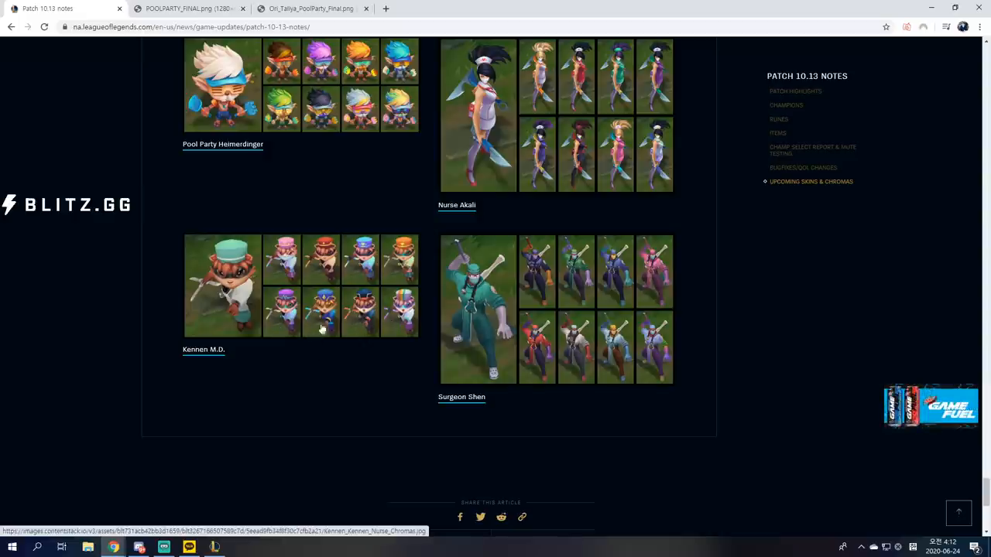
pyautogui.scroll(3)
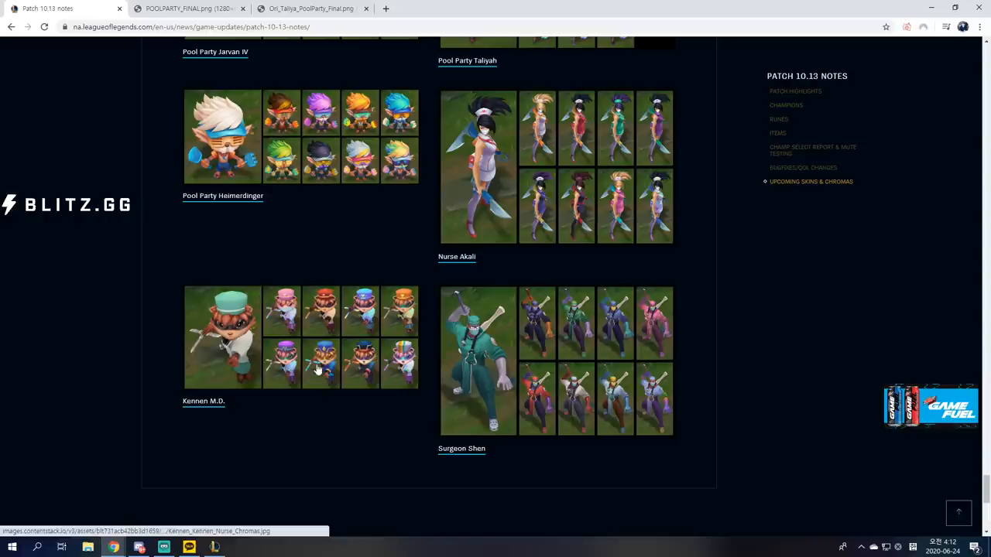
pyautogui.moveTo(499, 411)
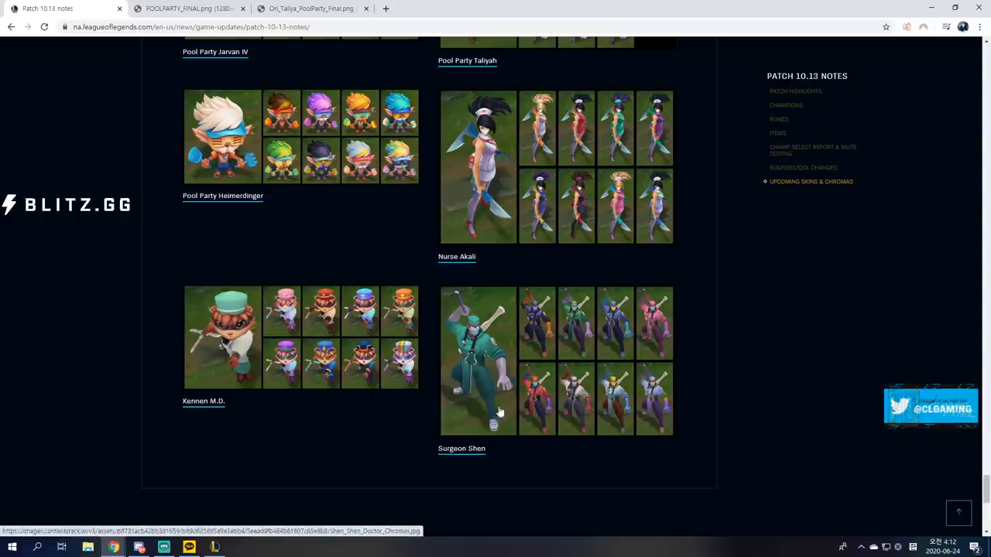
pyautogui.moveTo(623, 348)
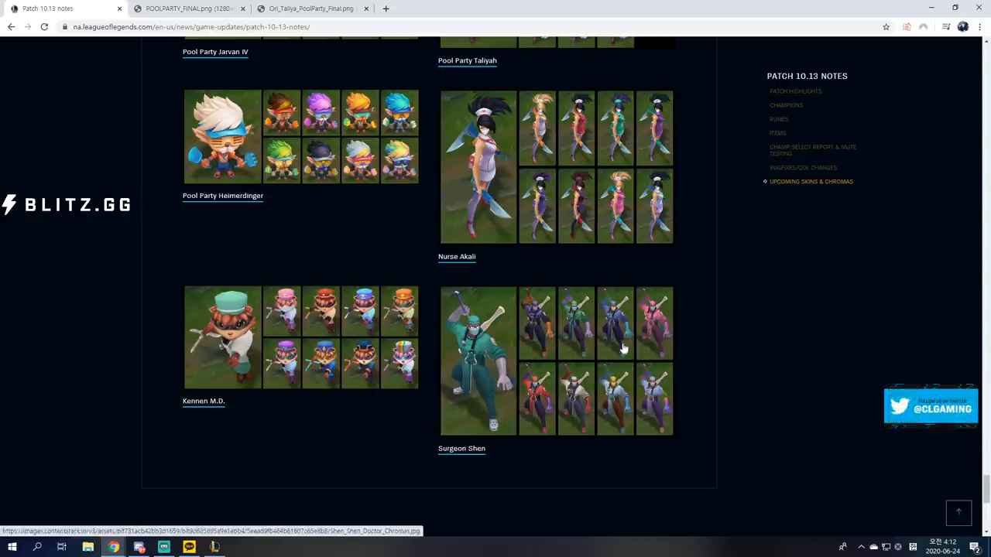
pyautogui.moveTo(623, 309)
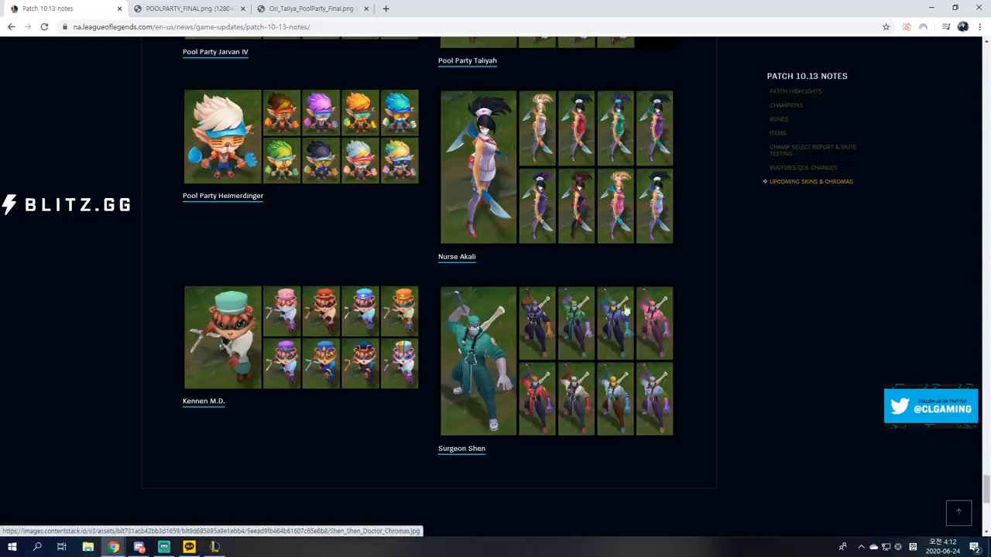
pyautogui.moveTo(547, 333)
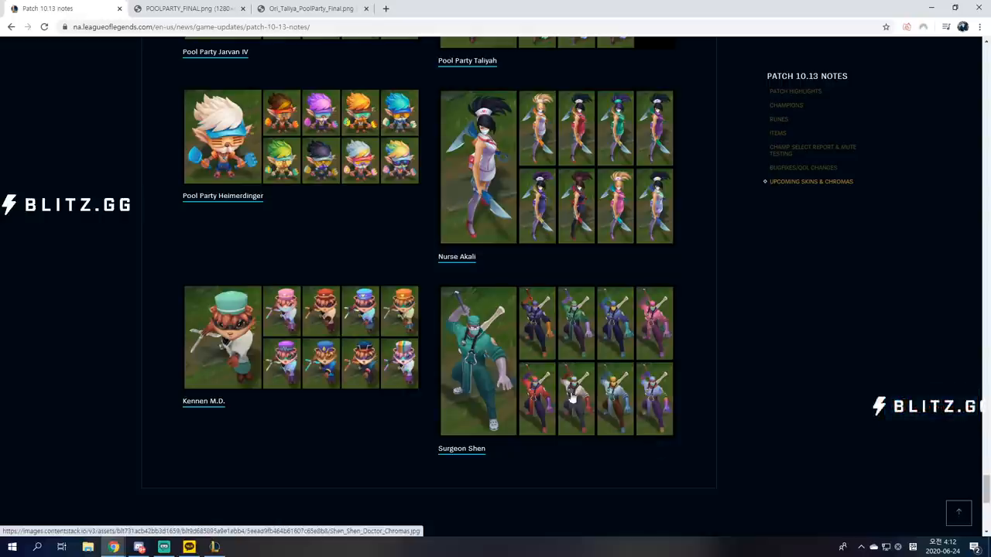
pyautogui.moveTo(546, 416)
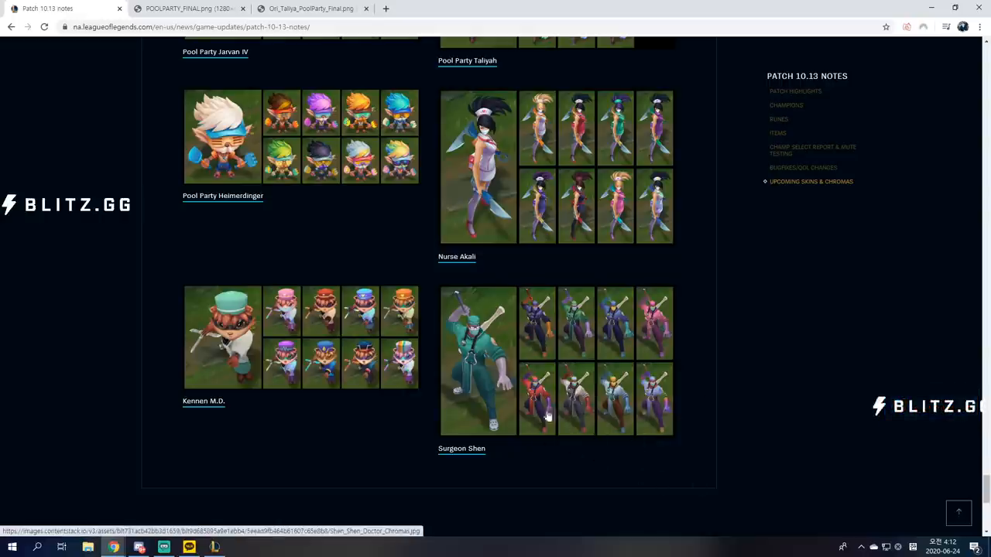
pyautogui.scroll(-3)
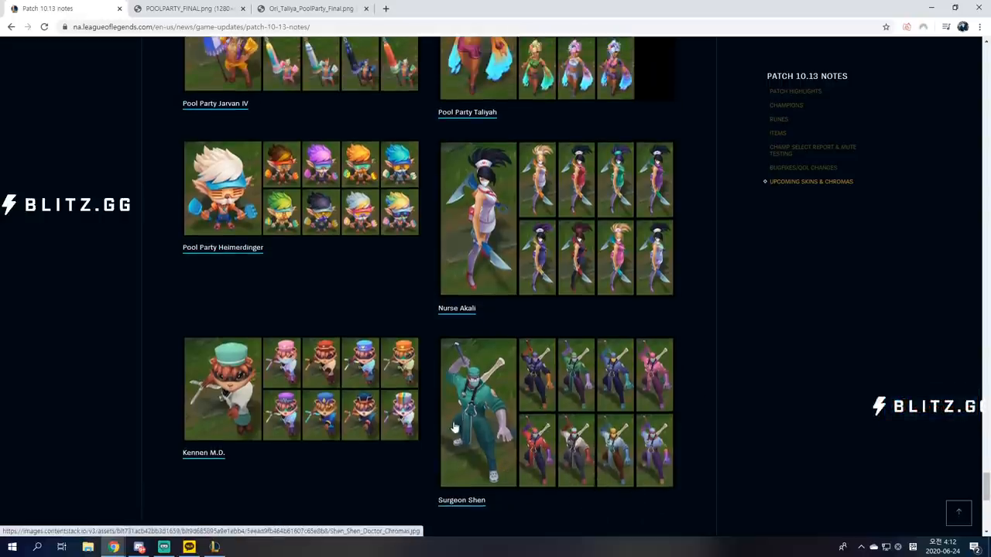
pyautogui.scroll(-3)
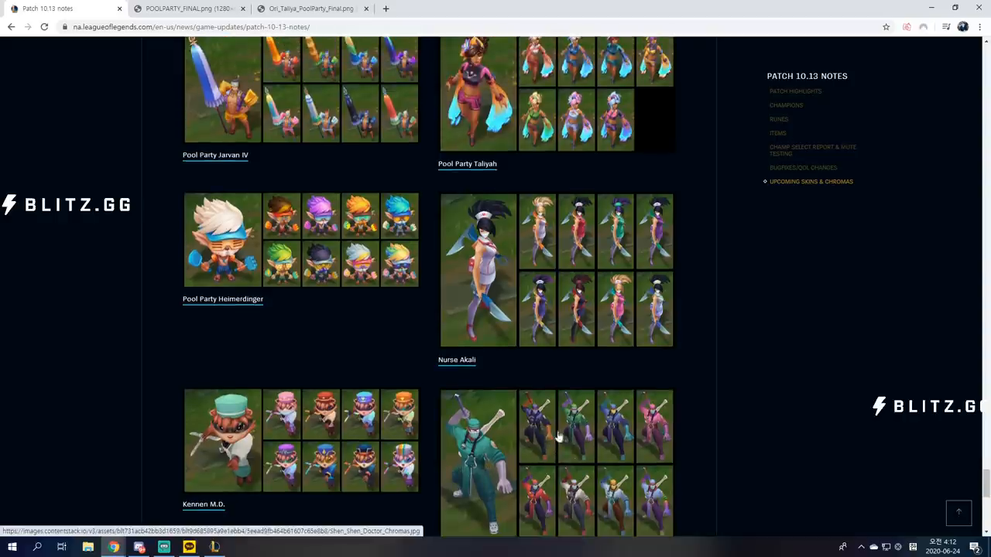
pyautogui.scroll(3)
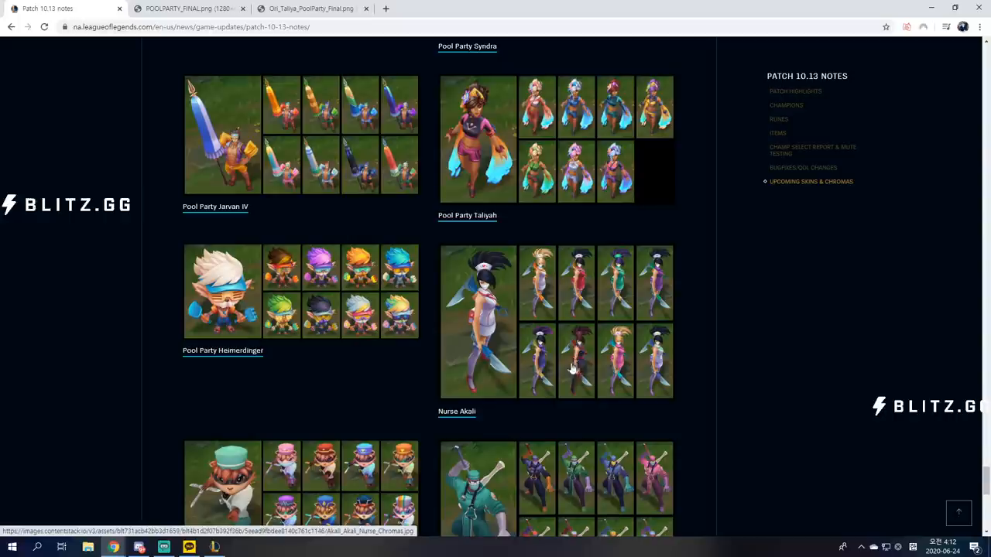
pyautogui.moveTo(585, 383)
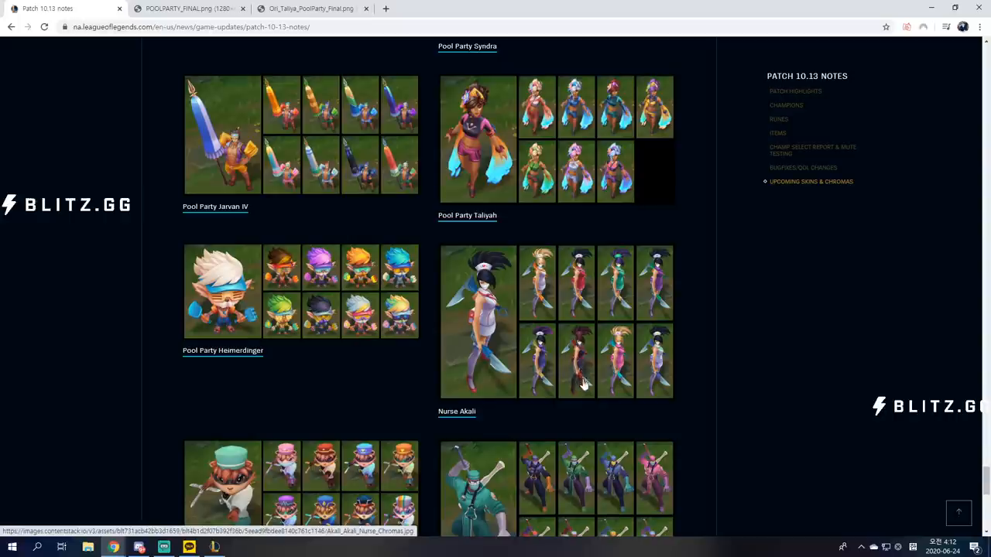
pyautogui.scroll(3)
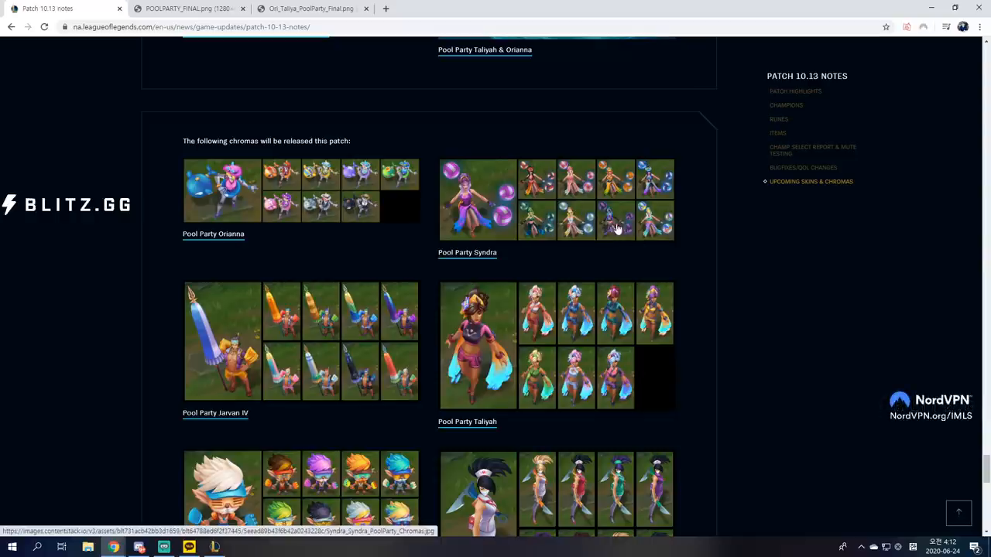
pyautogui.moveTo(617, 243)
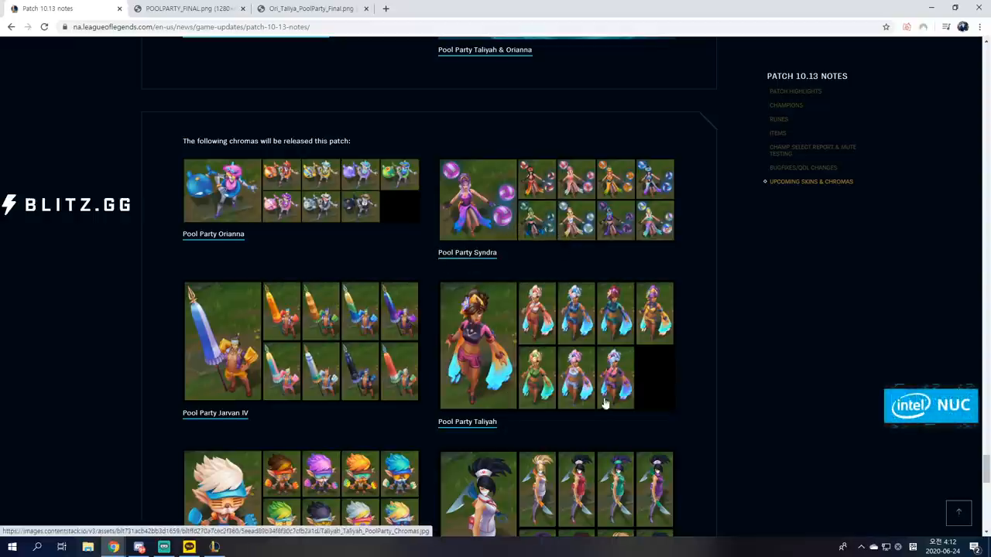
pyautogui.moveTo(303, 252)
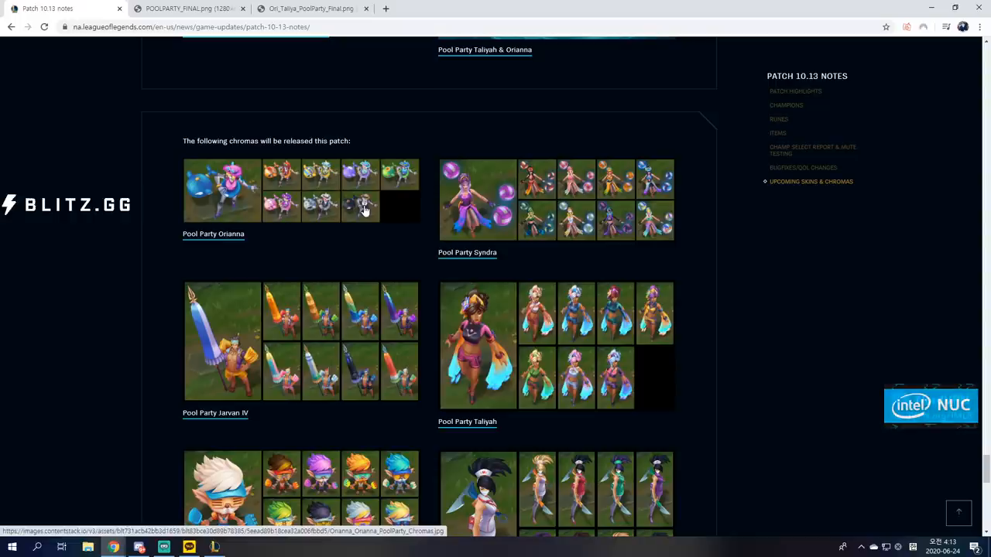
# - View POOLPARTY_FINAL.png, showing Syndra, Heimerdinger and Jarvan IV on the beach
pyautogui.click(186, 9)
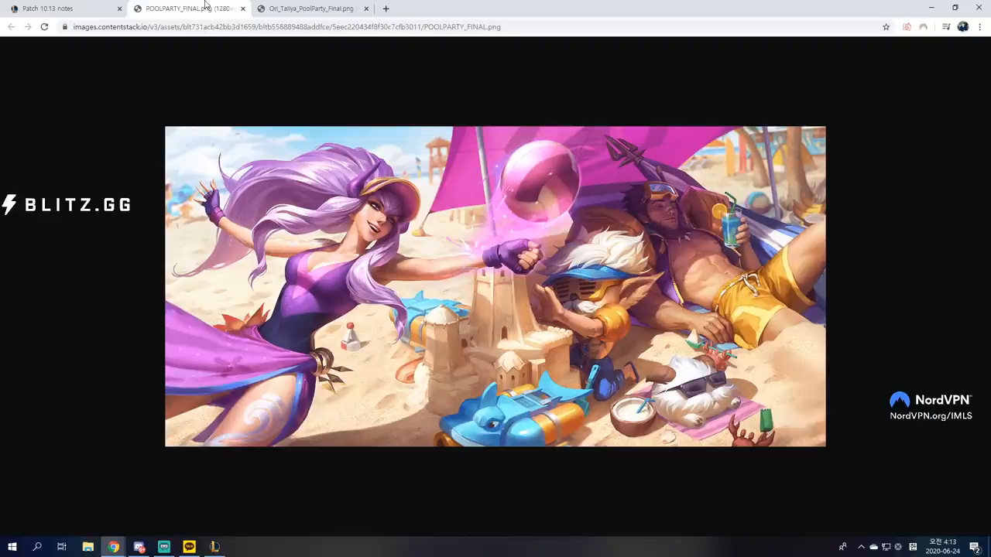
pyautogui.moveTo(360, 391)
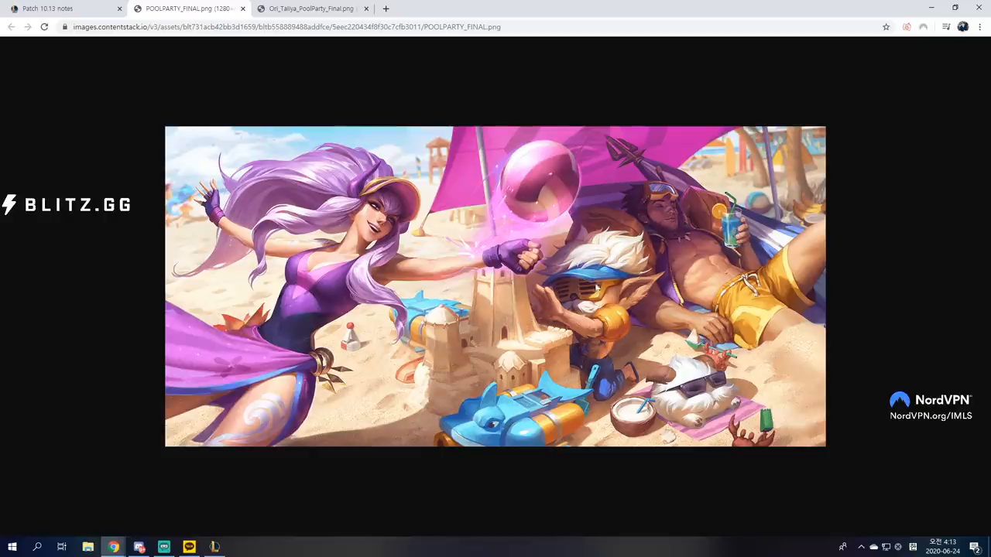
pyautogui.moveTo(701, 401)
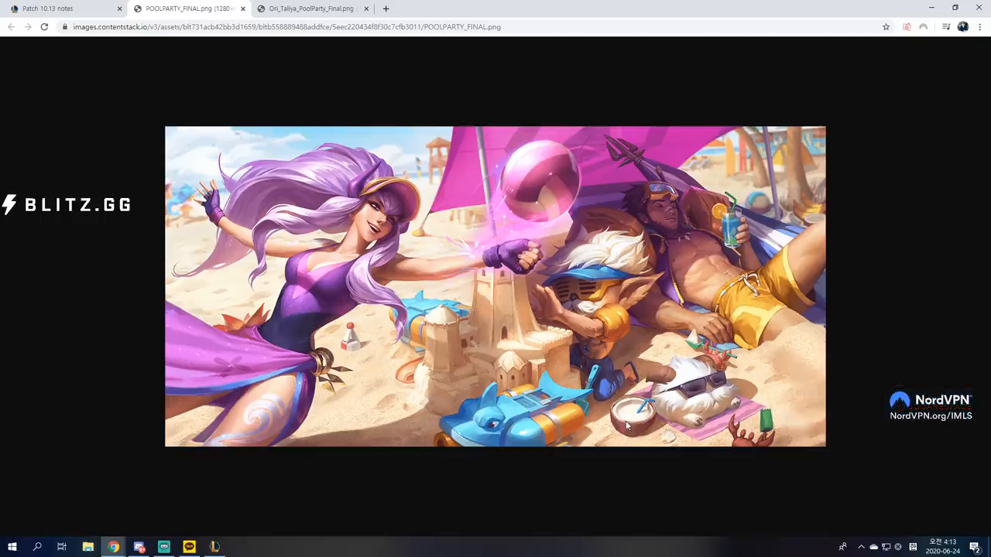
pyautogui.moveTo(640, 422)
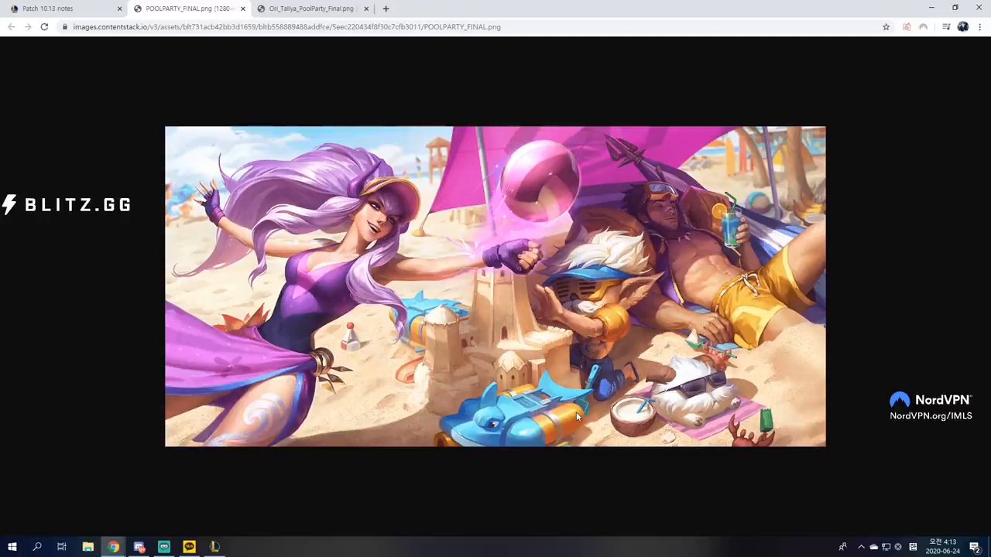
pyautogui.moveTo(689, 248)
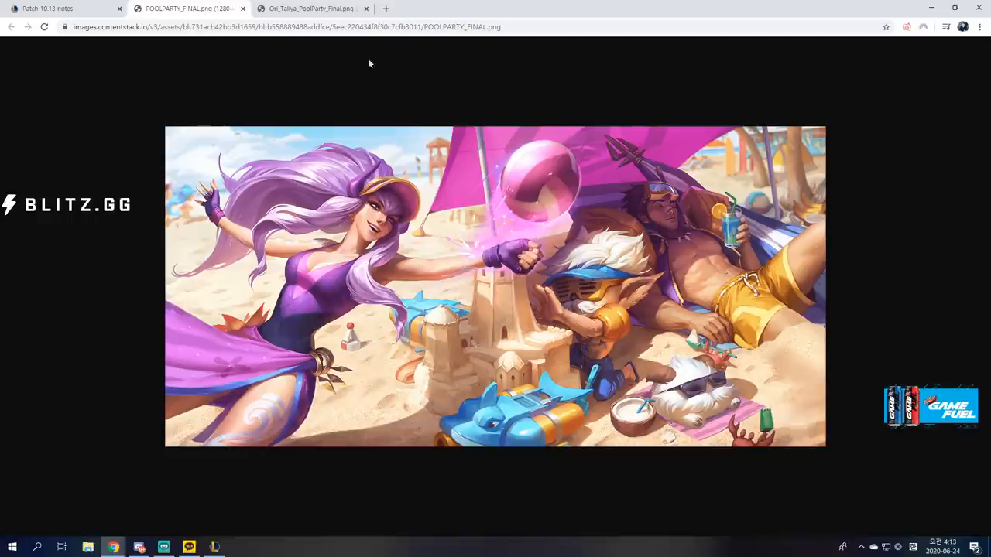
# - View Ori_Taliya_PoolParty_Final.png, then return to the Patch 10.13 Upcoming Skins & Chromas section
pyautogui.click(309, 9)
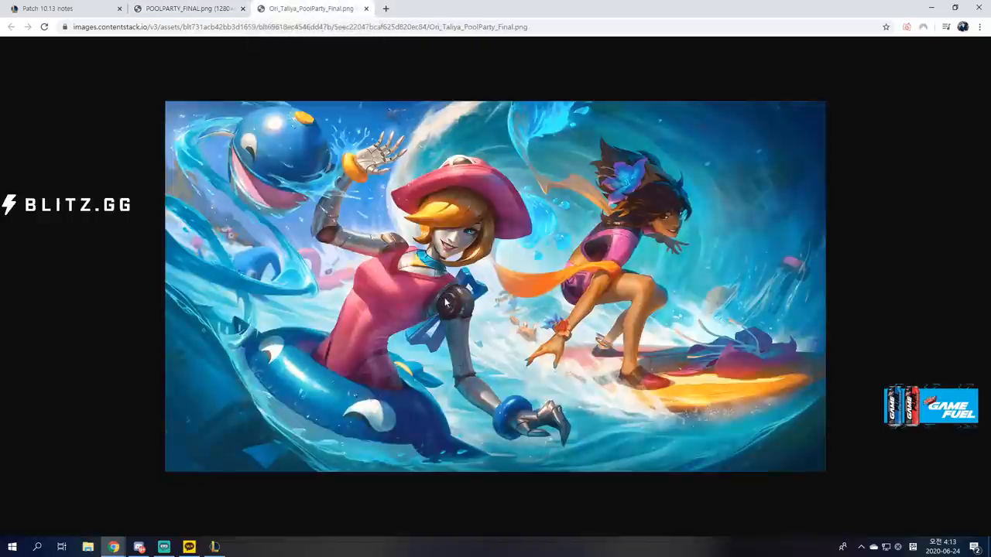
pyautogui.moveTo(448, 261)
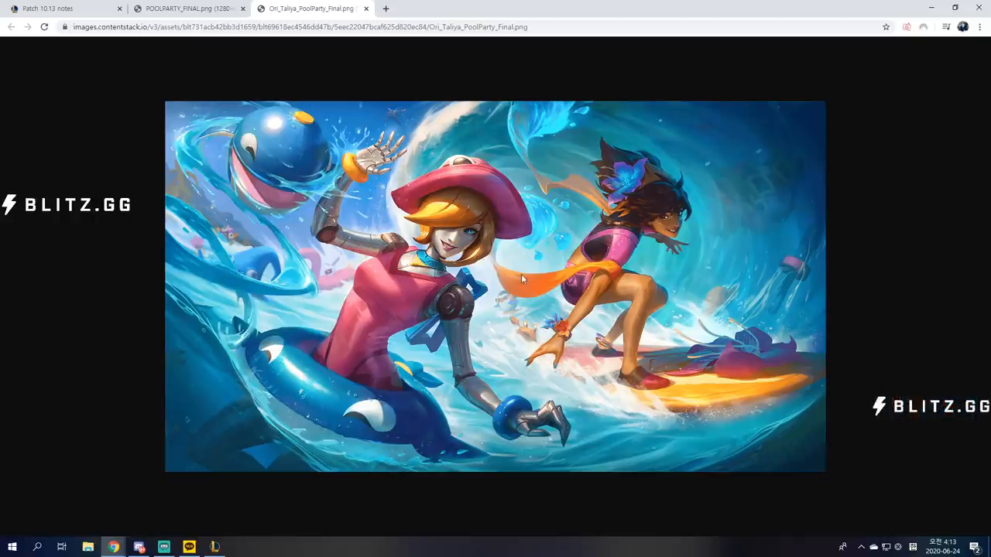
pyautogui.moveTo(530, 253)
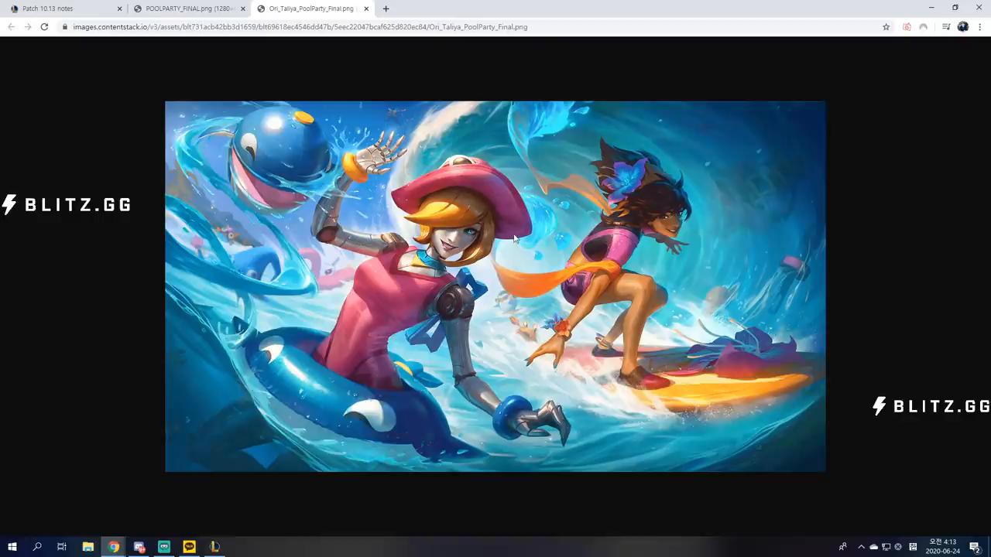
pyautogui.moveTo(185, 444)
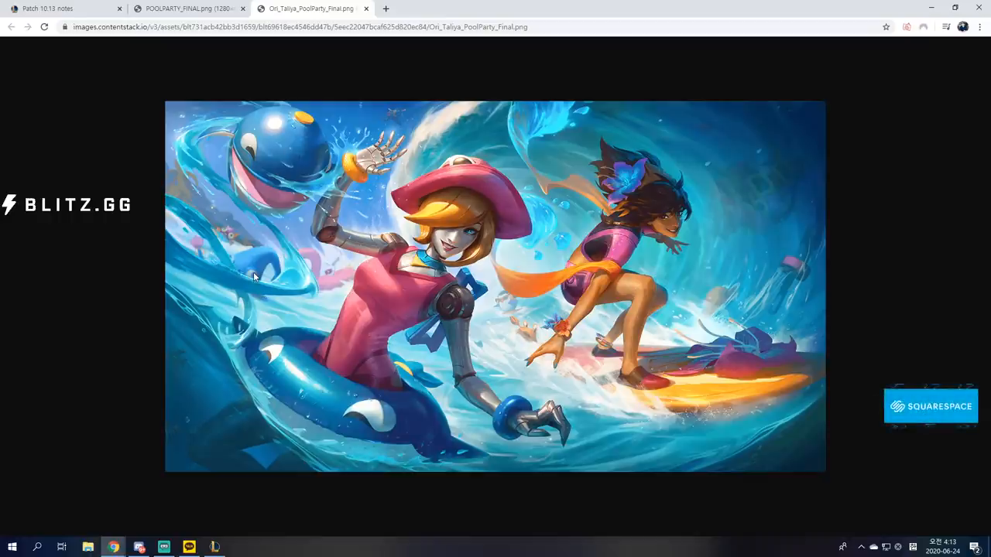
pyautogui.moveTo(249, 266)
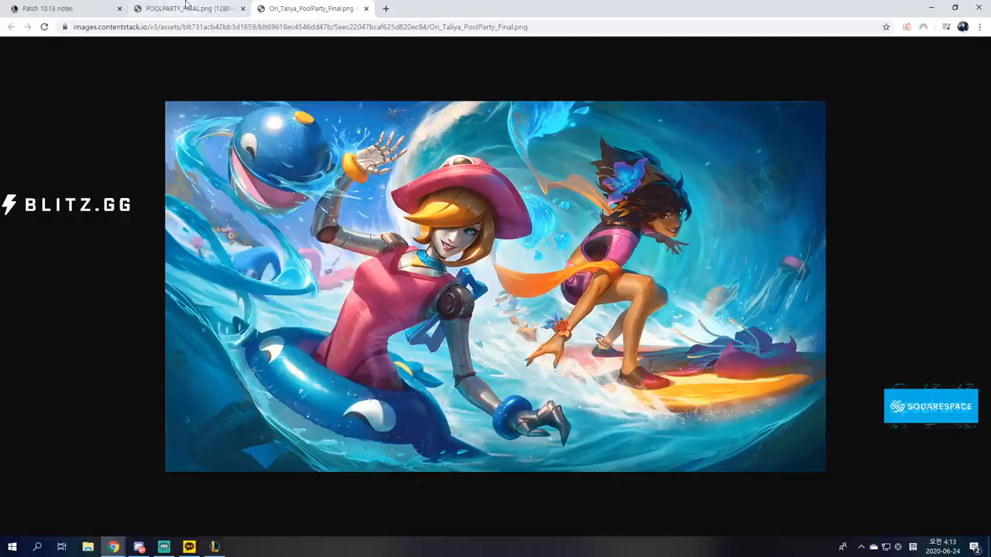
pyautogui.click(62, 9)
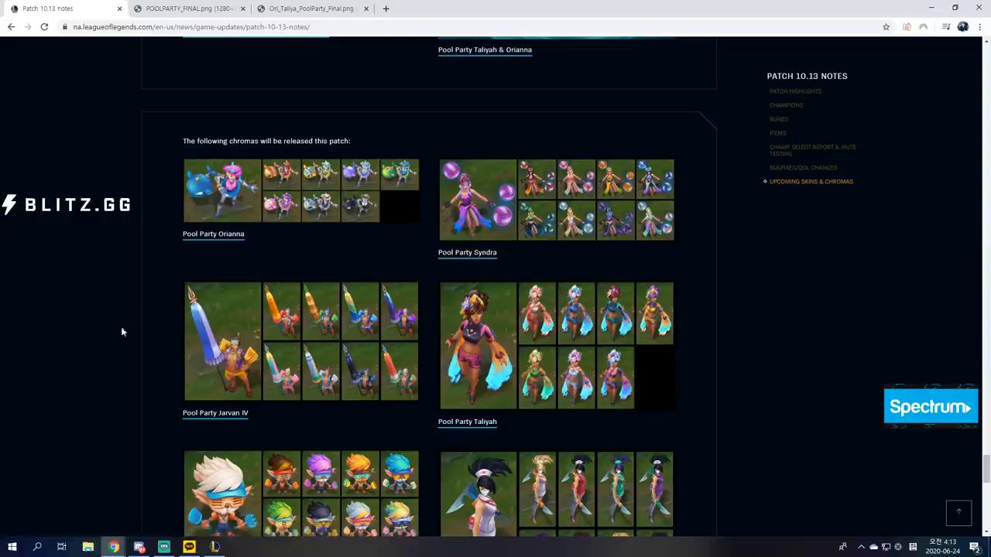
pyautogui.scroll(3)
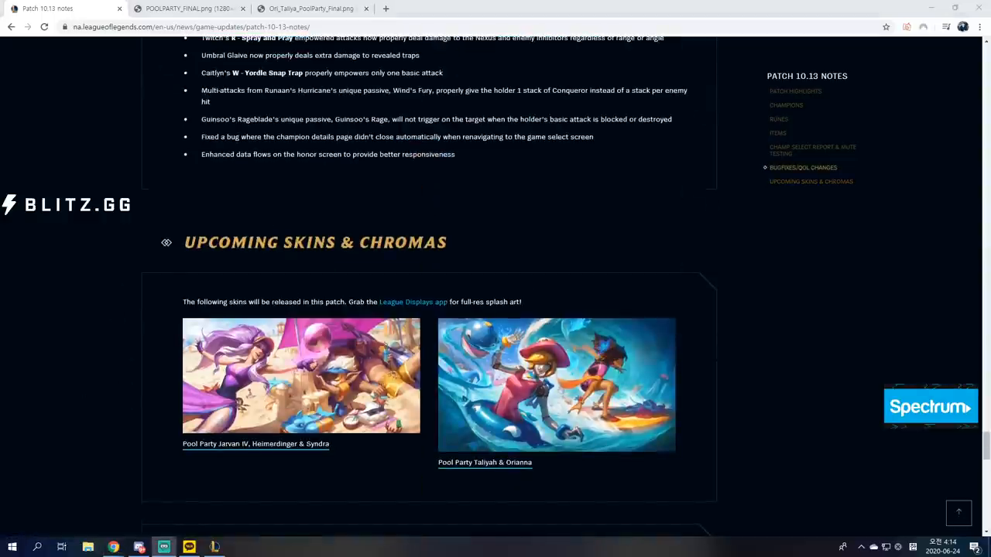